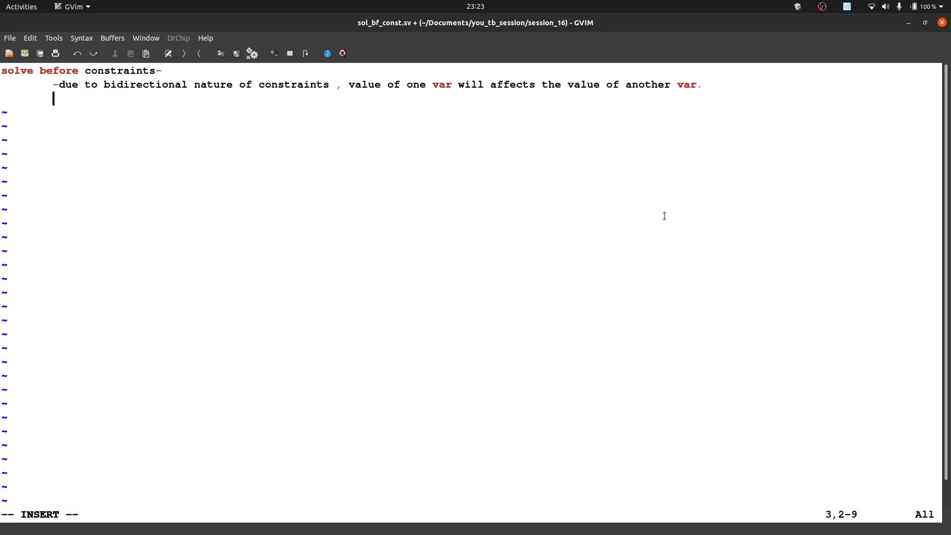
mouse_move(477, 195)
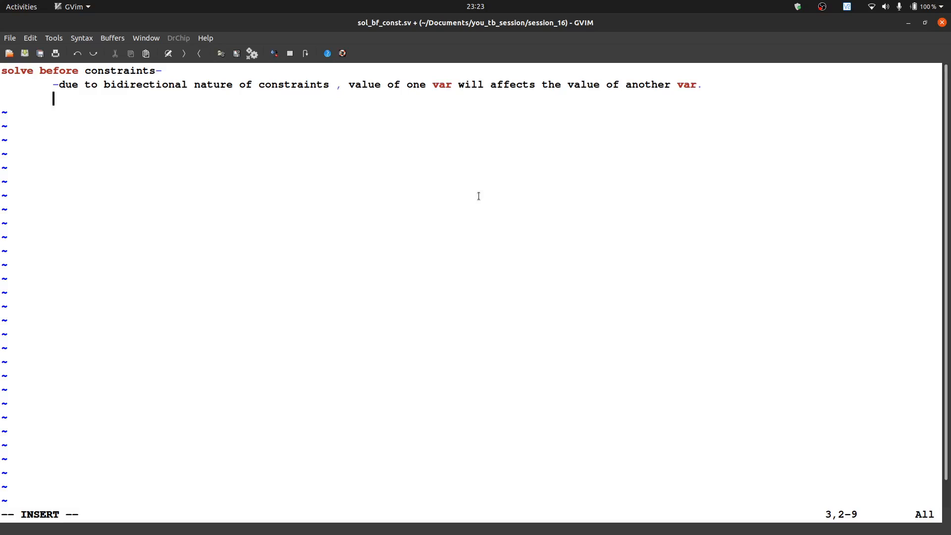
Step: Declare 'class packet;' closed with 'endclass'
type("class")
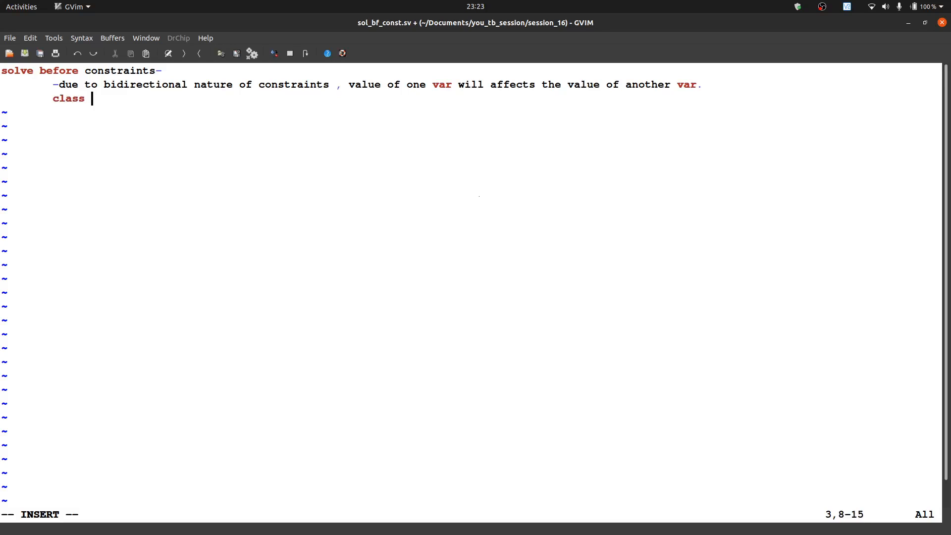
type("packet")
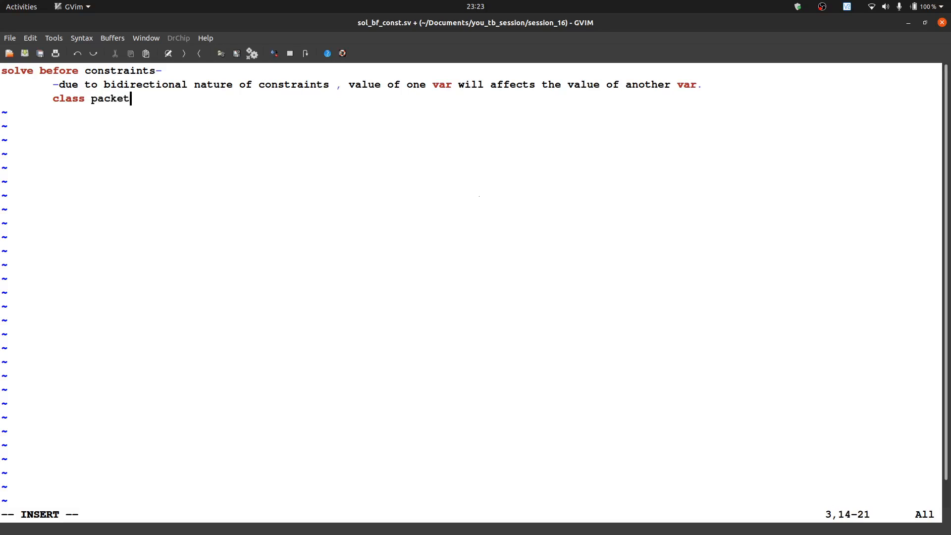
type(";")
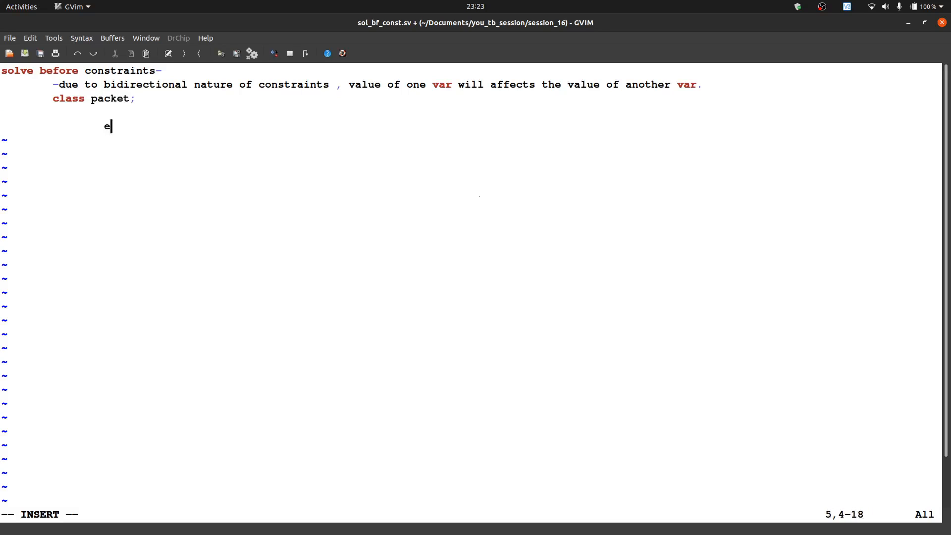
type("ndclass")
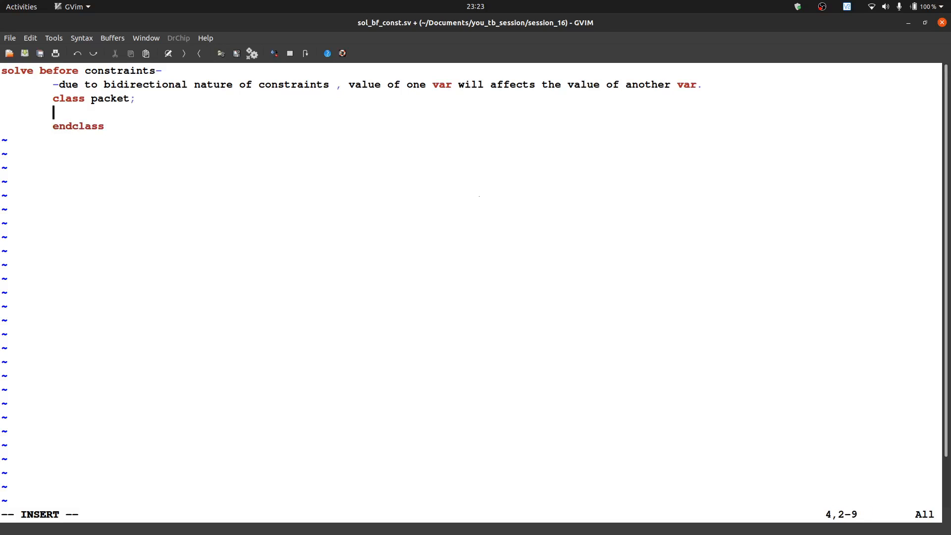
Step: Inside the class, declare 'rand bit x;' and 'rand bit [3:0]y;'
type("rand bit x;")
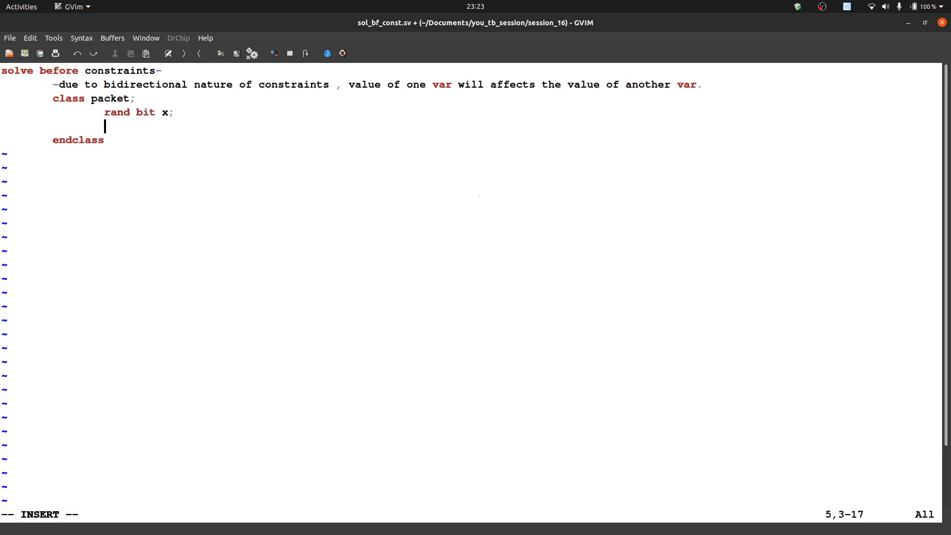
type("rand bit")
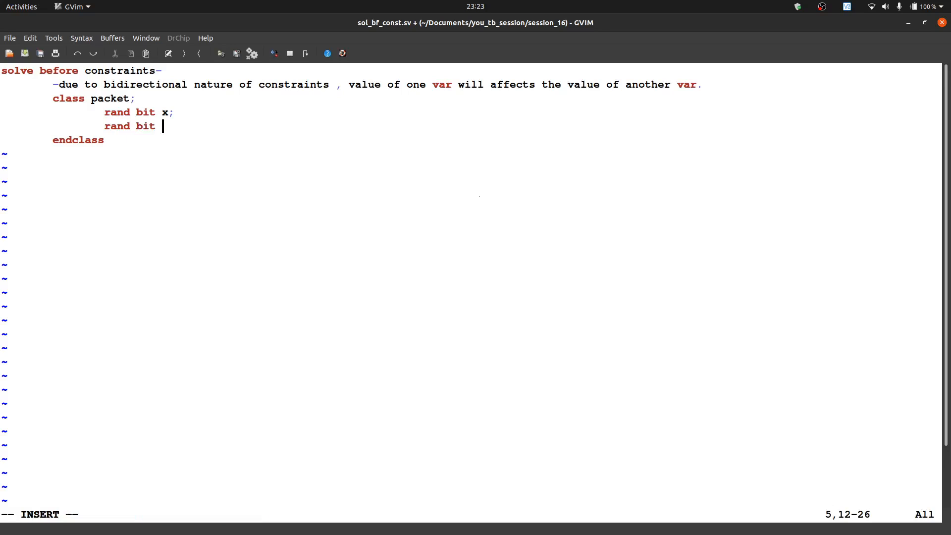
type("[3]")
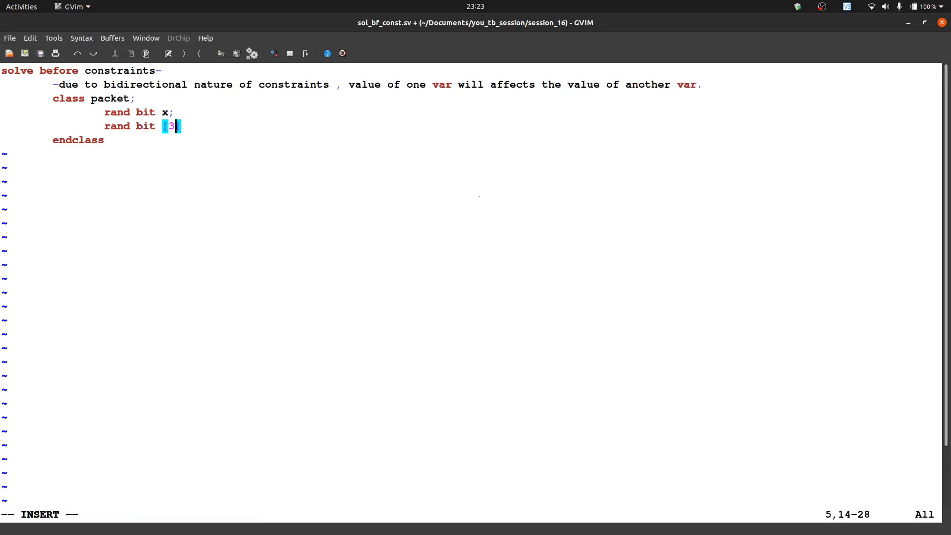
type(":0")
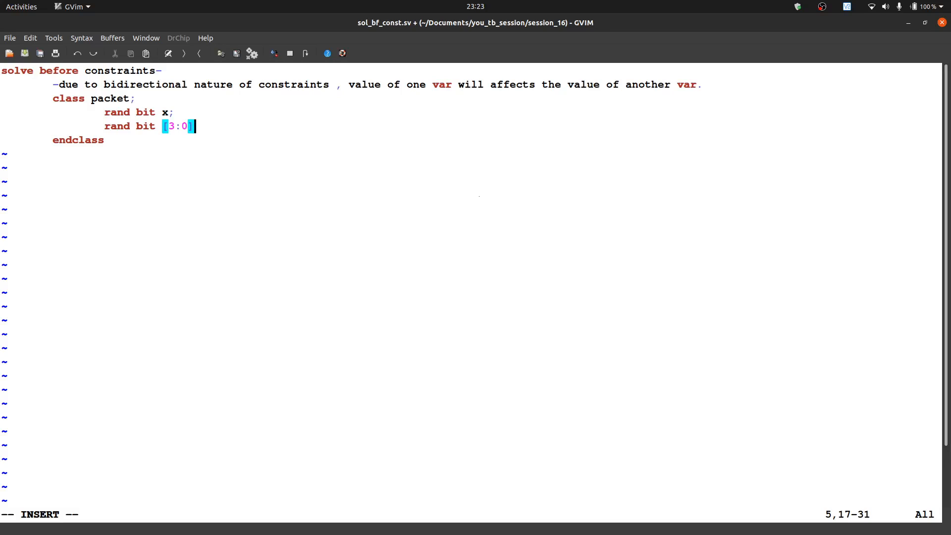
type("y;")
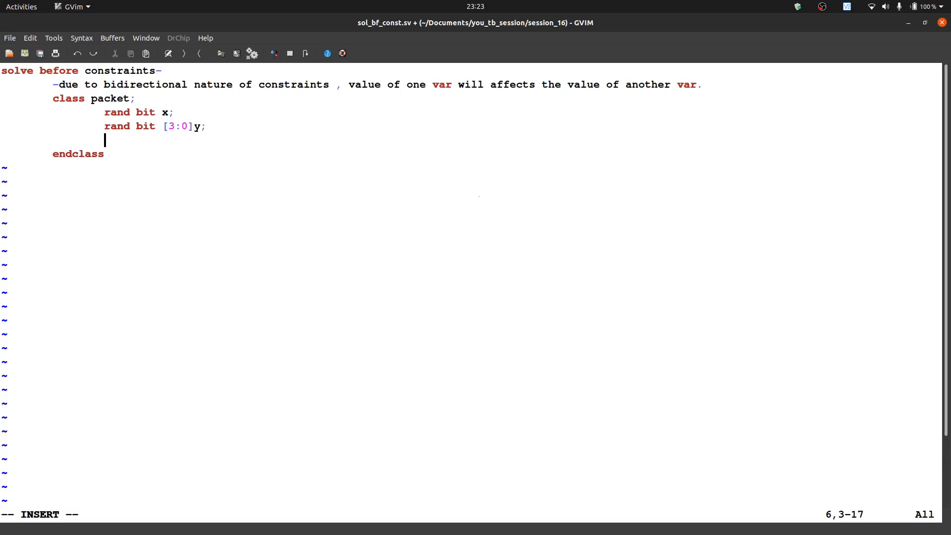
Step: Begin 'constraint c_1 {(x==1)' with the implication arrow inside the packet class
type("constraint")
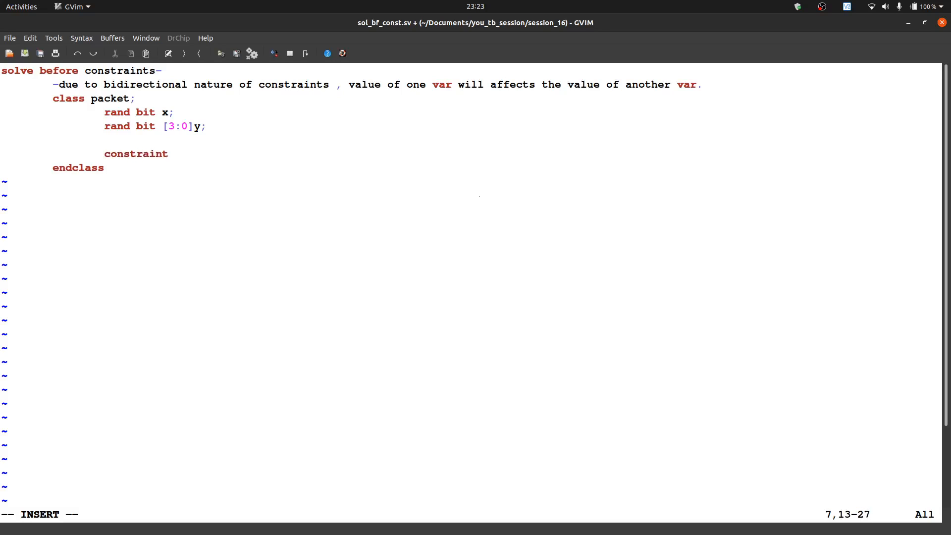
type("c_1")
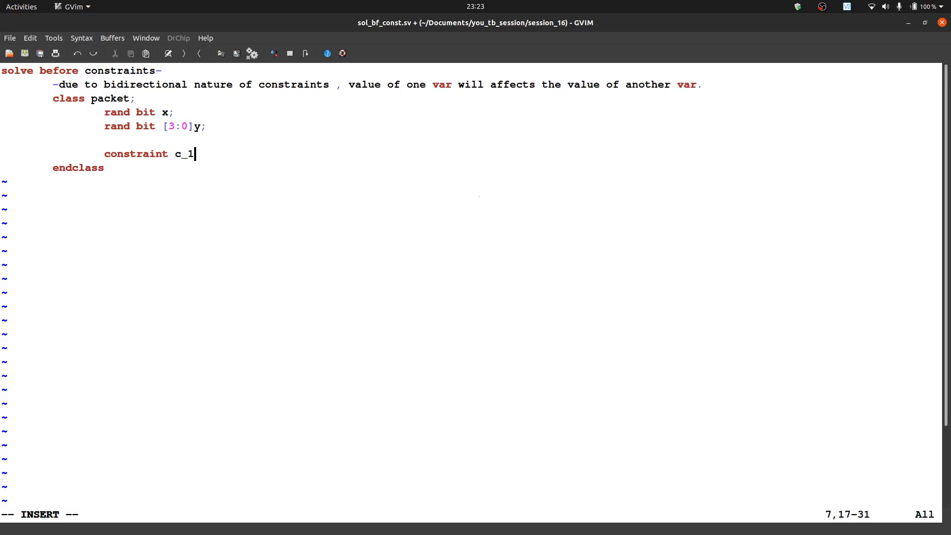
type("{")
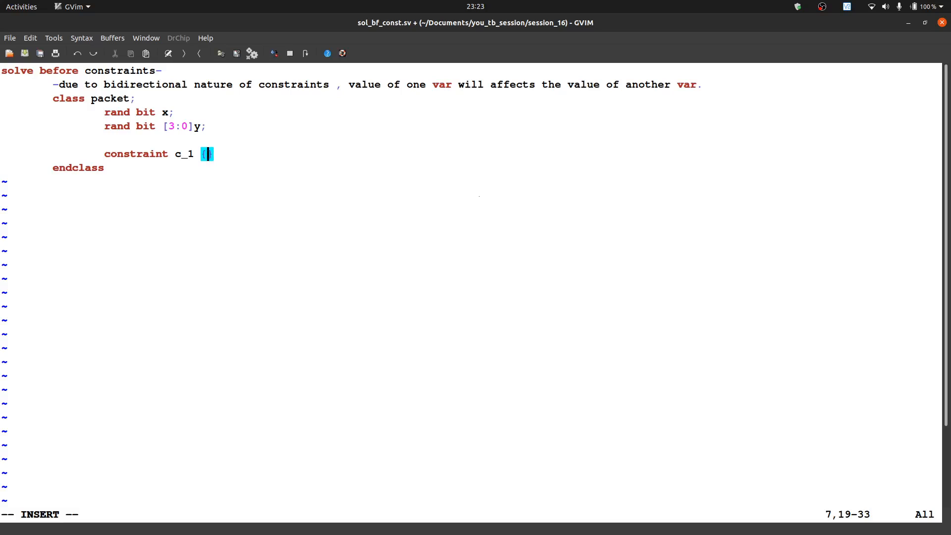
type("{")
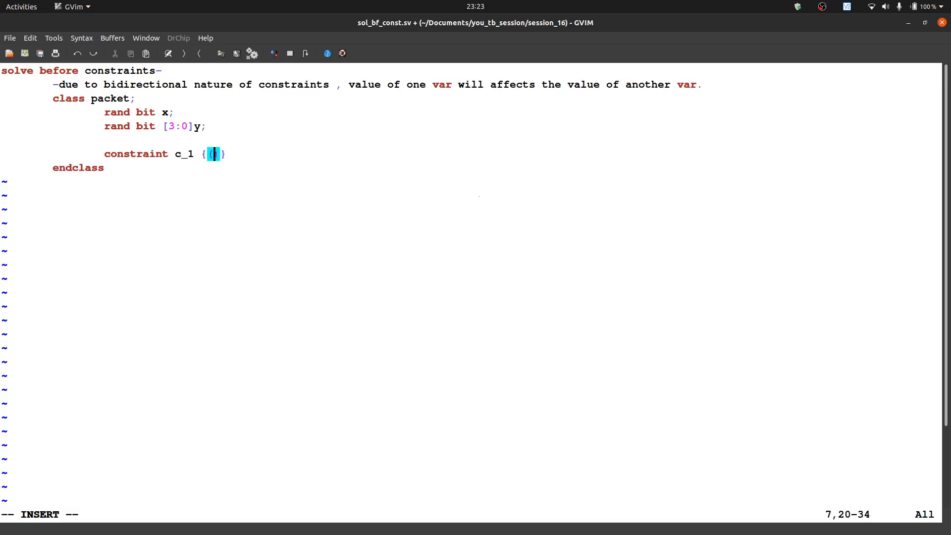
type("x")
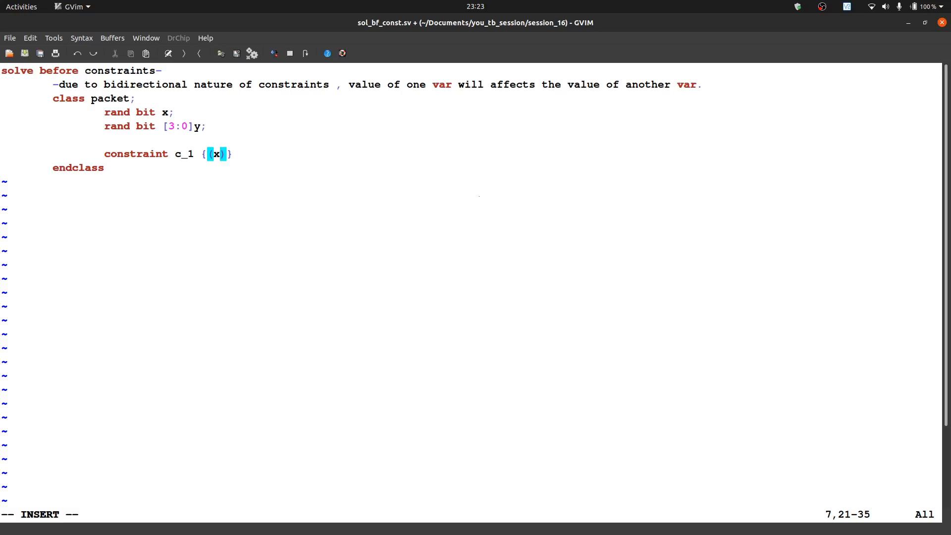
type("==1")
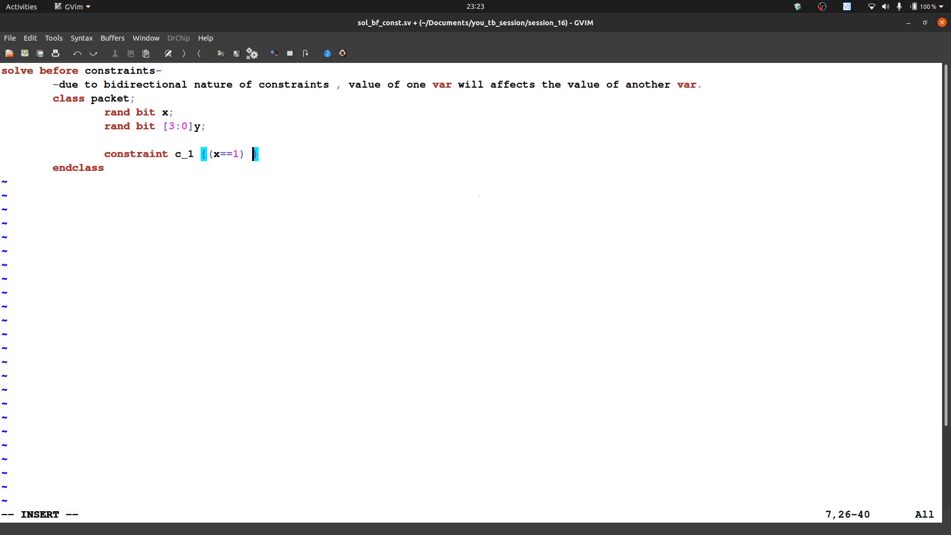
type("-")
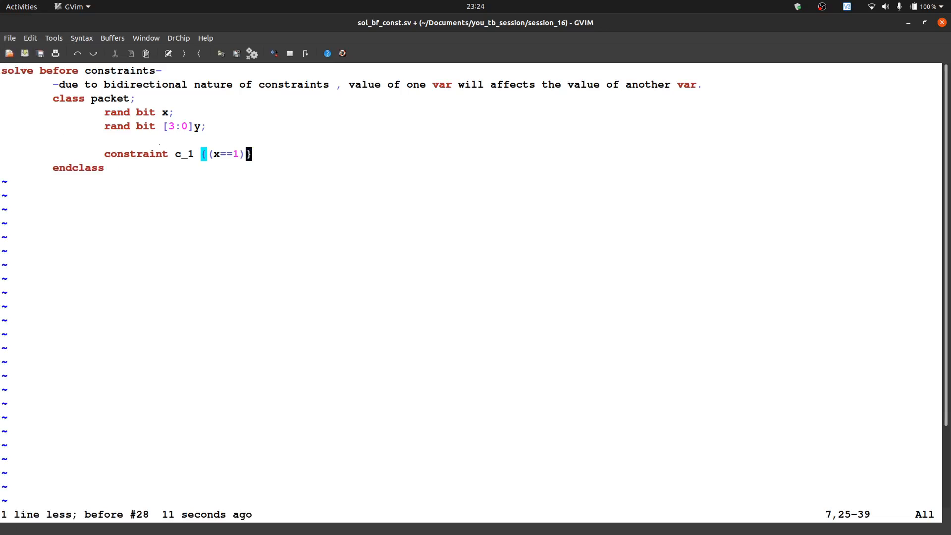
Step: After an undo, finish the constraint as '(x==1)-> y==0;'
key("i")
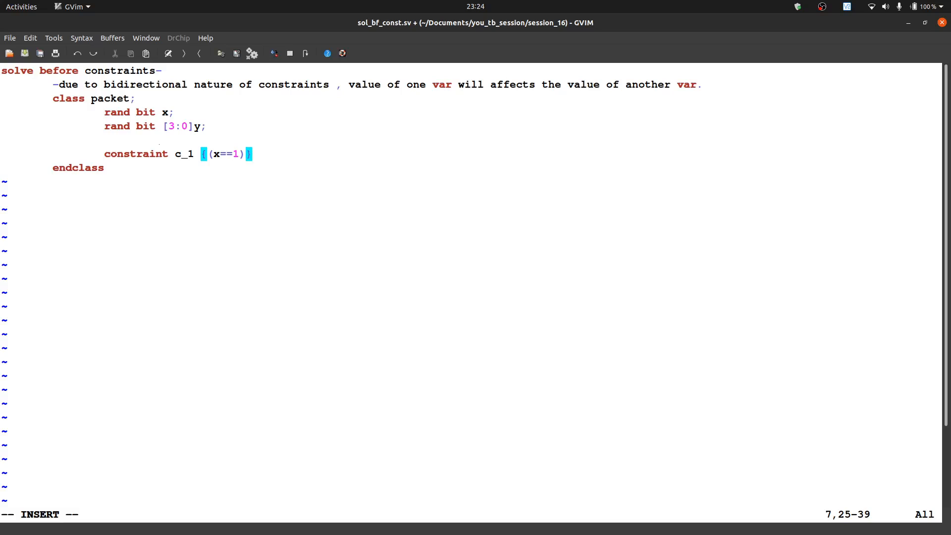
type("->")
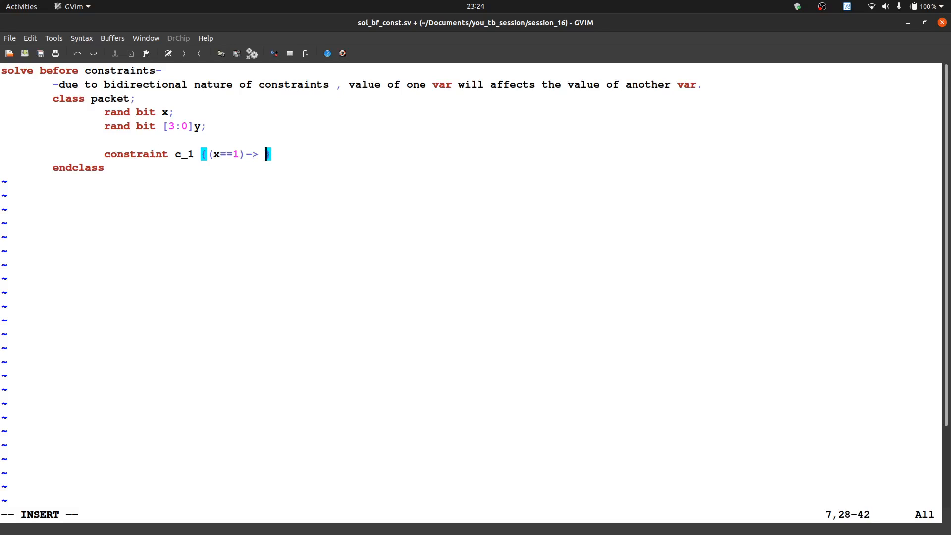
type("y")
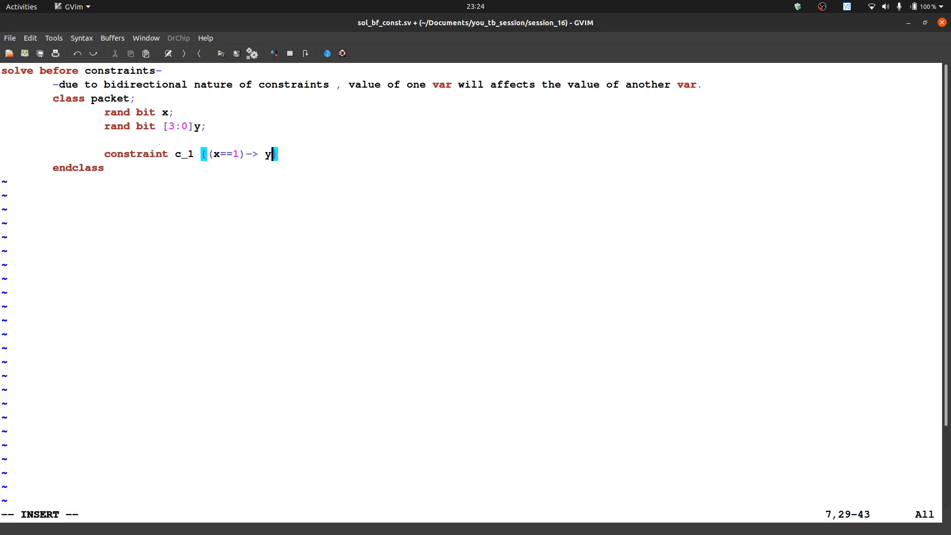
type("==")
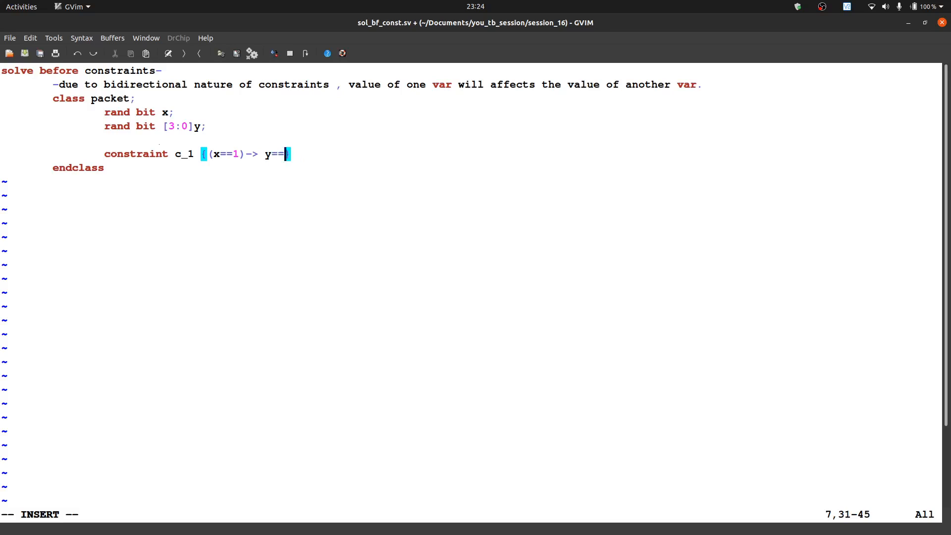
type("0")
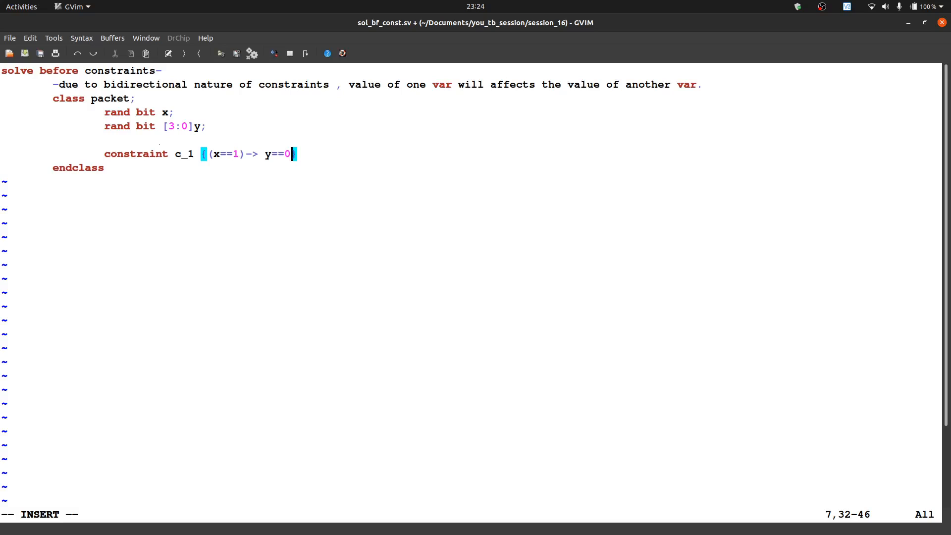
type(";")
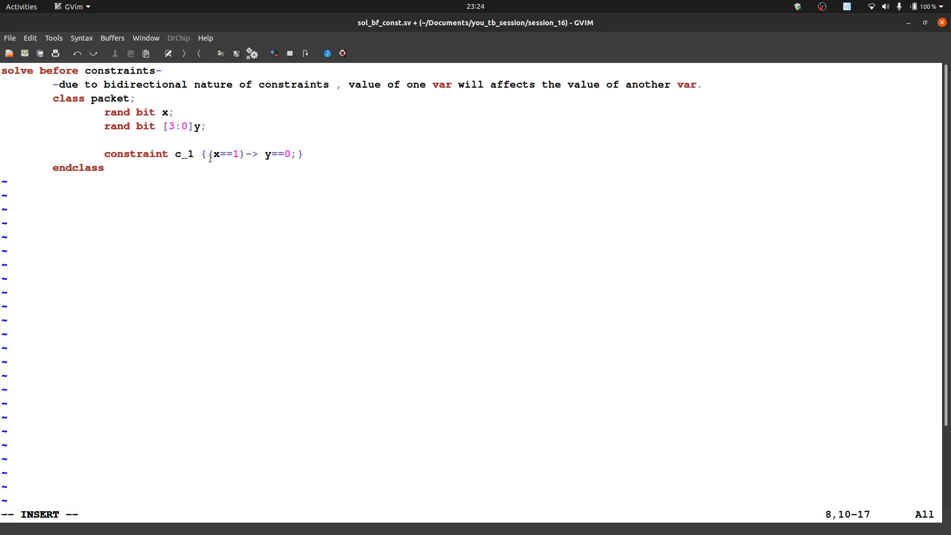
Step: Write the note 'value of y will range from 0 to 15' below the class
left_click_drag(203, 153, 237, 154)
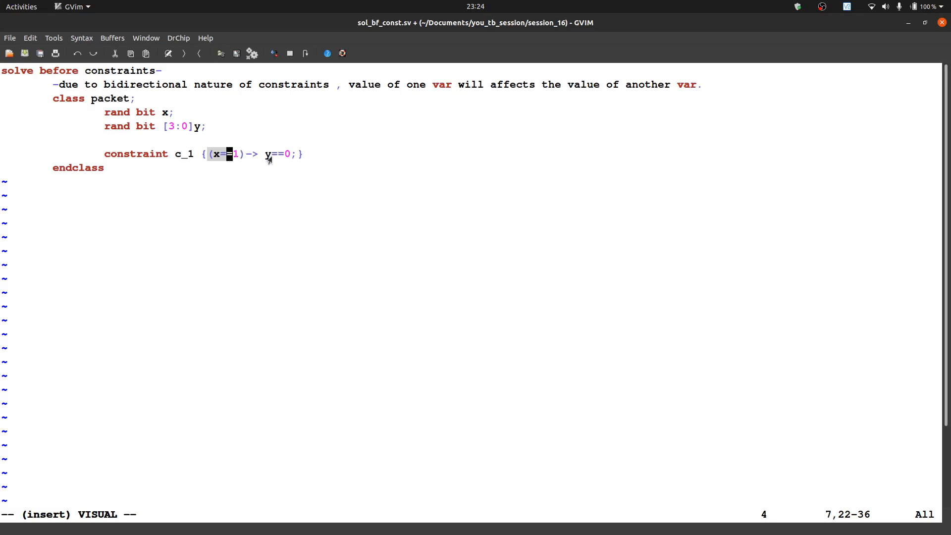
mouse_move(221, 183)
type("- the")
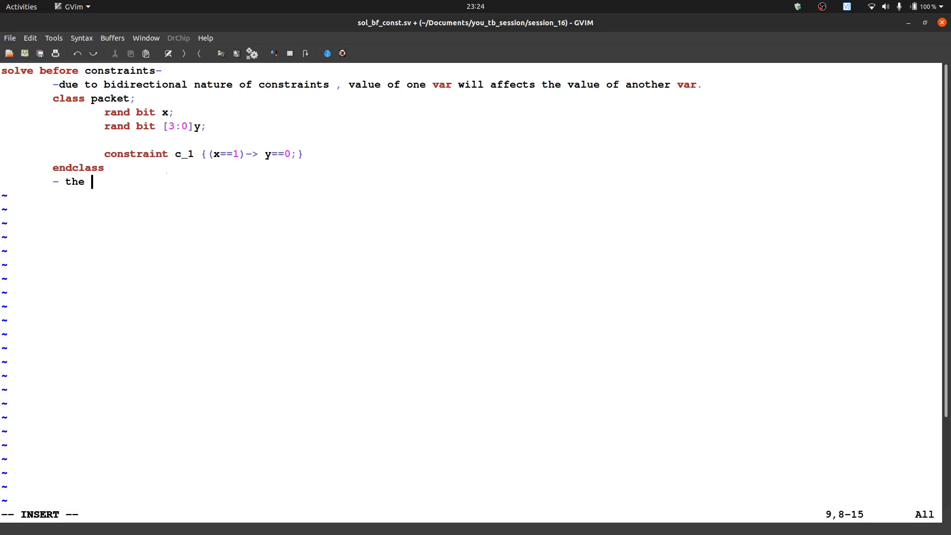
type("value")
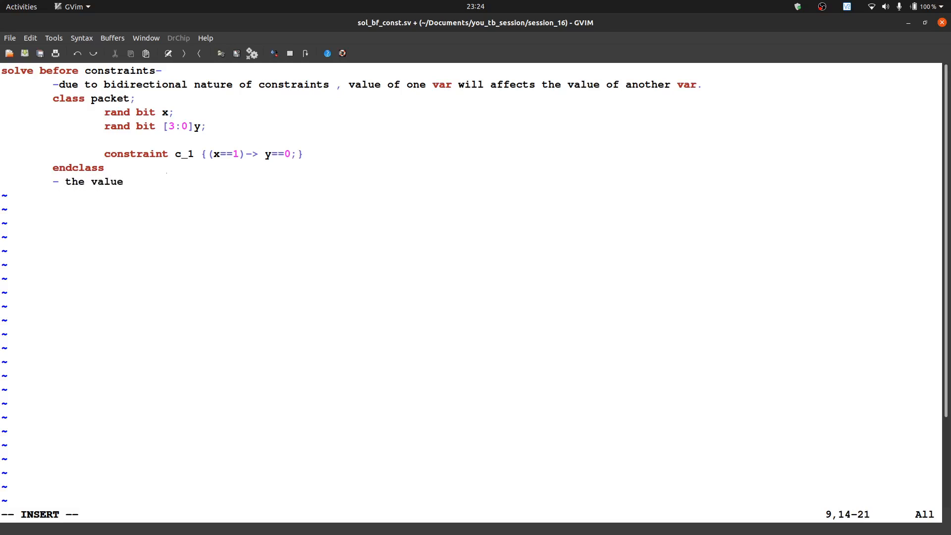
type("of y")
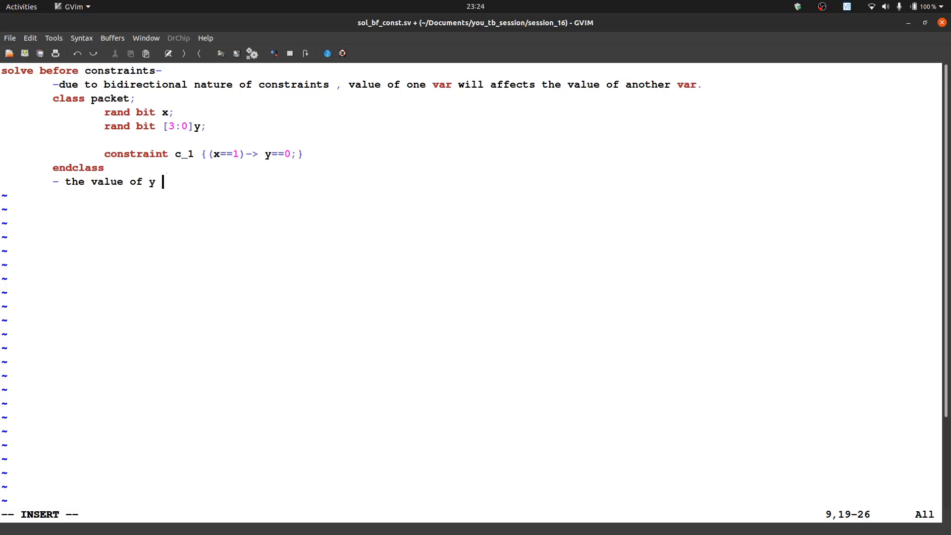
type("wii")
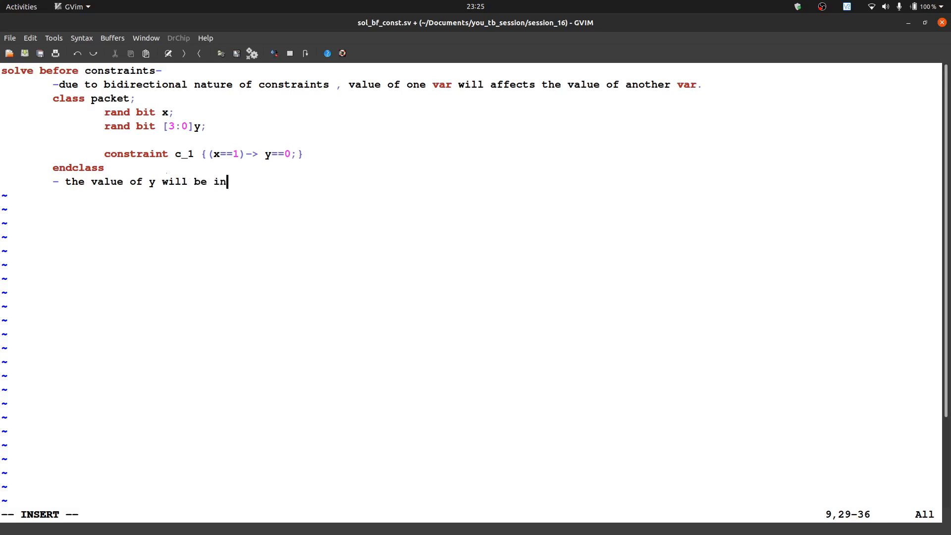
type("range")
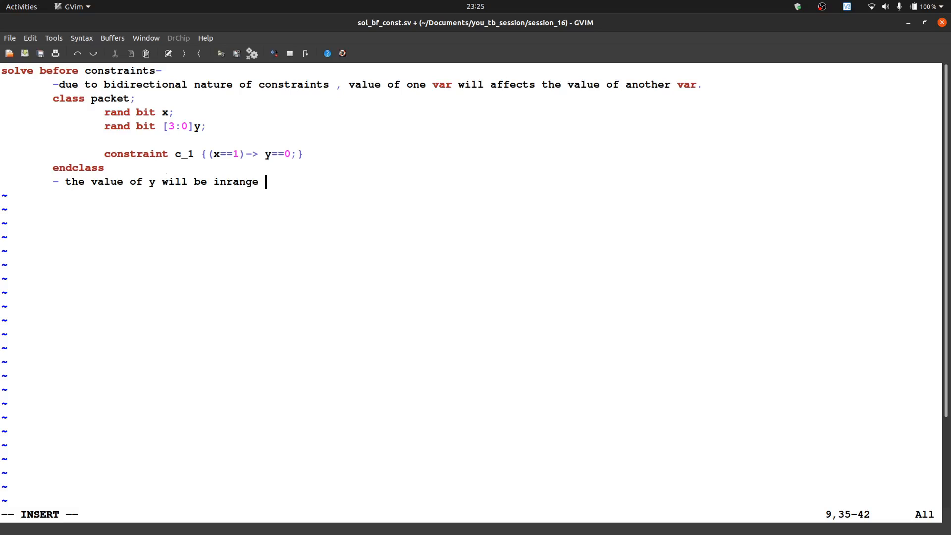
type("from 0 t")
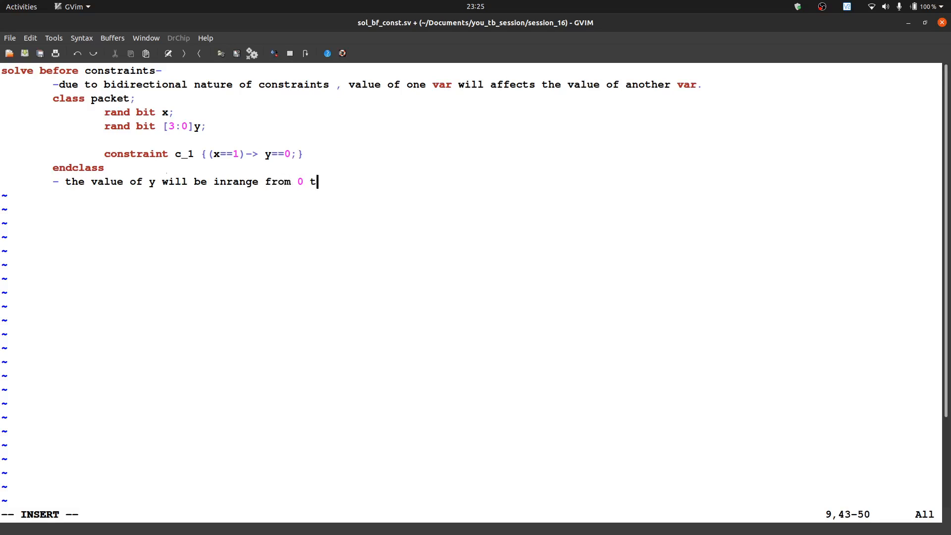
type("o 15")
type("-")
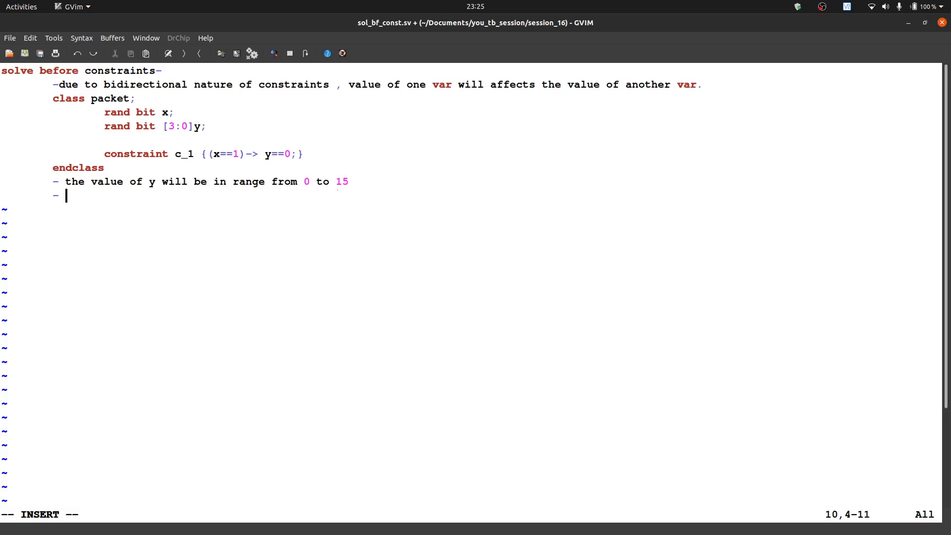
Step: Write the note 'so the probablity to get 0 of y is very less'
type("so to")
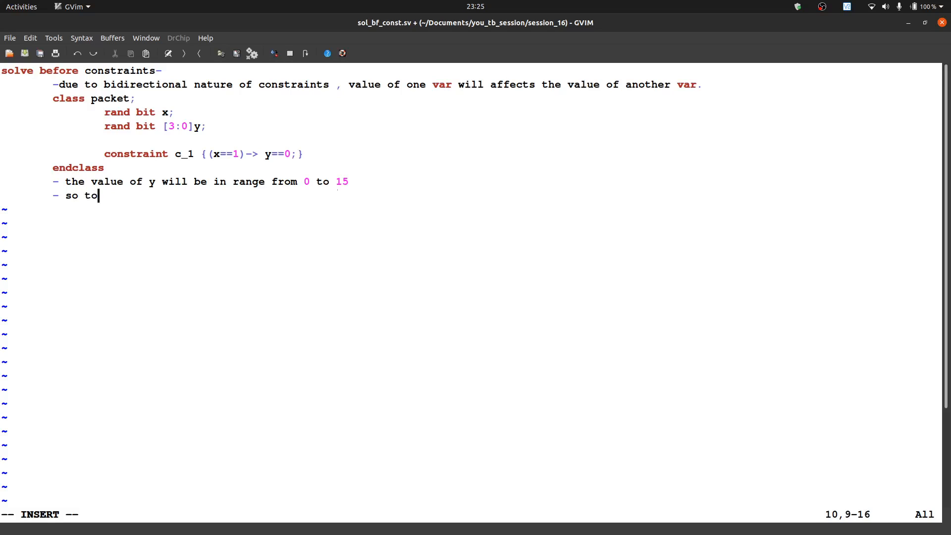
type("get")
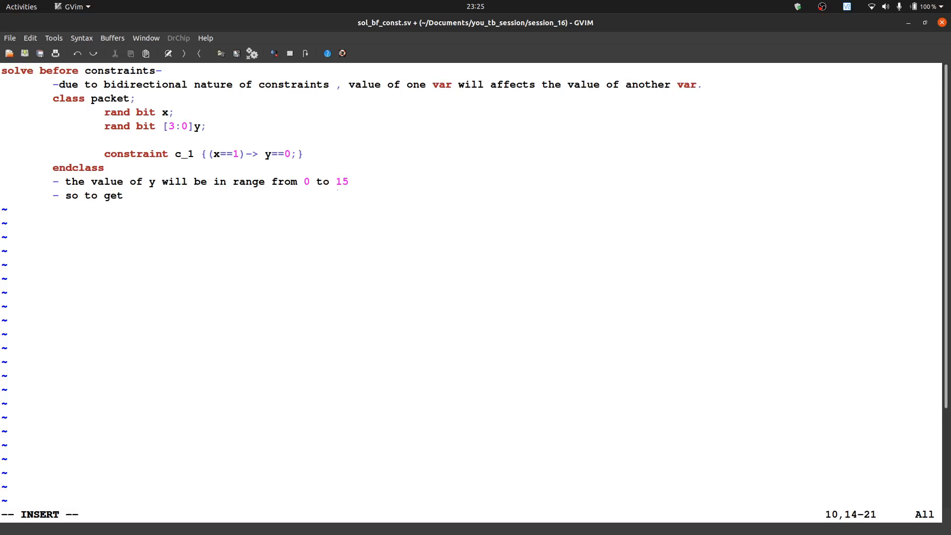
type("0")
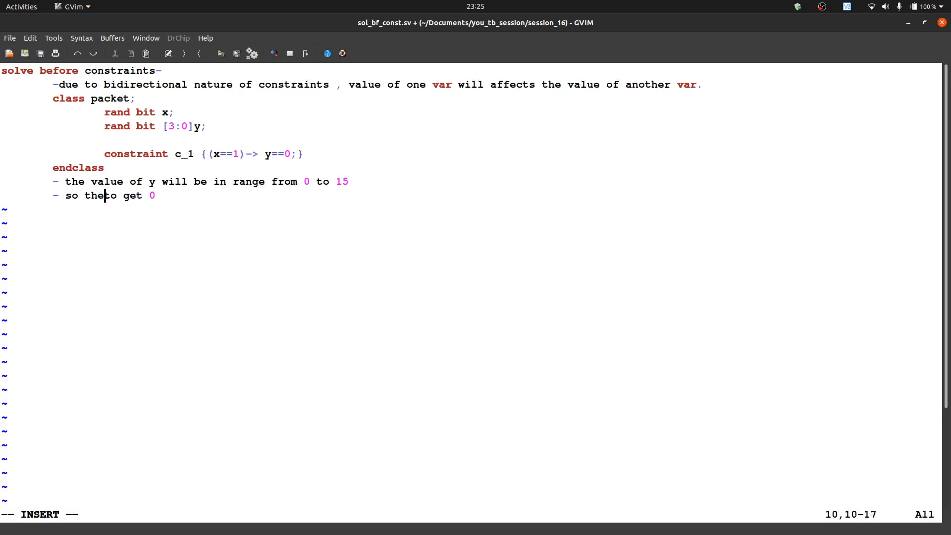
type("probablit")
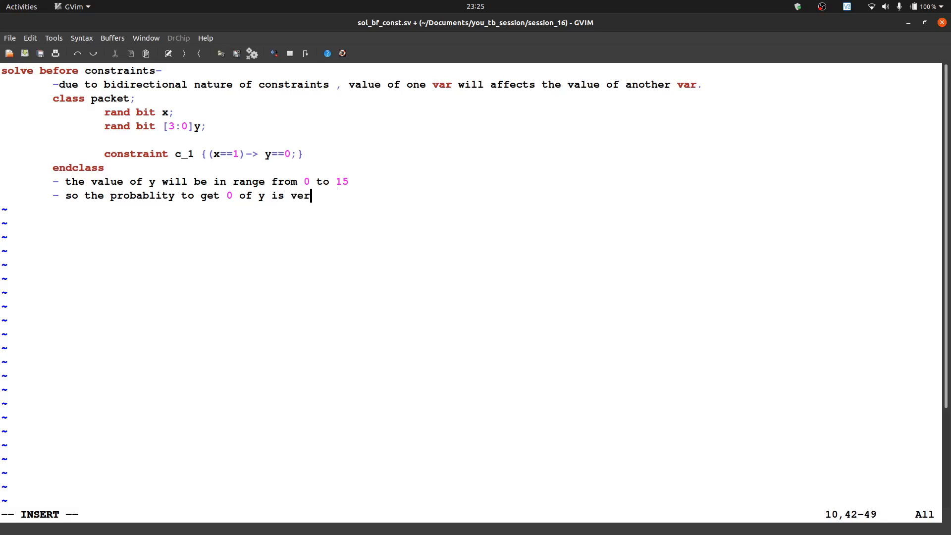
type("y less")
type("-")
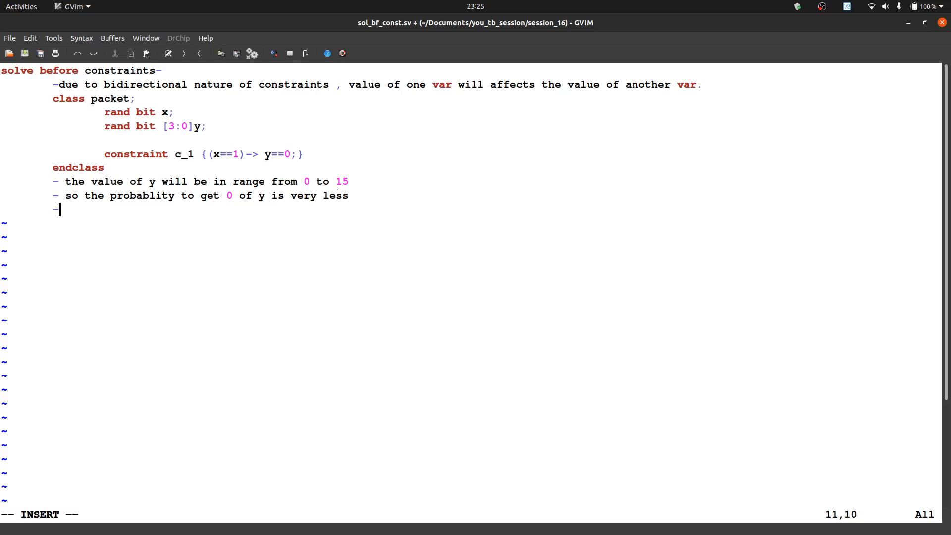
Step: Write 'hence it will affect the value of x, means if' as the third note
type("henc")
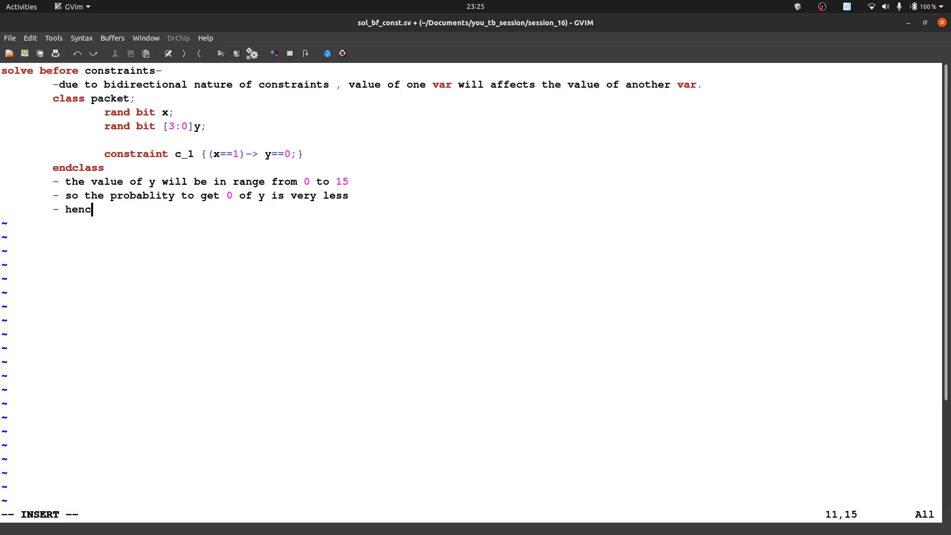
type("e")
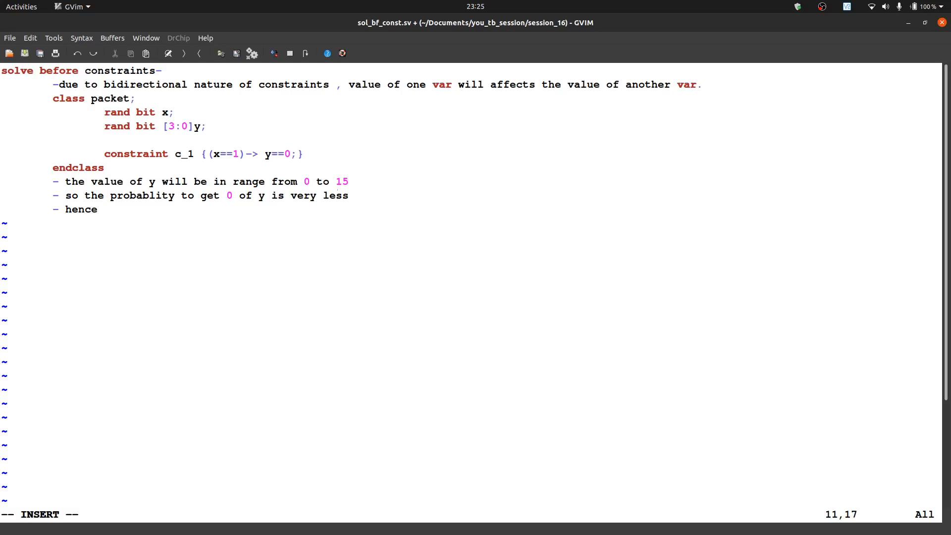
type("it")
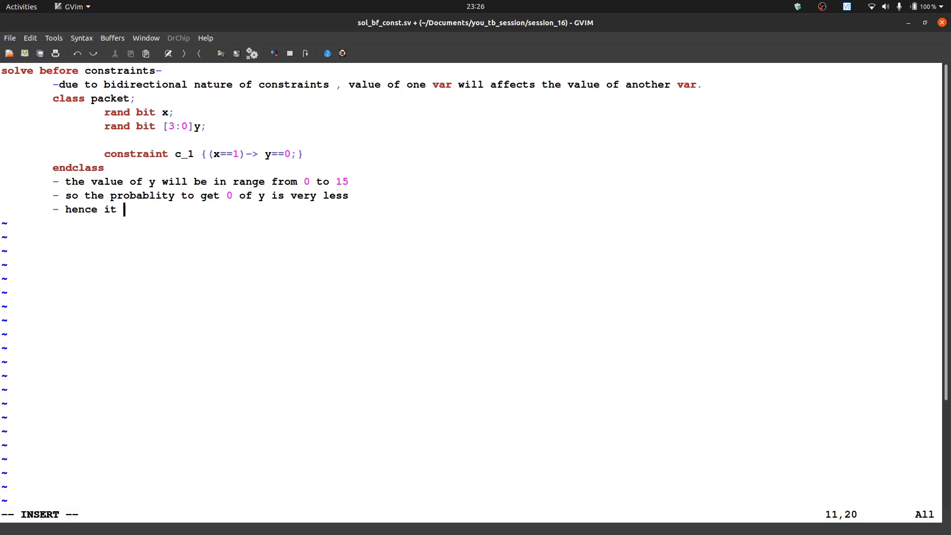
type("will")
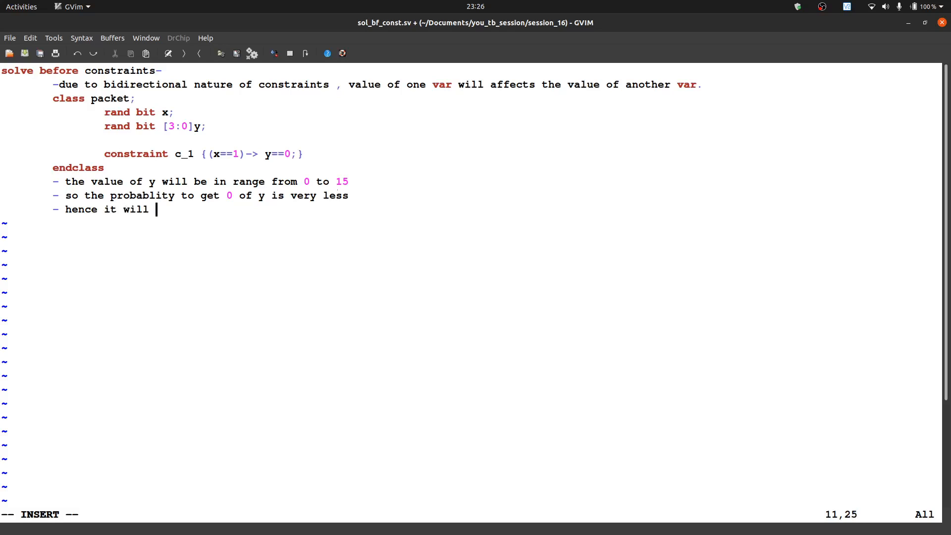
type("affect")
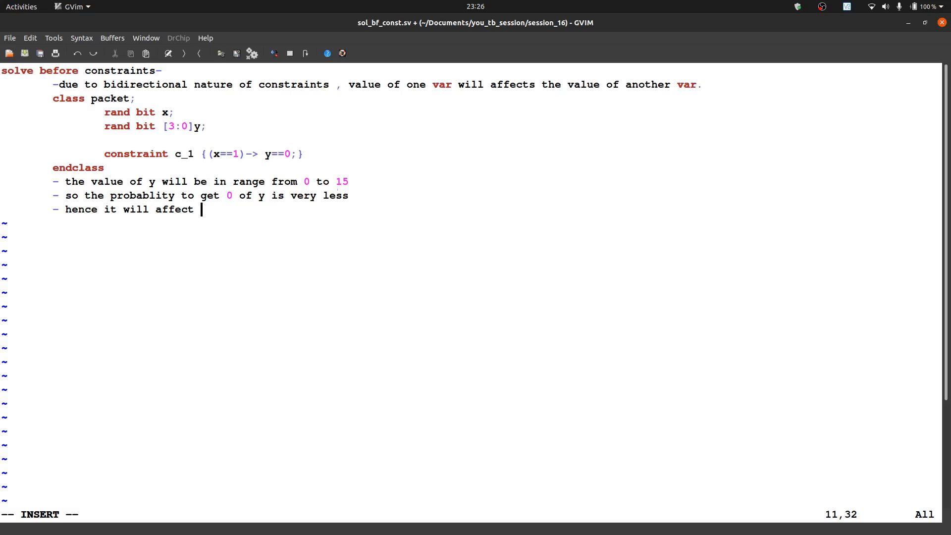
type("the value of x")
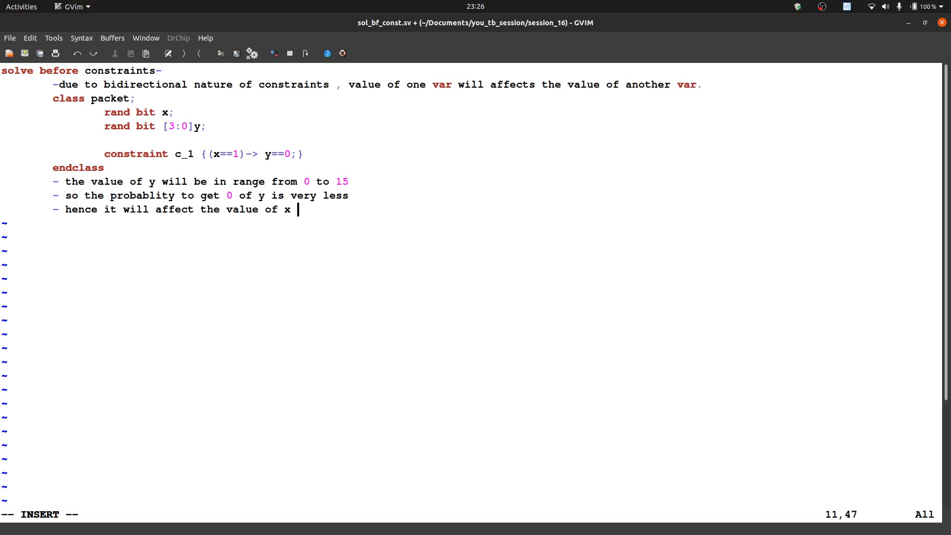
type(", mea")
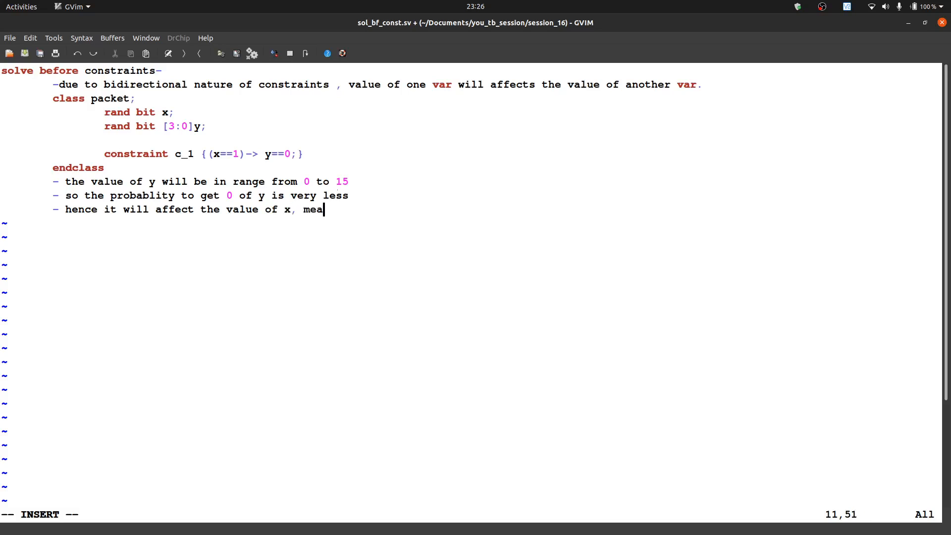
type("ns")
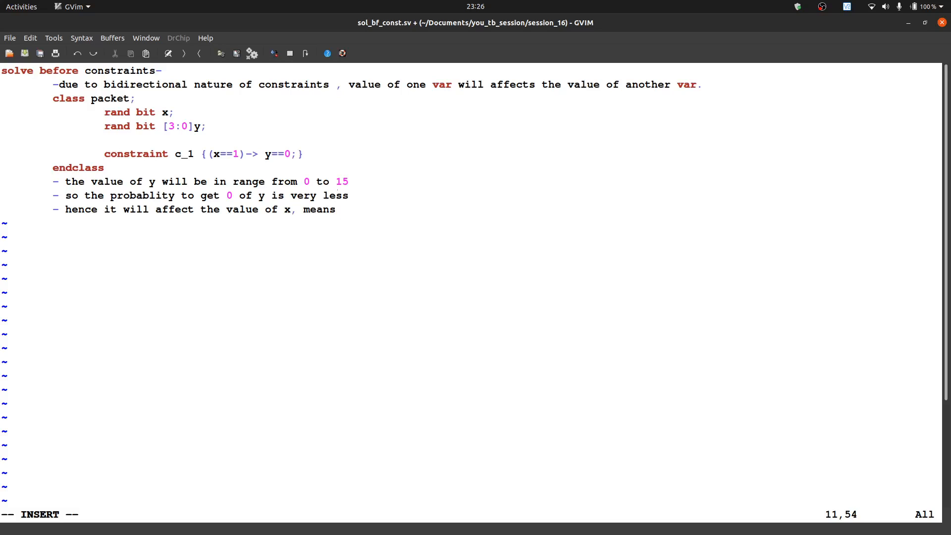
type("i")
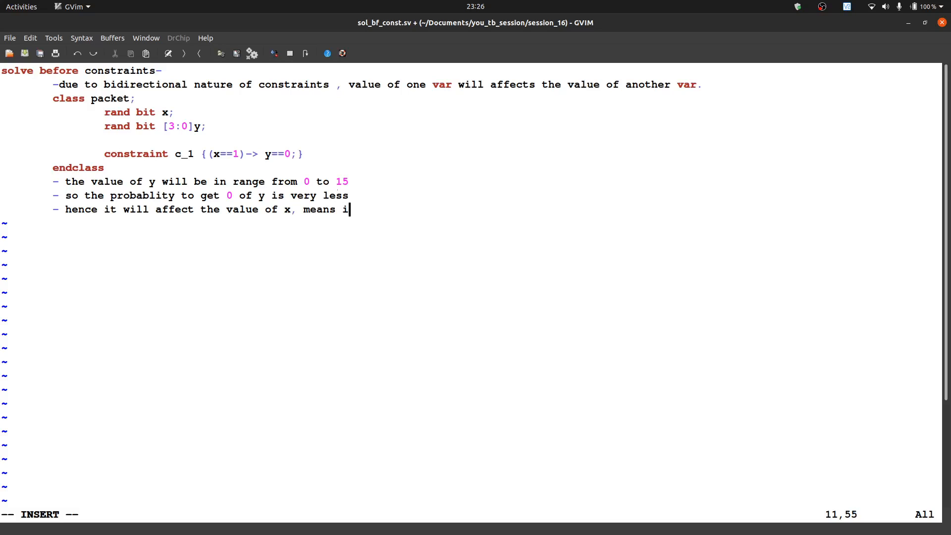
Step: Continue 'the value of y is not equal to 0 then the value of x leads to 0.'
type("f ther va")
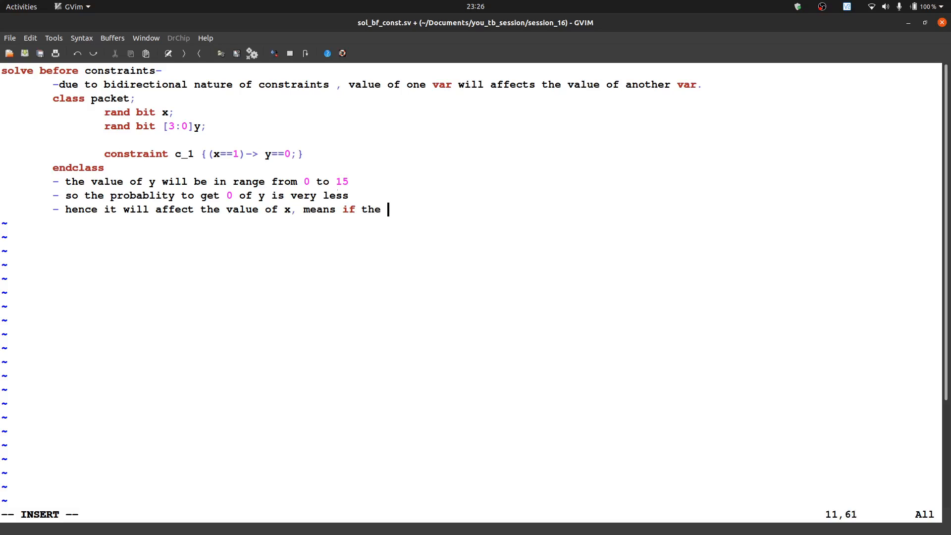
type("value of")
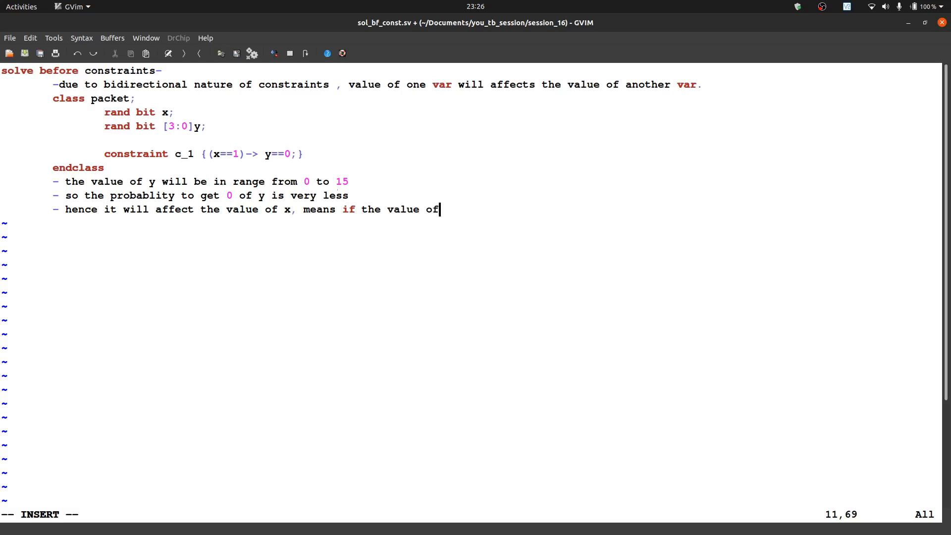
type("y is not equ")
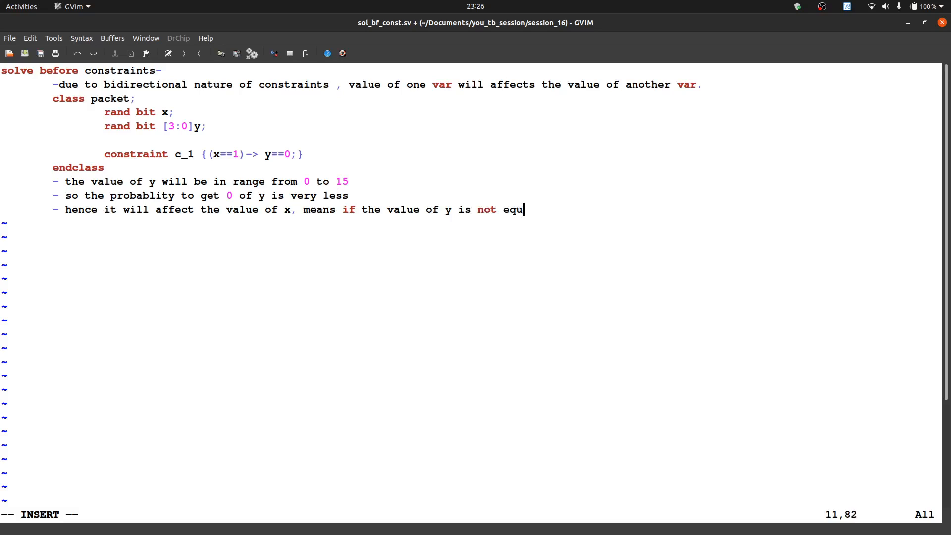
type("al to 0 t")
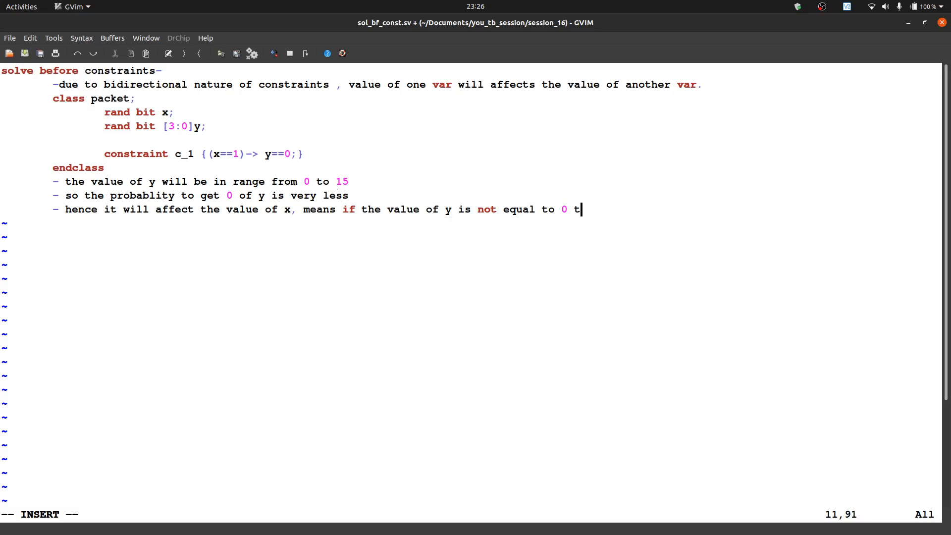
type("hen the value of x le")
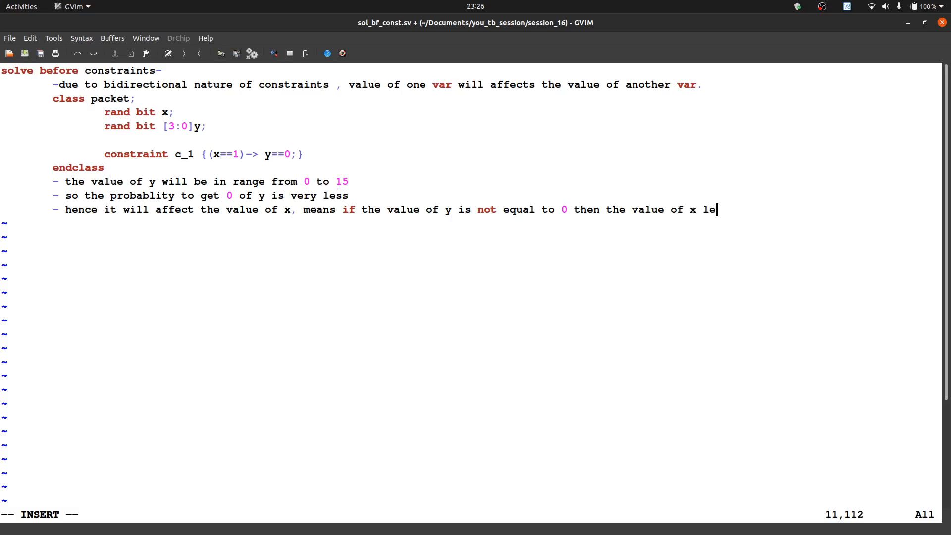
type("ds")
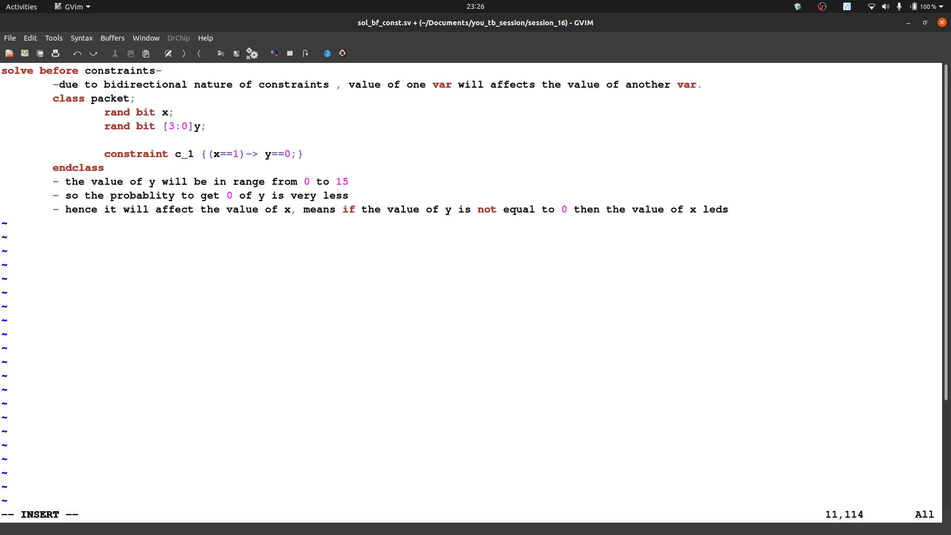
type("a")
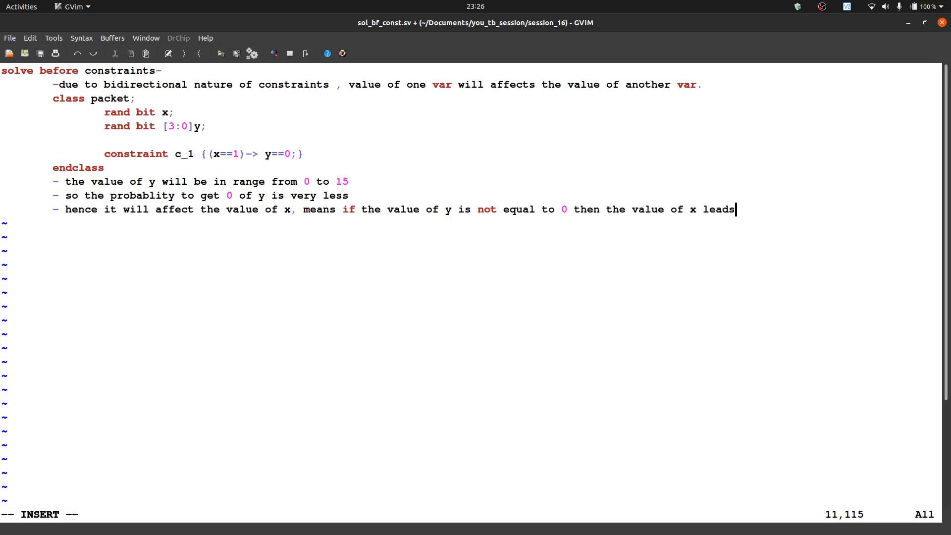
type("\" \"")
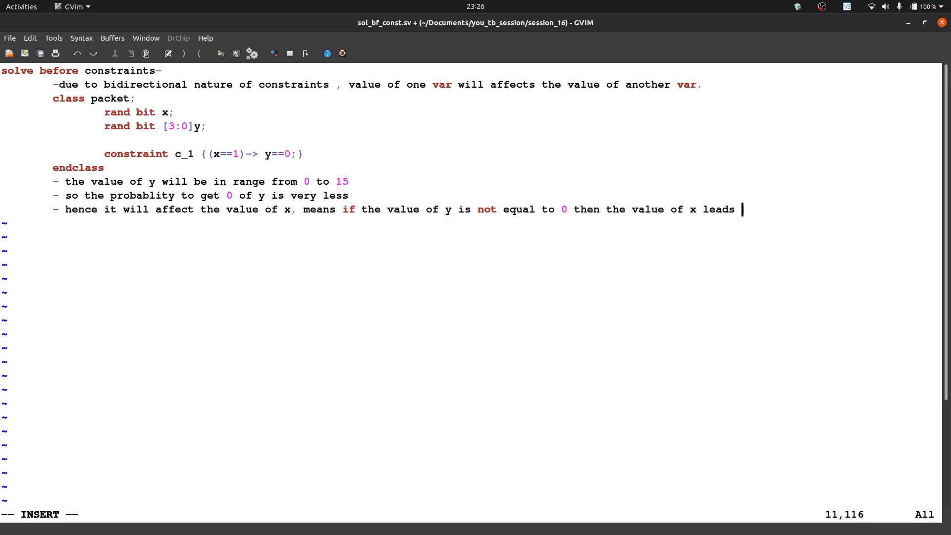
type("to")
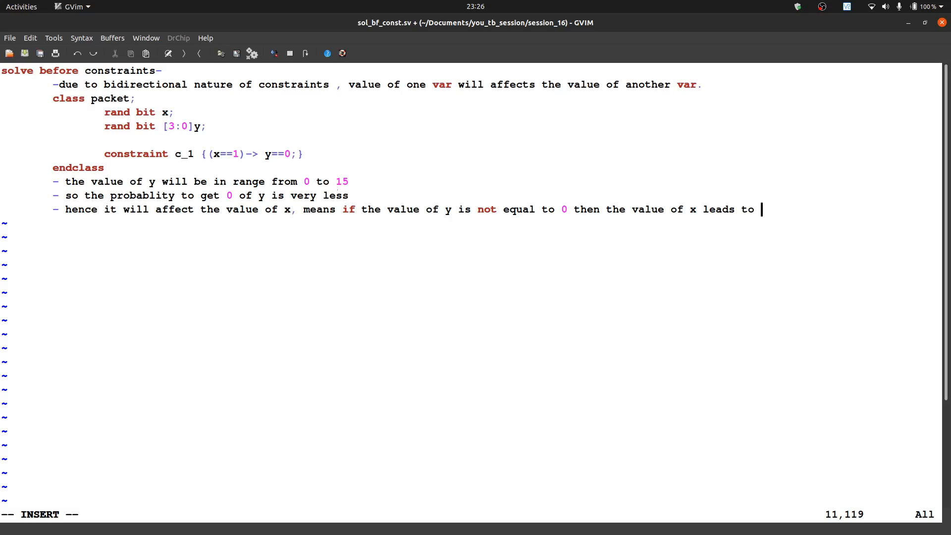
type("0.")
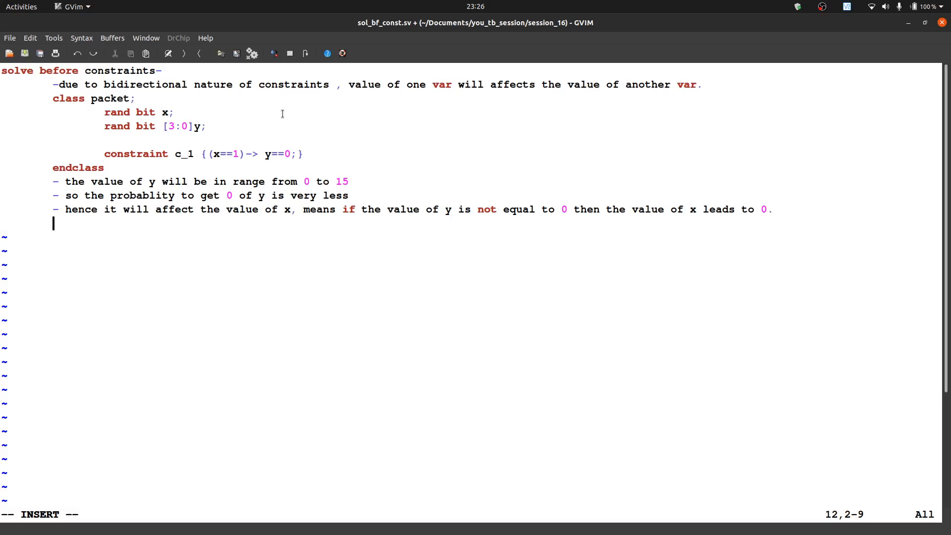
mouse_move(165, 132)
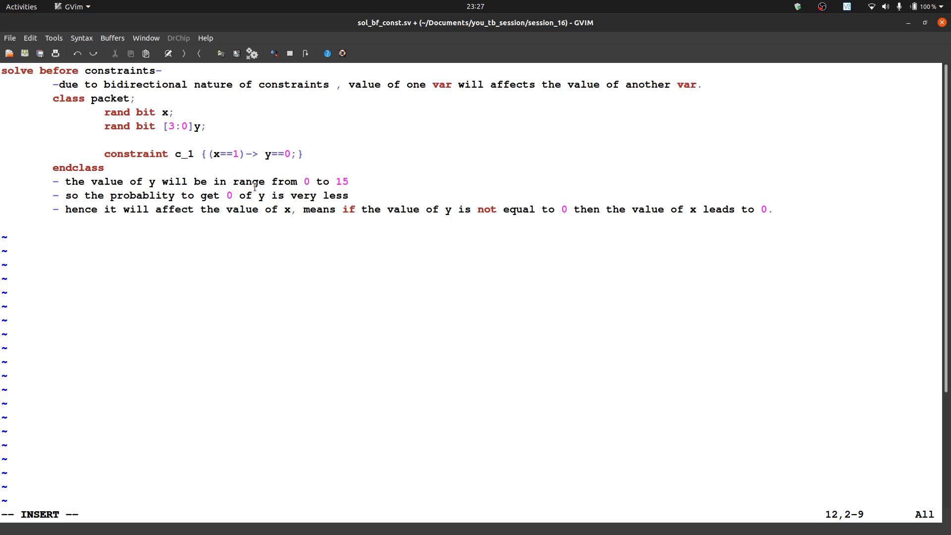
mouse_move(231, 196)
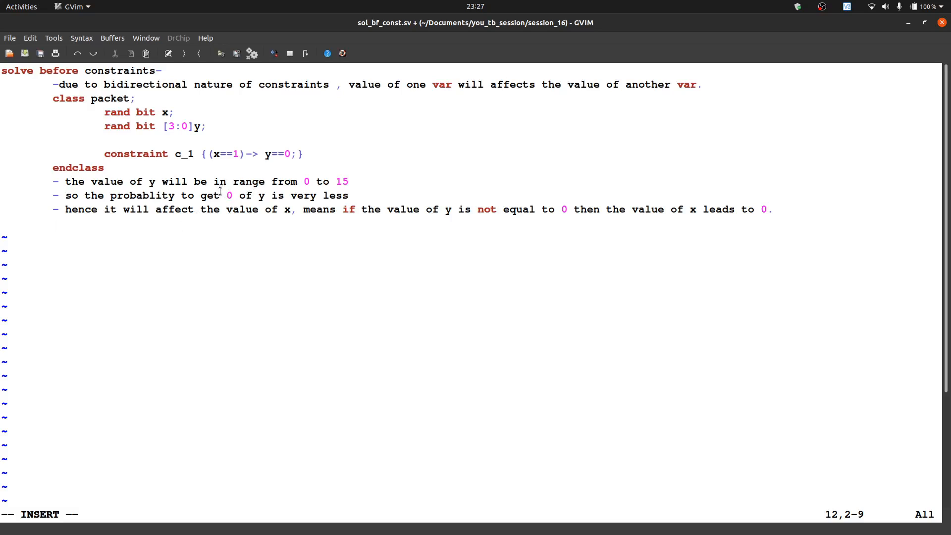
Step: Select text on the last note line before starting a fresh line beneath the notes
left_click_drag(103, 84, 231, 84)
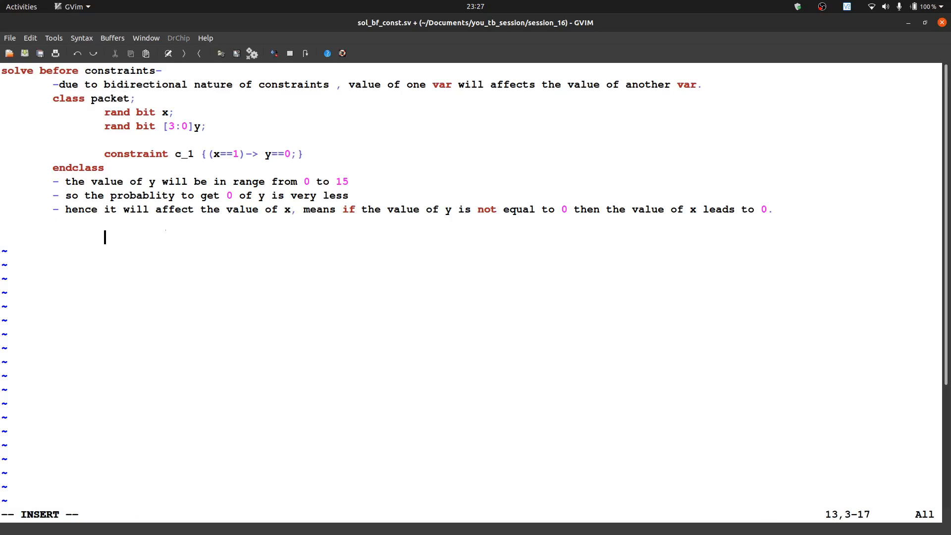
Step: Add 'module top;' with 'endmodule', correcting the 'modulke' typo
key("BackSpace")
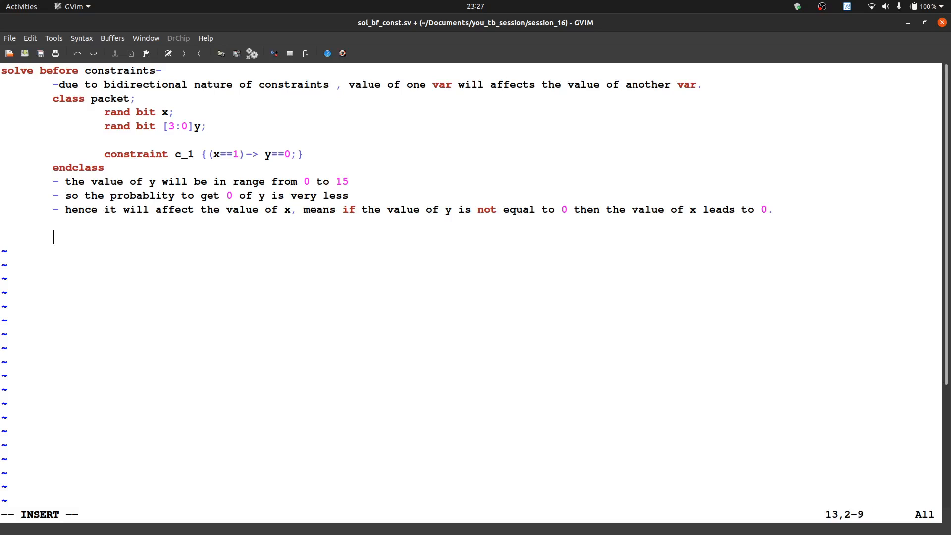
type("modulke")
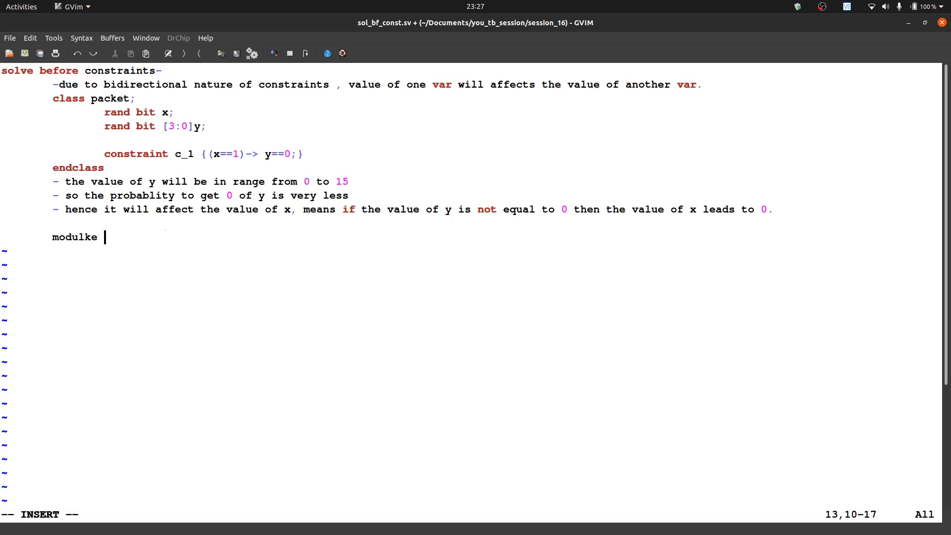
key("BackSpace")
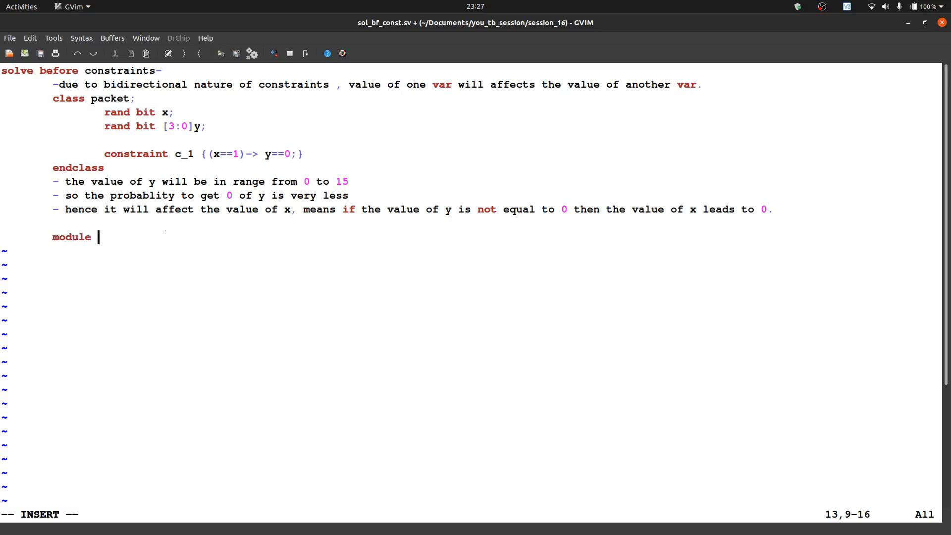
type("top;")
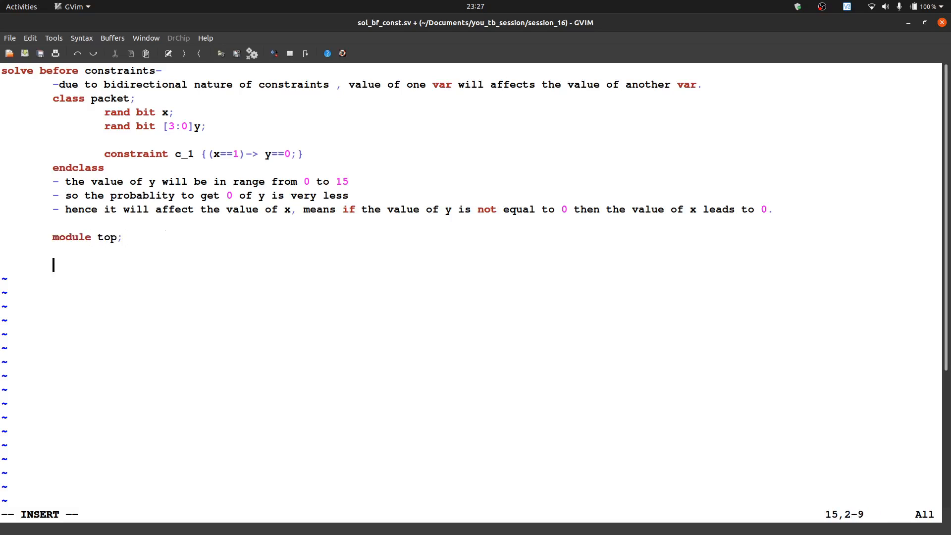
type("endmodule")
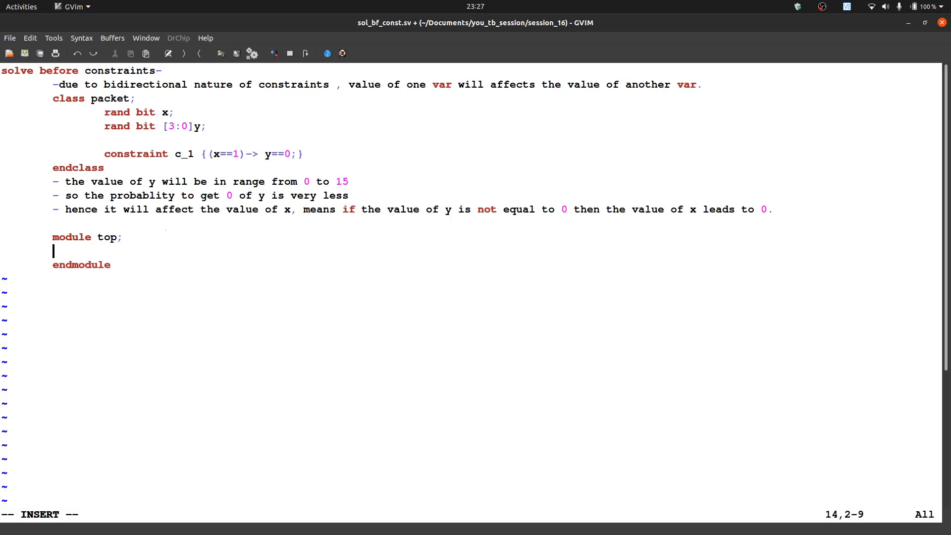
Step: Inside an initial block, declare the handle 'packet pkt;', fixing the 'pavk' typo
type("initial begin")
type("end")
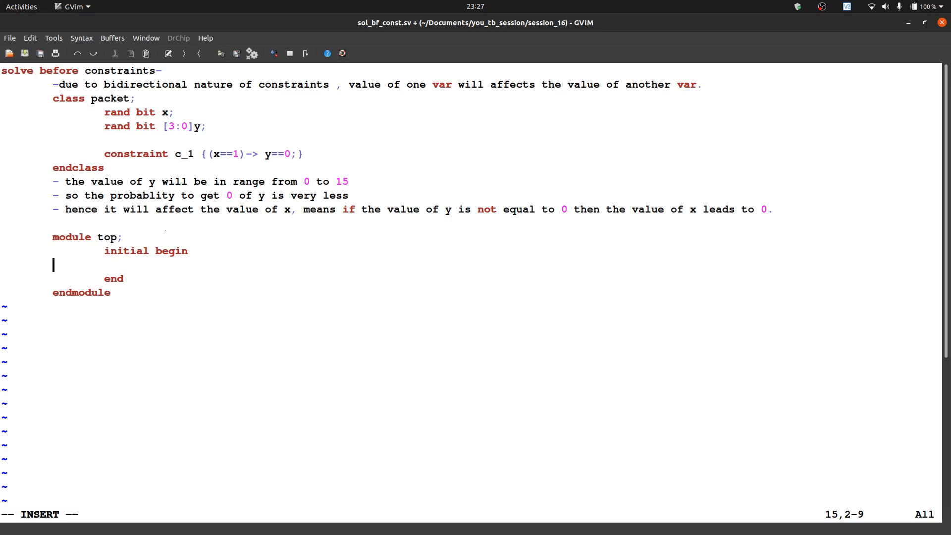
type("pavk")
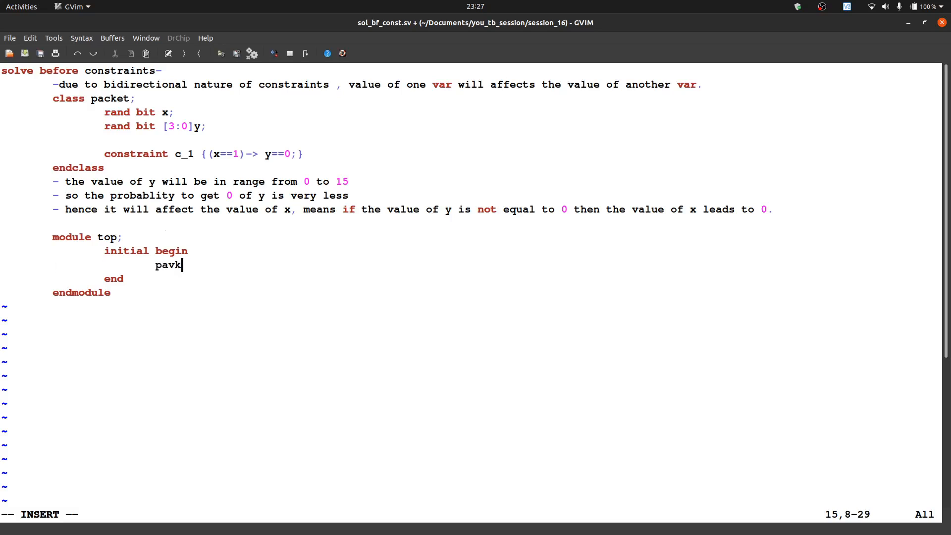
key("BackSpace")
type("cket")
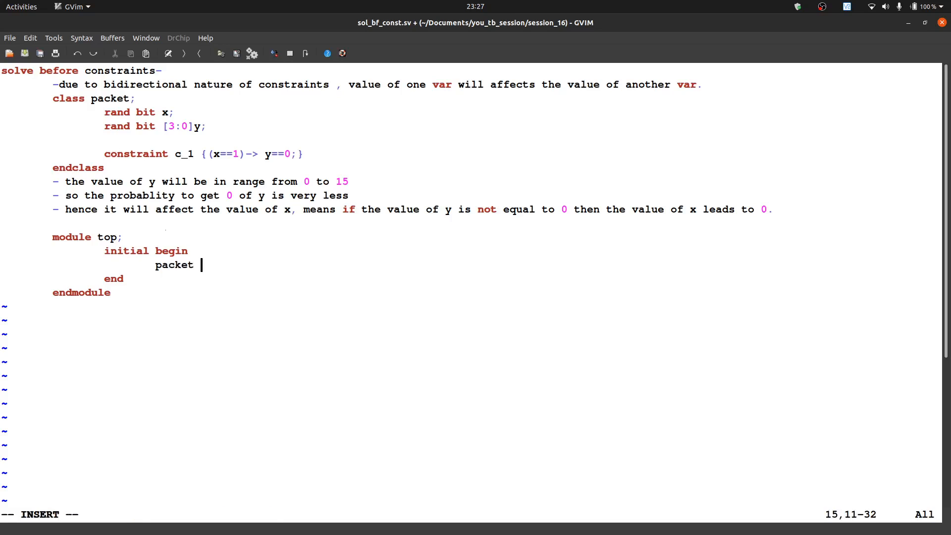
type("pkt;")
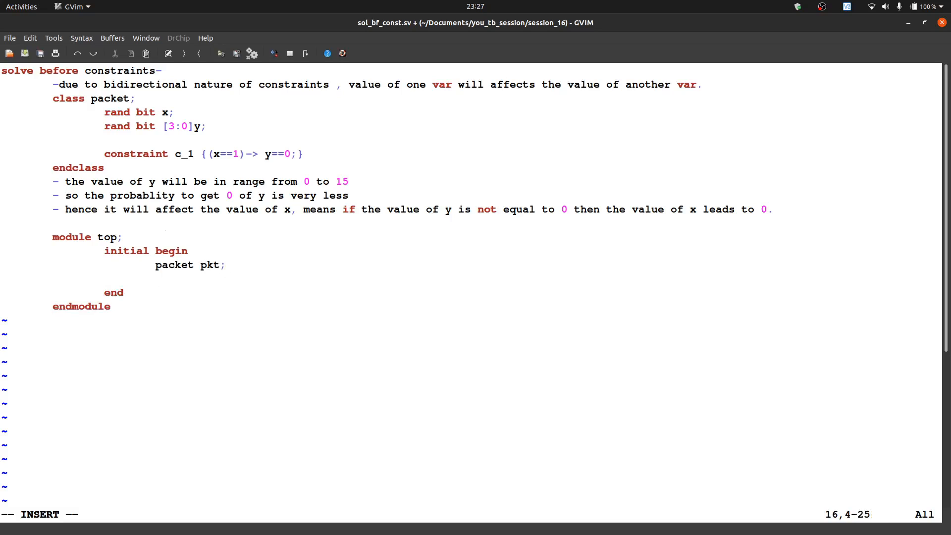
Step: Construct 'pkt = new();' and start a 'repeat(5) begin' loop
type("pk")
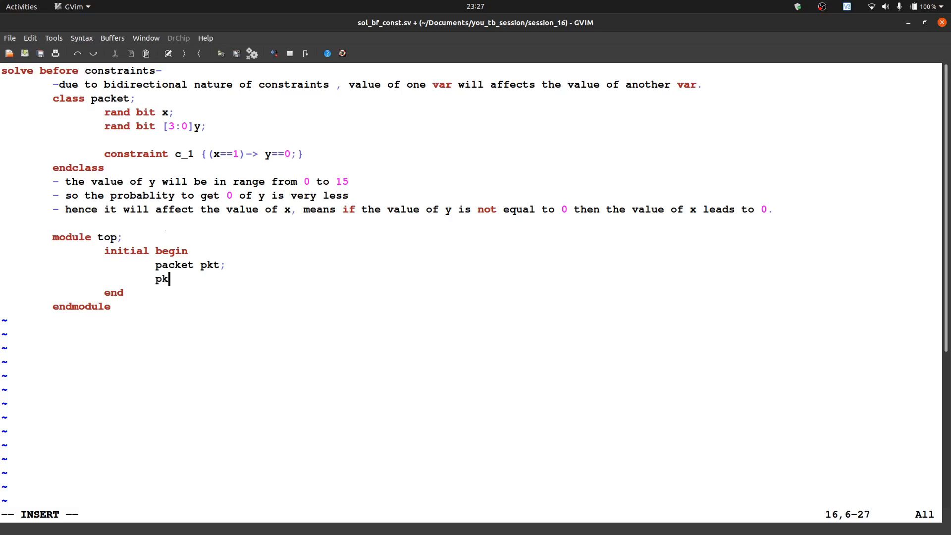
type("t = new")
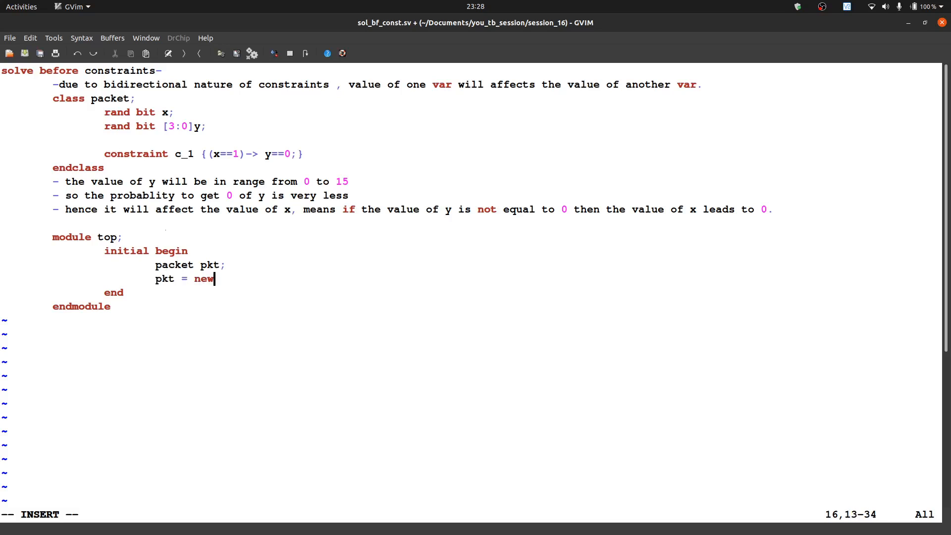
type("();")
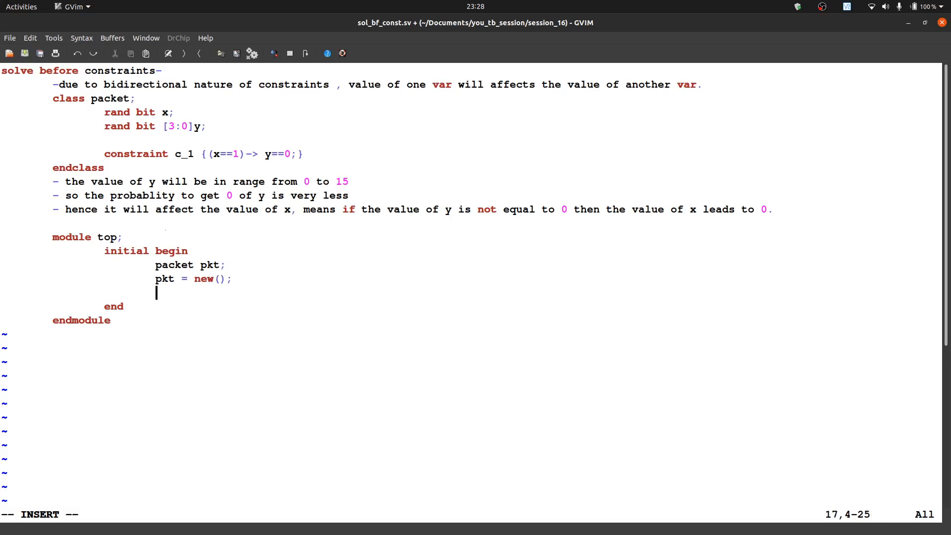
type("repeat")
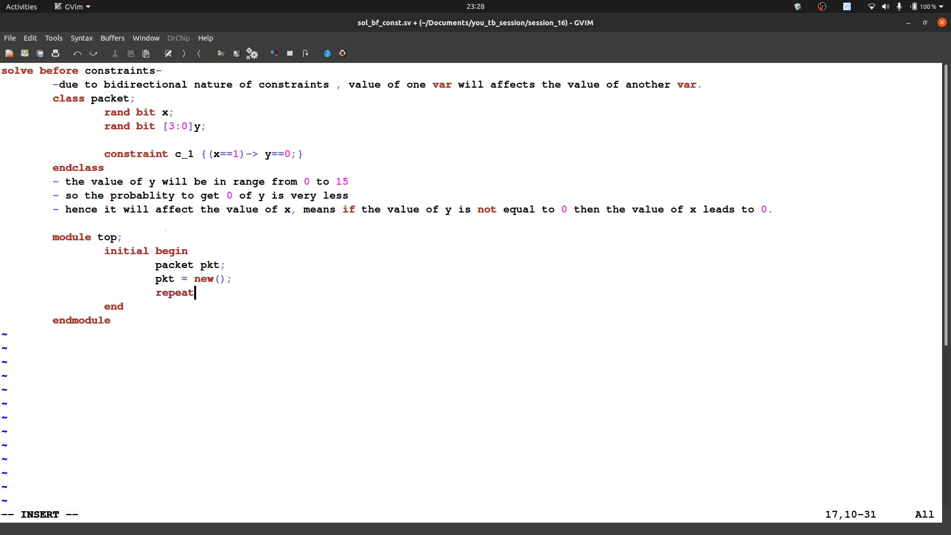
type("()")
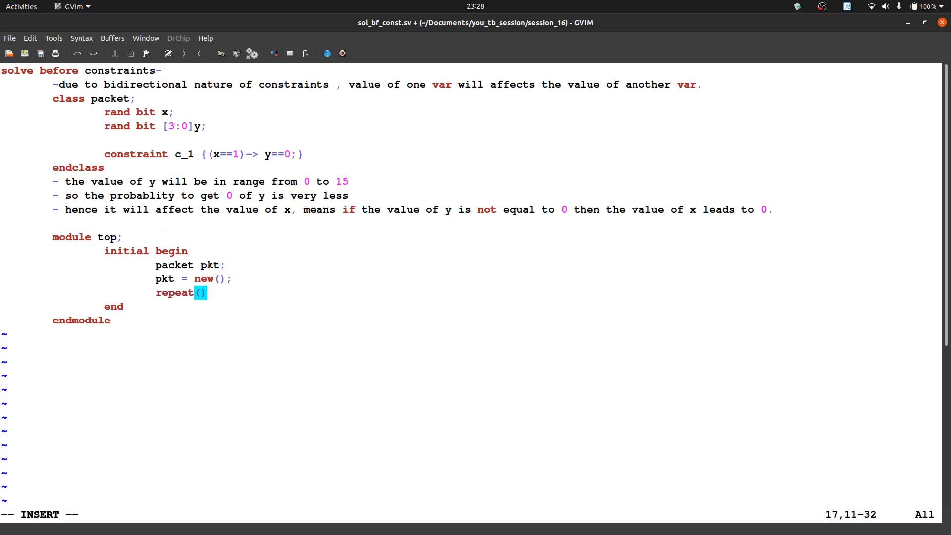
type("5) begin")
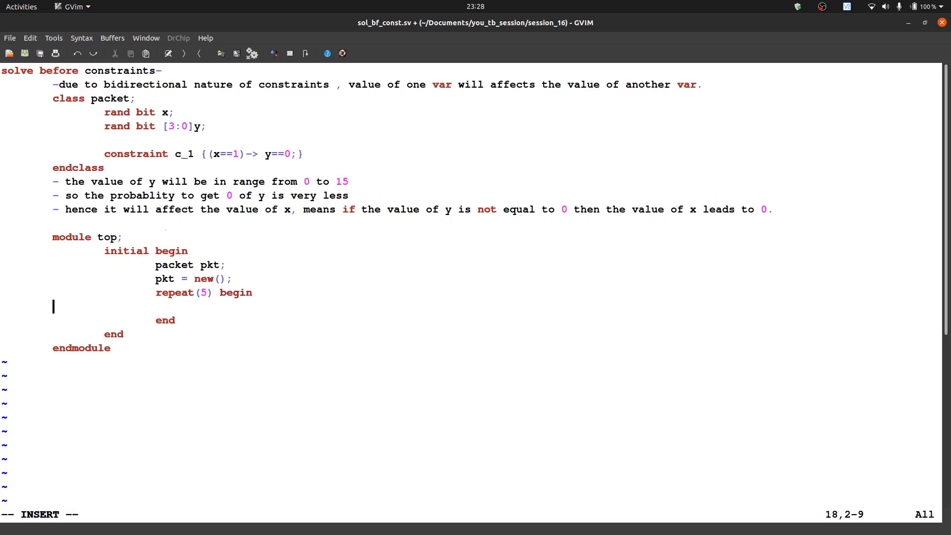
Step: Call 'pkt.randomize();' inside the repeat loop
type("pk")
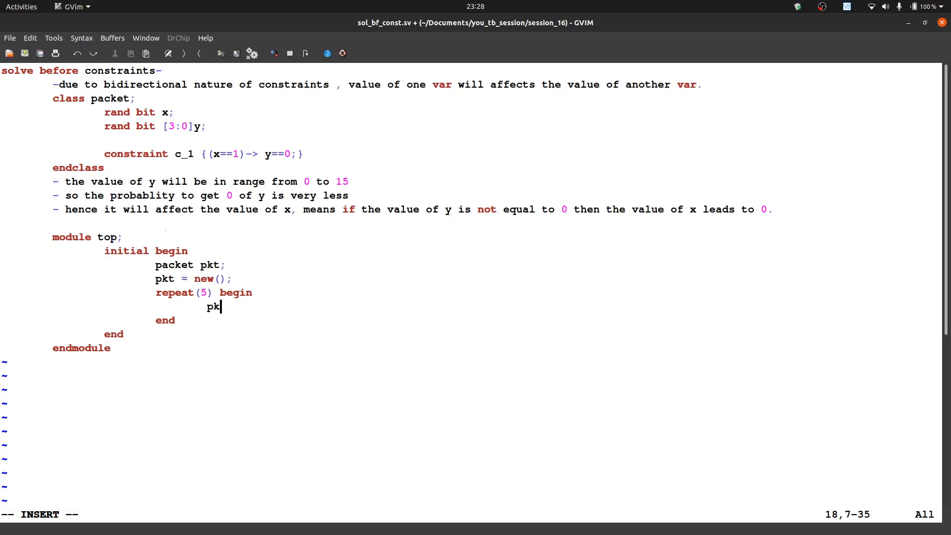
type(".ran")
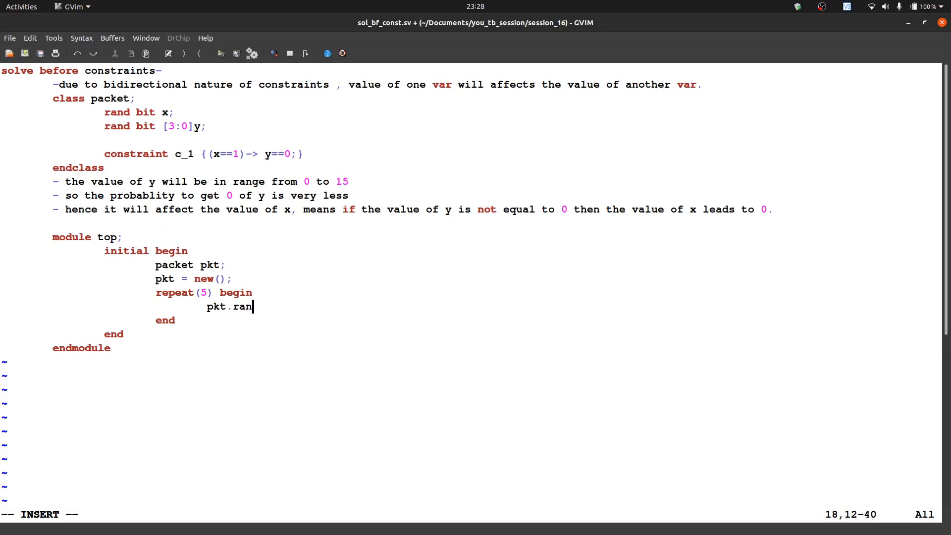
type("domize")
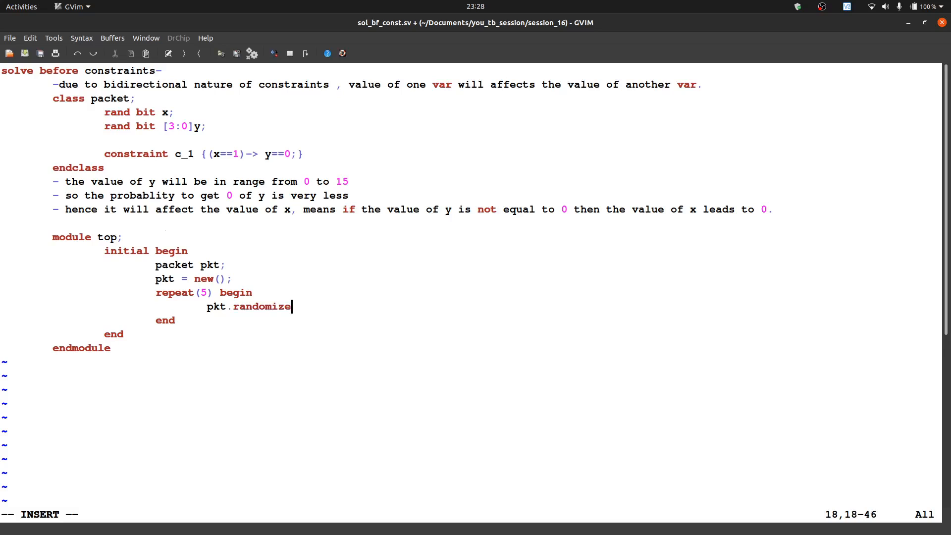
type("();")
type("$")
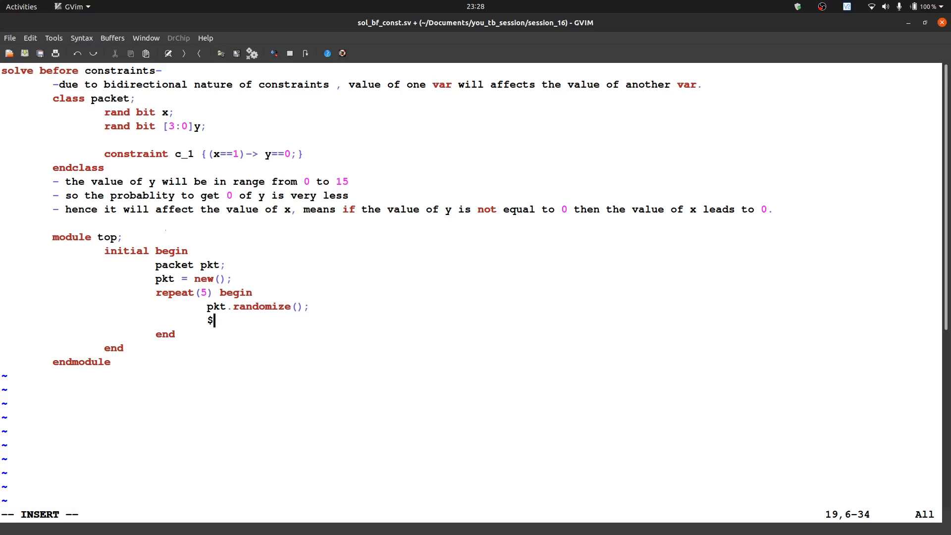
Step: Write '$display("x=%d y=%d",' with the format string inside the loop
type("dis")
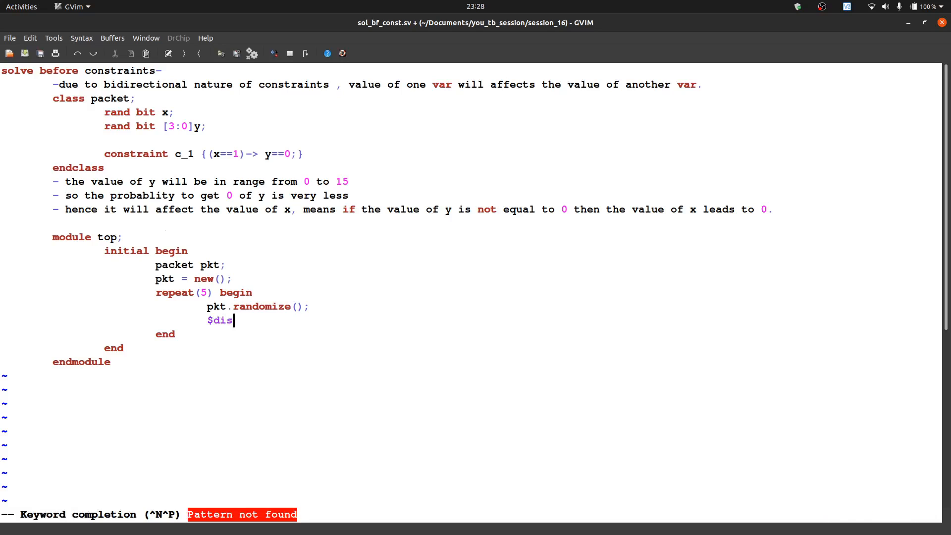
type("pl")
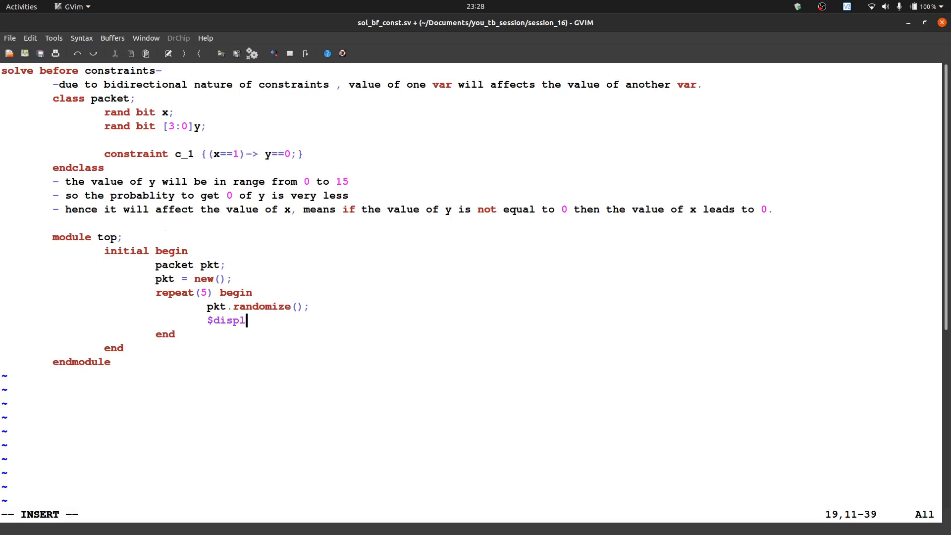
type("ay")
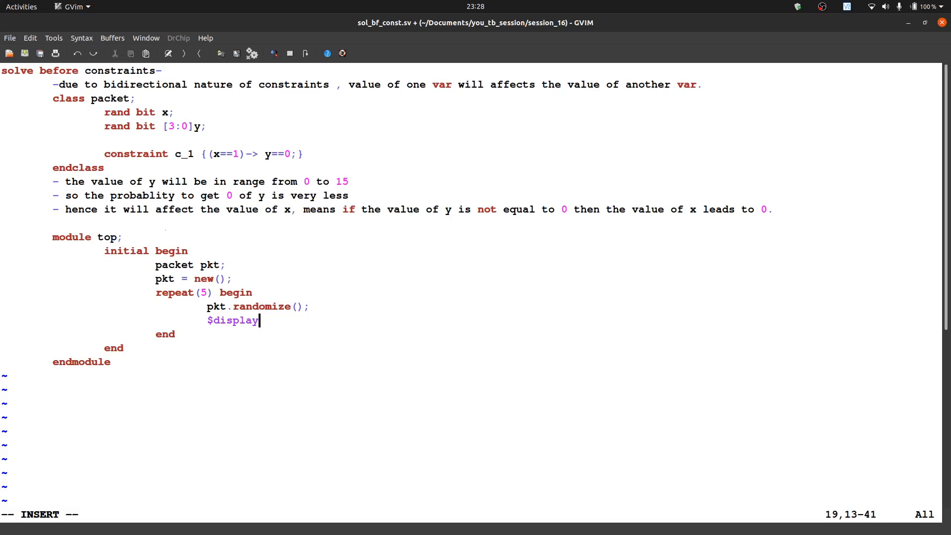
type("();")
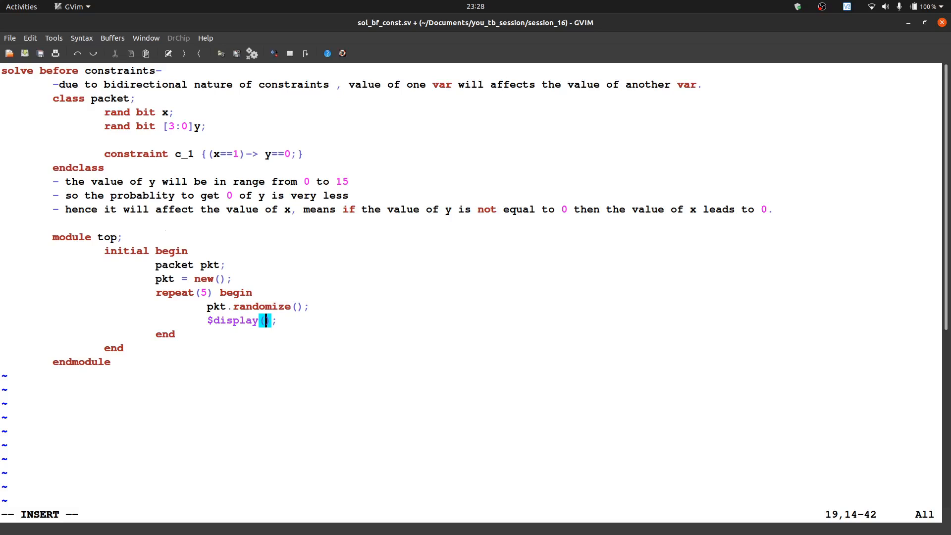
type("\"\"")
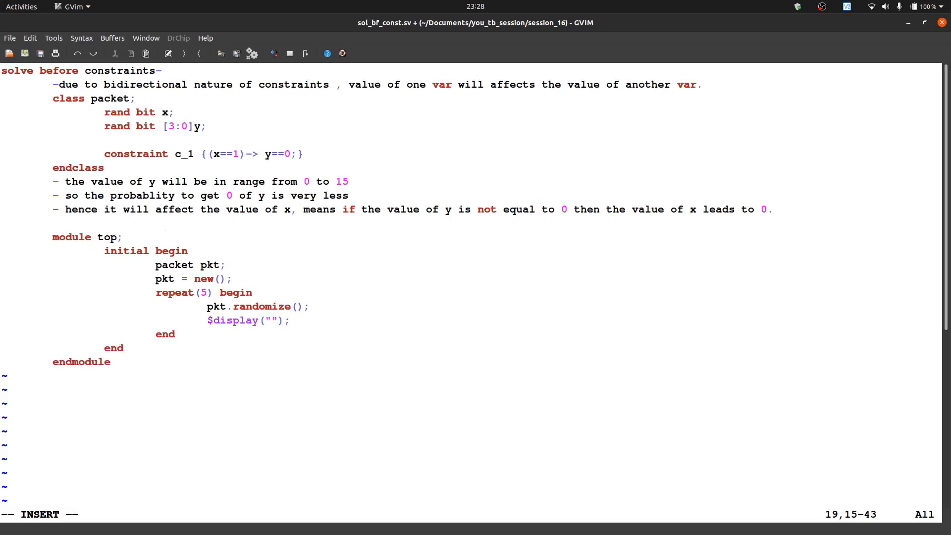
type("x=")
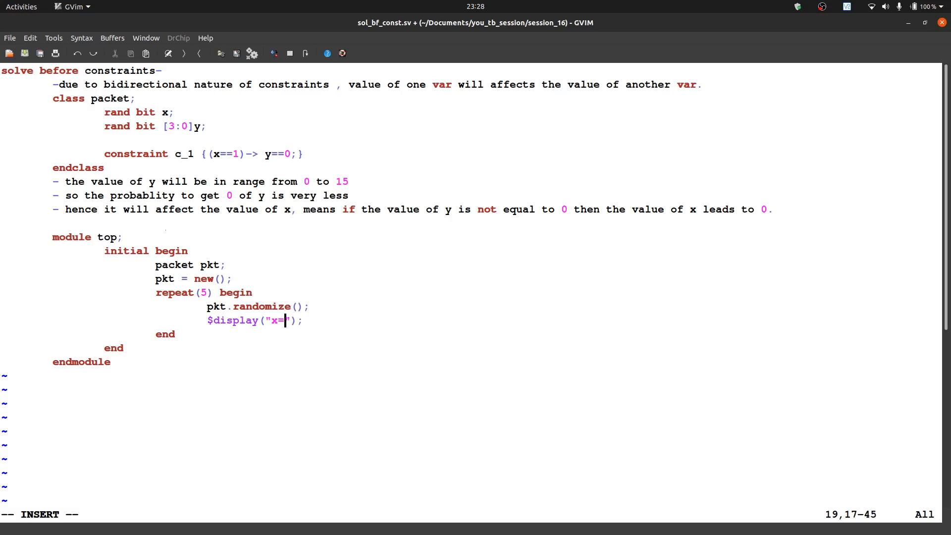
type("%d y")
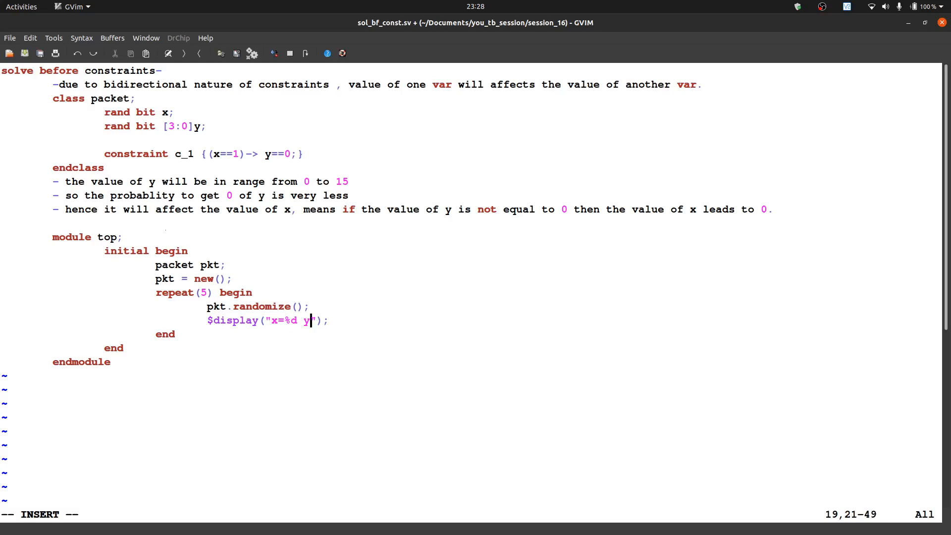
type("=%d")
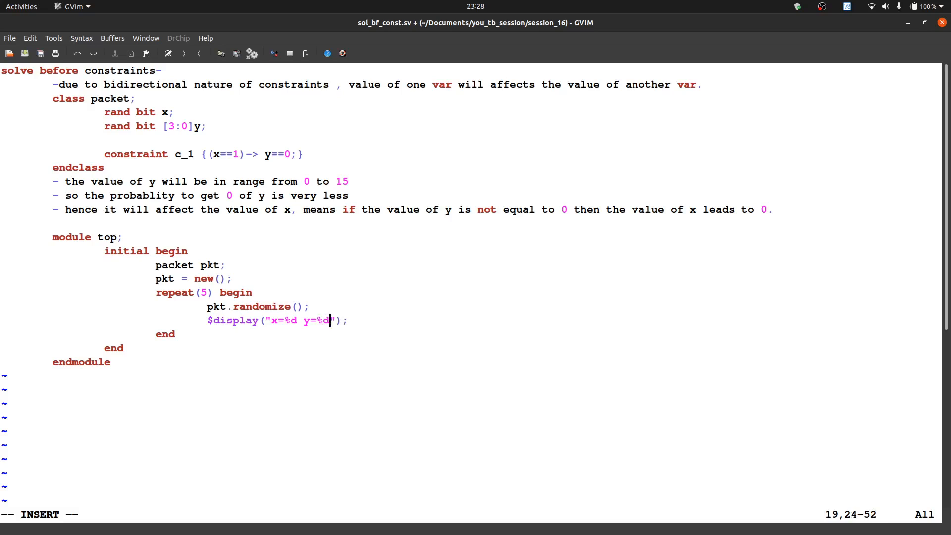
type("\",")
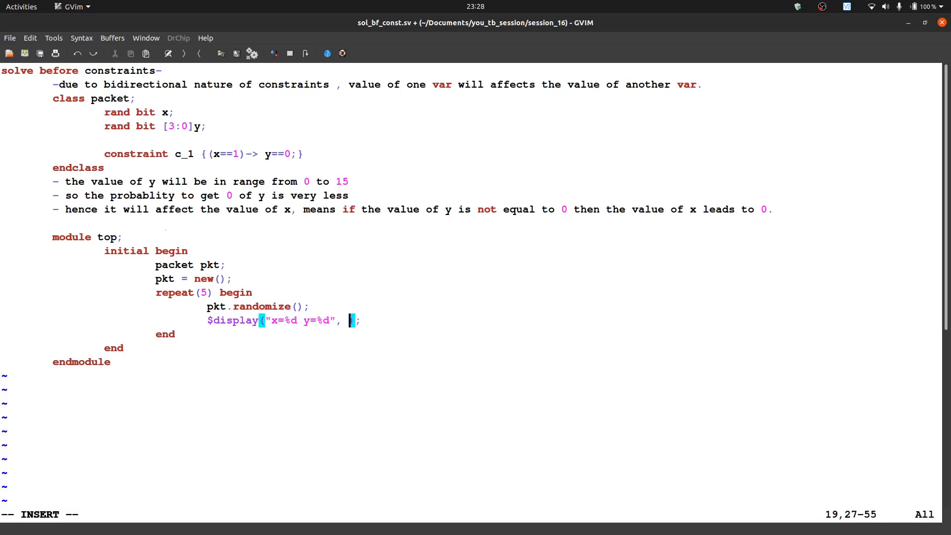
Step: Add the arguments 'pkt.x, pkt.y', fixing the mistyped comma before y
type("pkt.x")
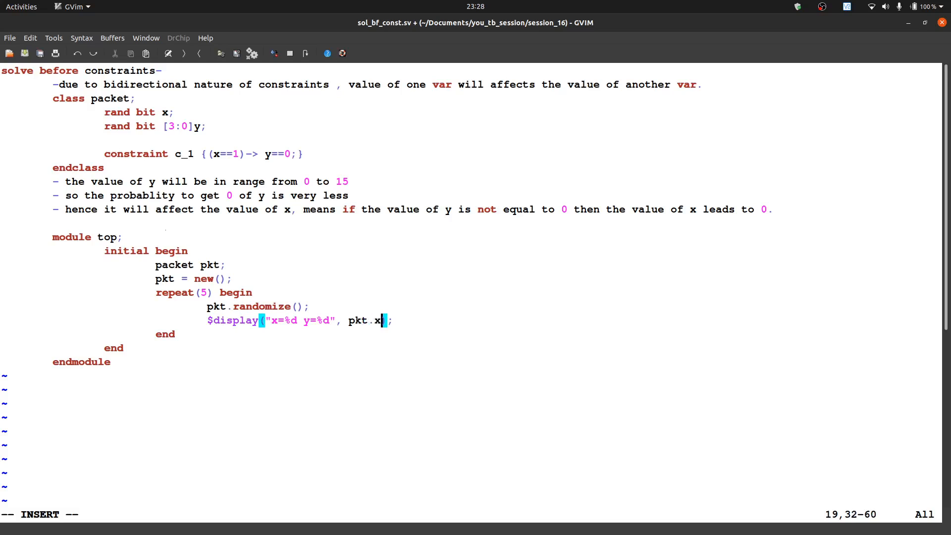
type(", pkt,y")
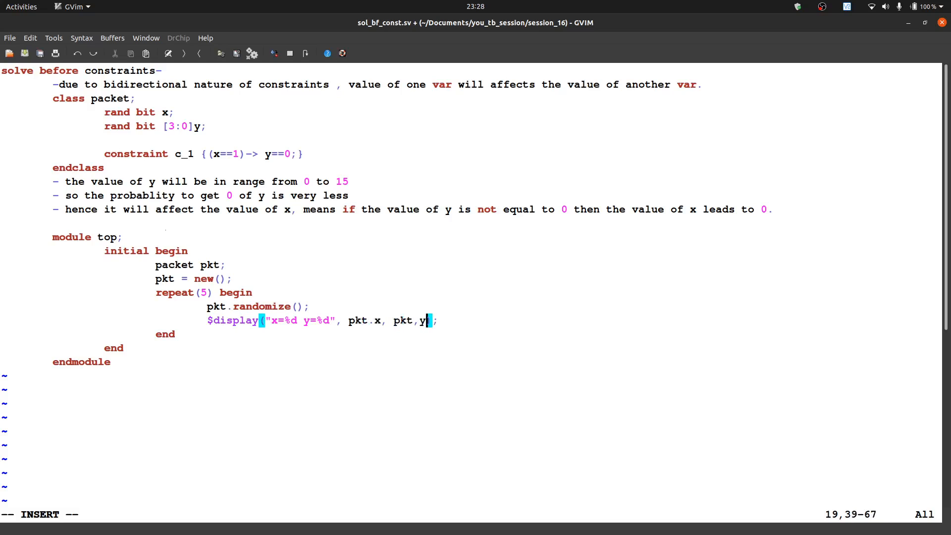
key("BackSpace")
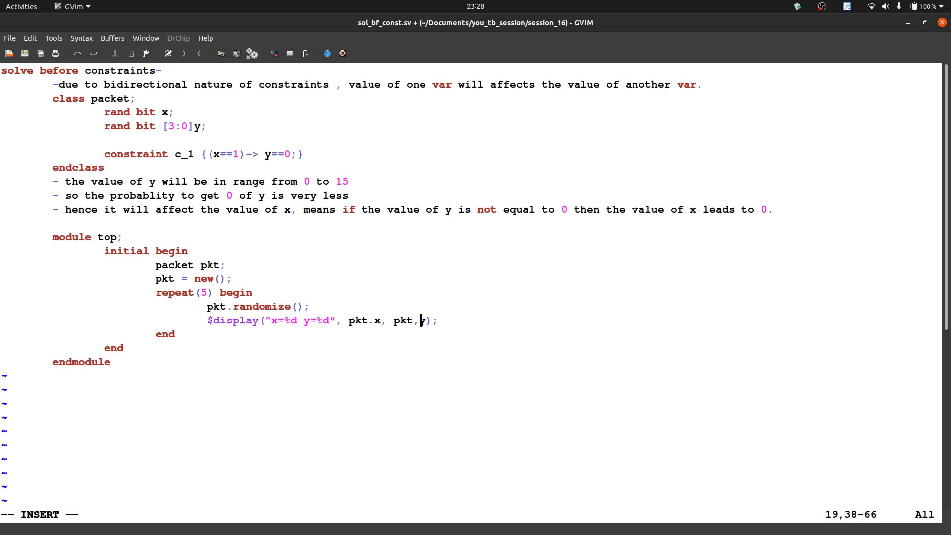
type(".")
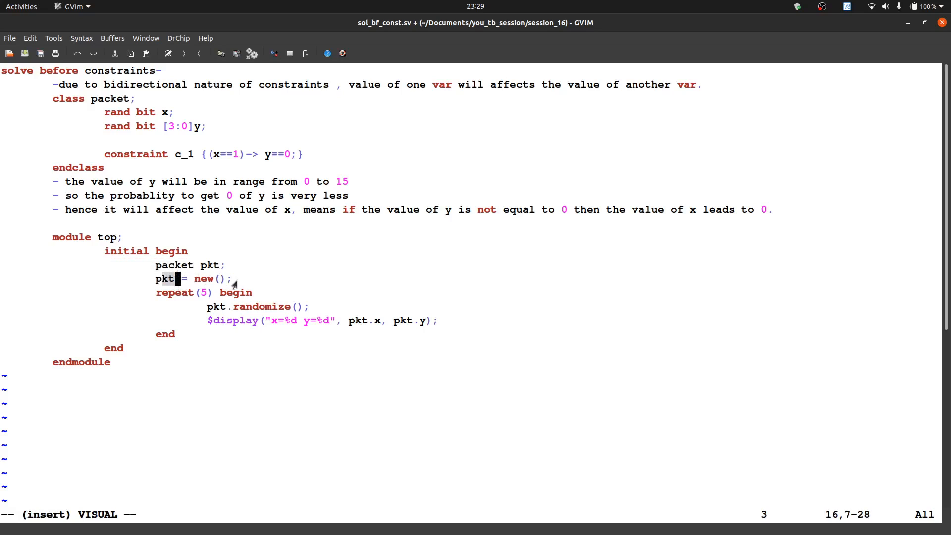
mouse_move(197, 271)
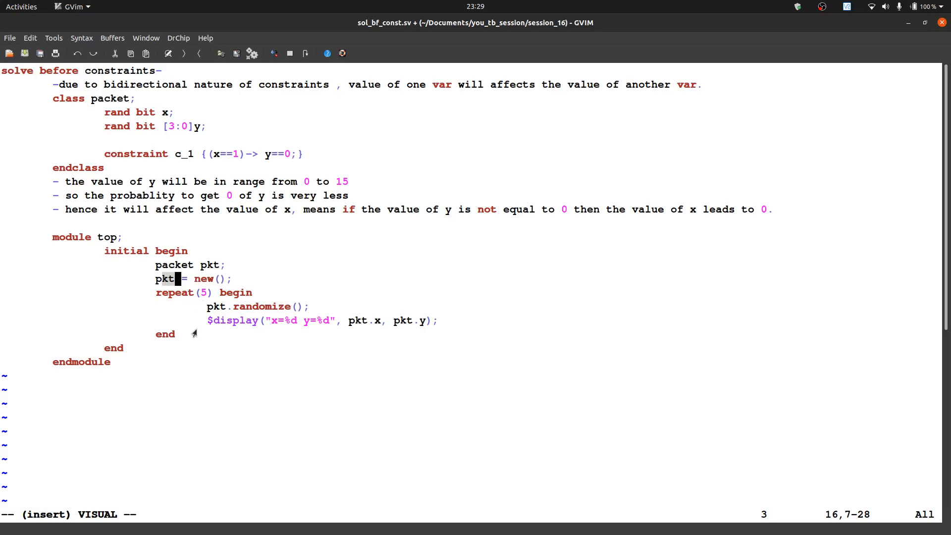
mouse_move(229, 320)
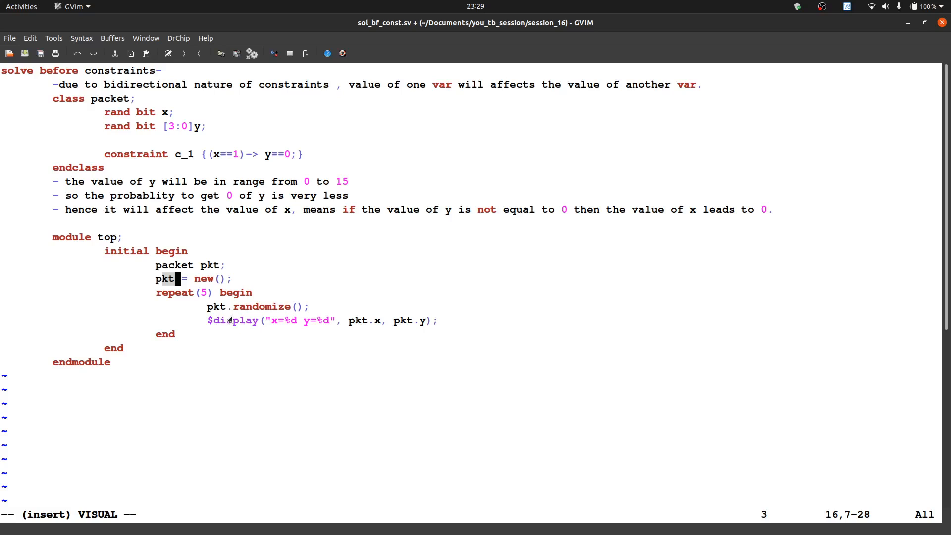
mouse_move(318, 328)
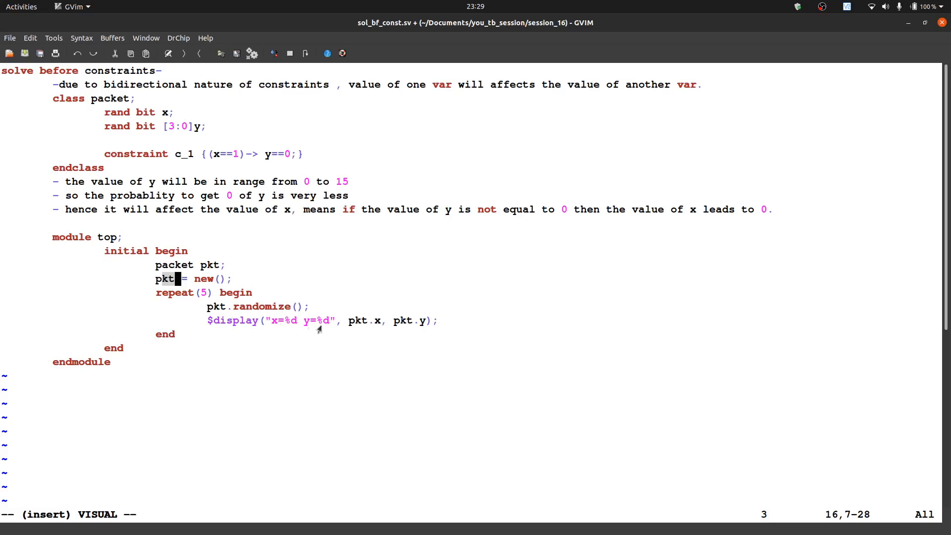
mouse_move(323, 333)
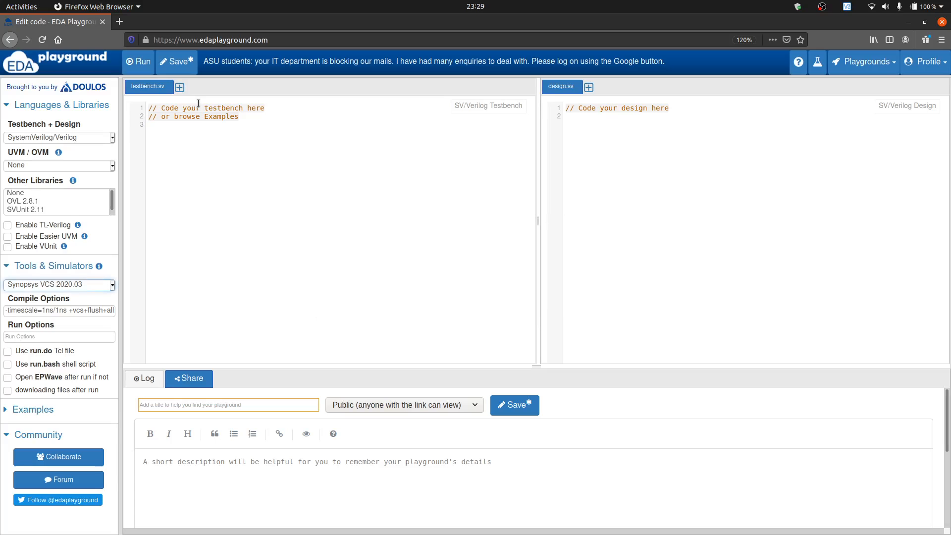
Step: Paste the packet class and top module into the testbench.sv editor
type("class packet;")
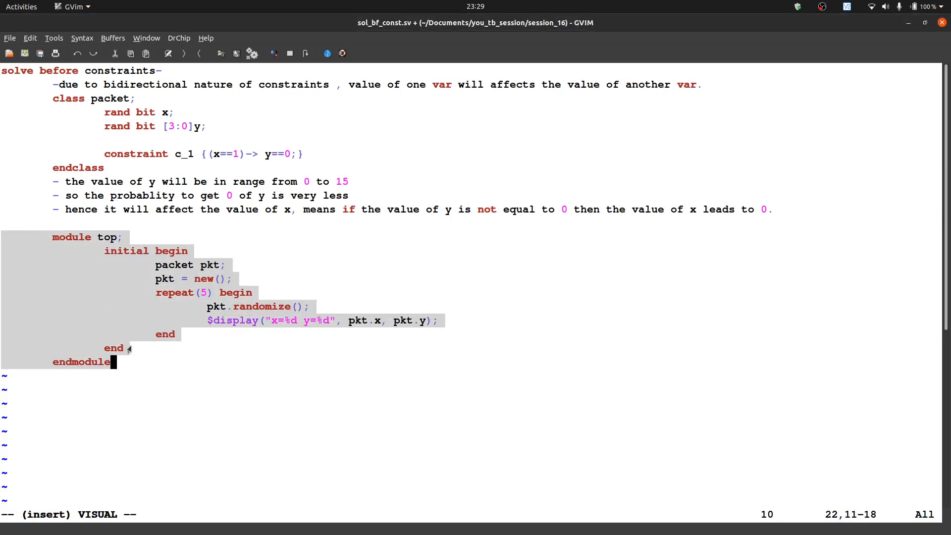
mouse_move(130, 54)
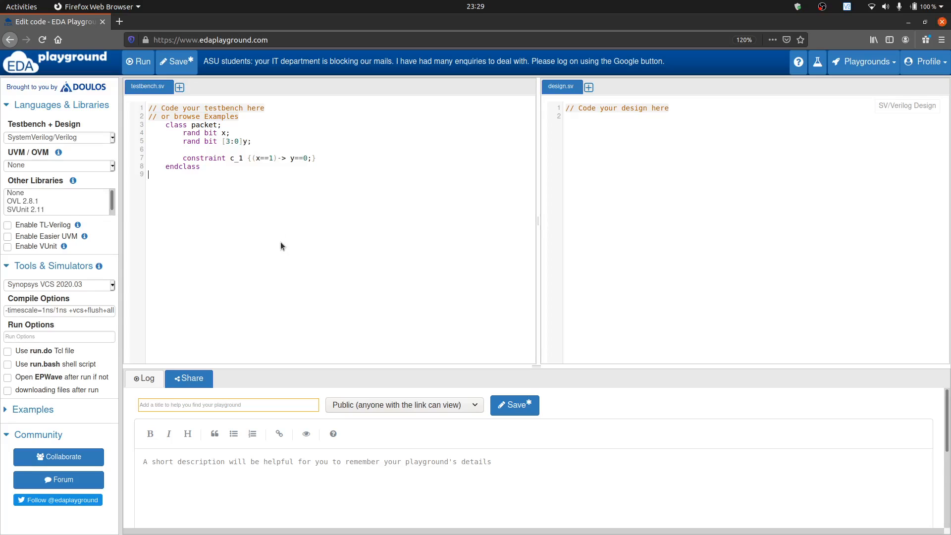
type("module top;")
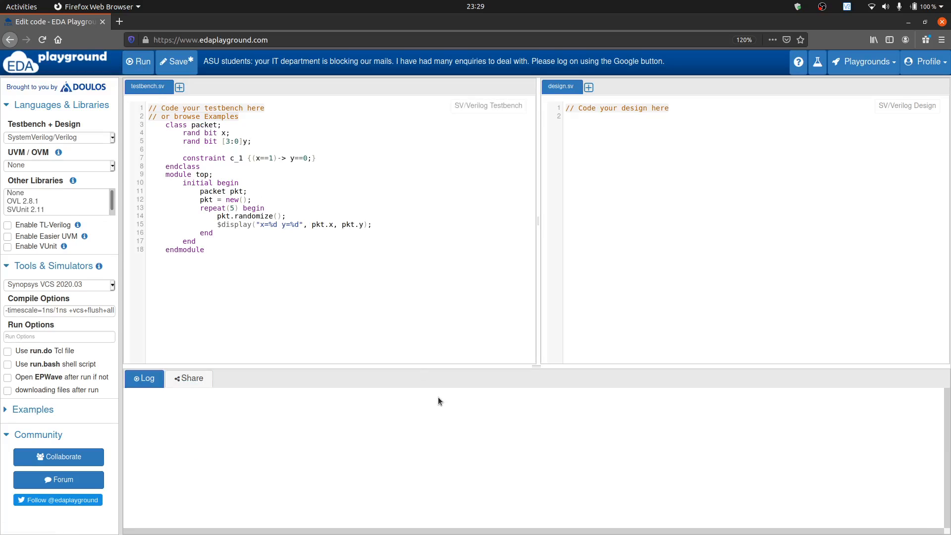
left_click(139, 62)
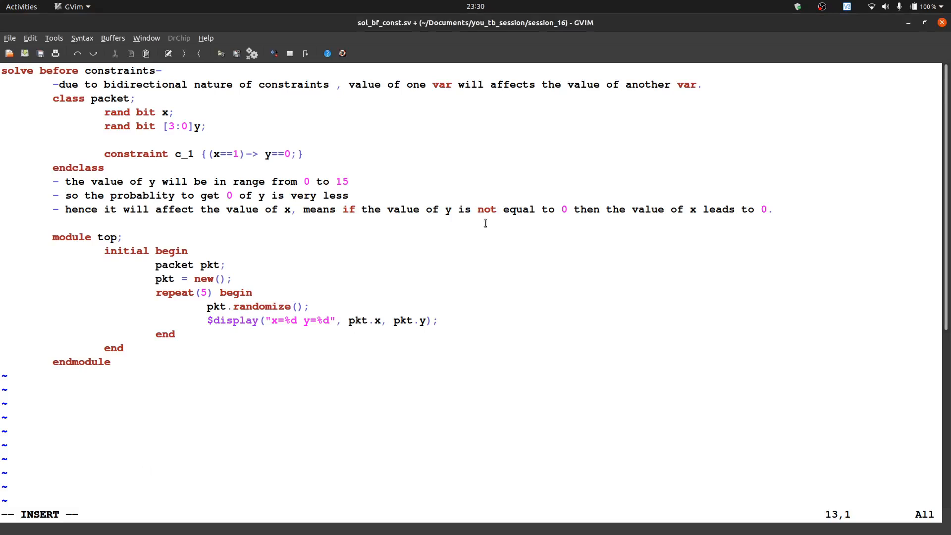
mouse_move(731, 202)
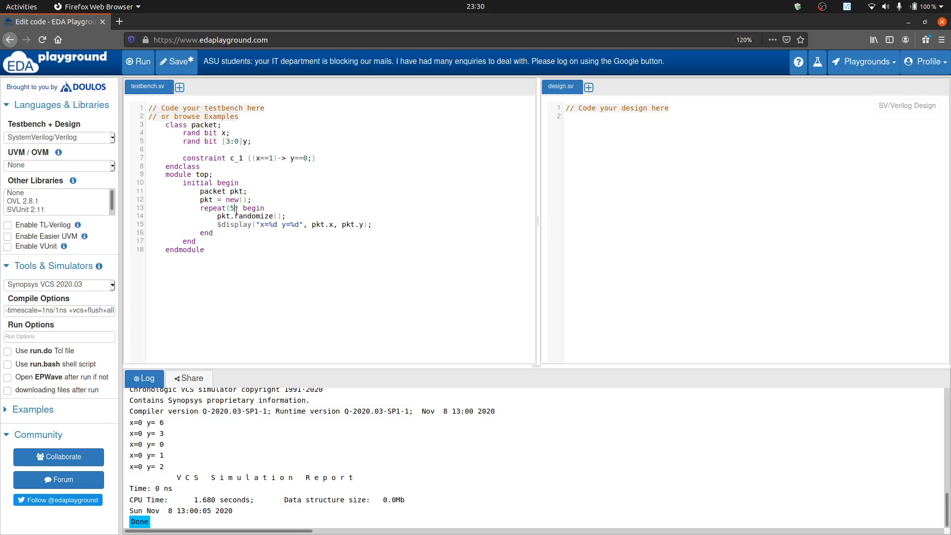
Step: Rerun the simulation with repeat(10); all ten results still show x=0
type("10")
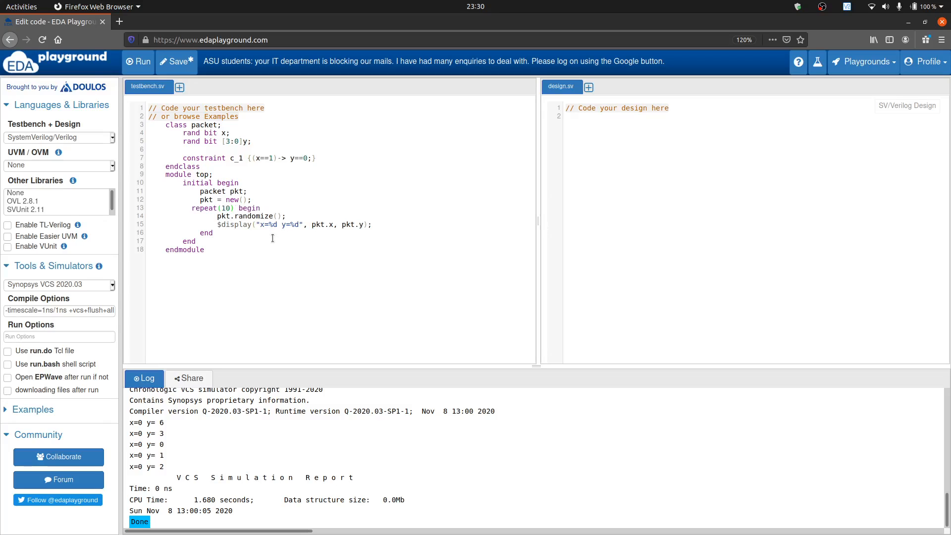
mouse_move(147, 150)
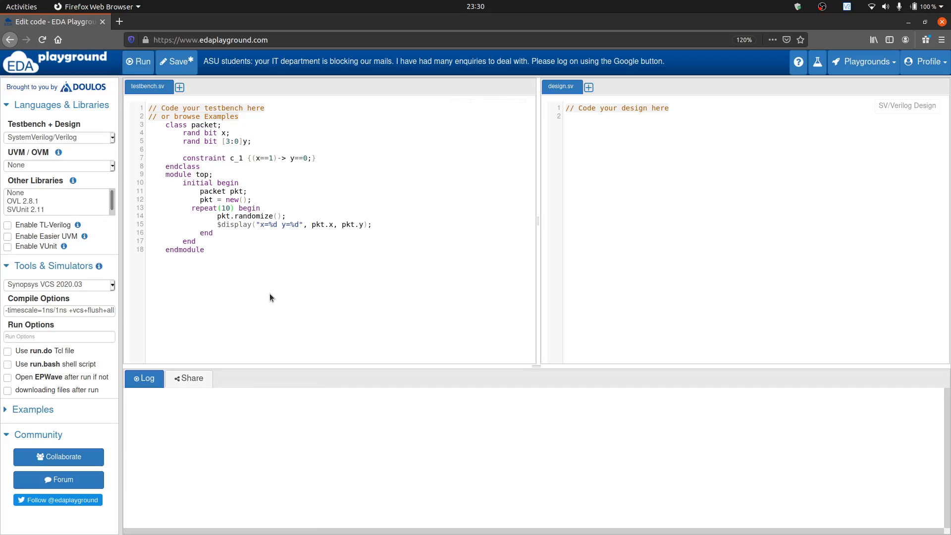
left_click(139, 61)
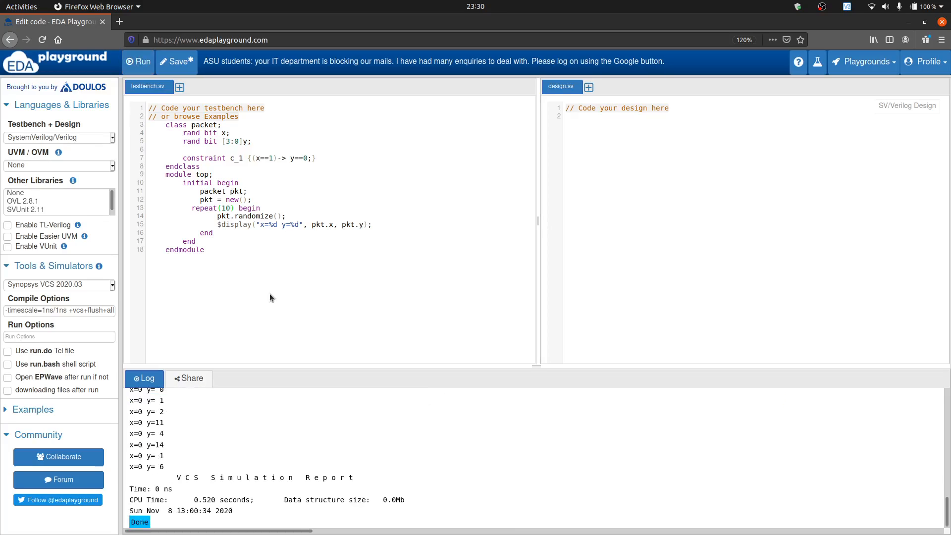
left_click(137, 61)
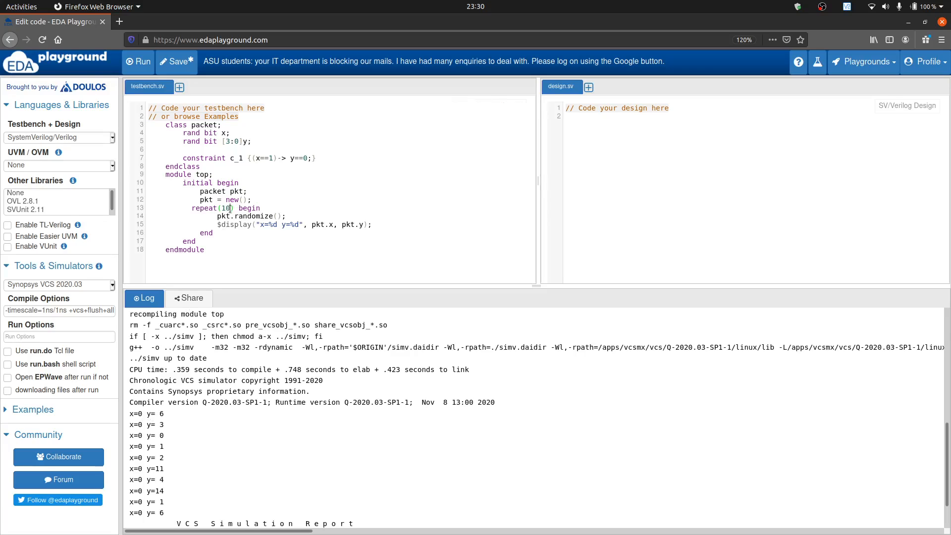
Step: Rerun with repeat(15), then repeat(20); every logged result still shows x=0
type("15")
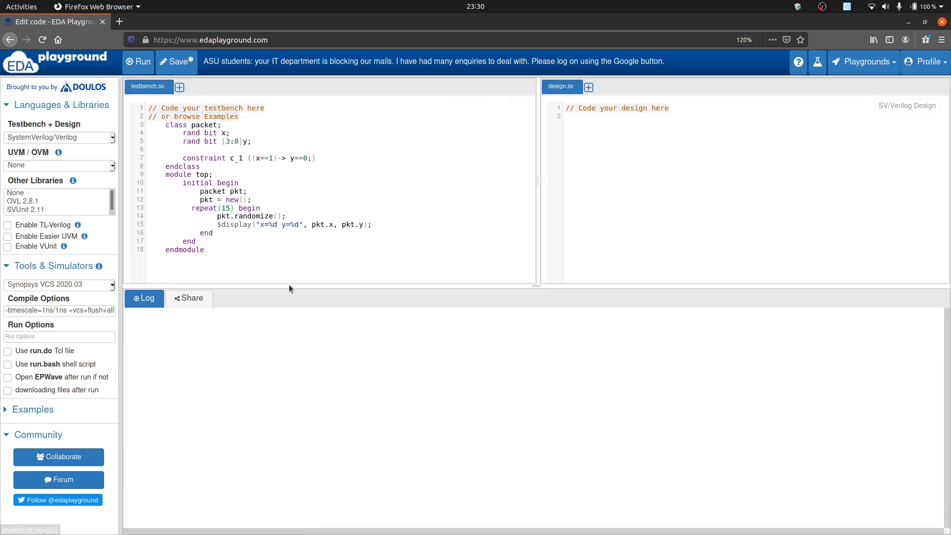
left_click(139, 61)
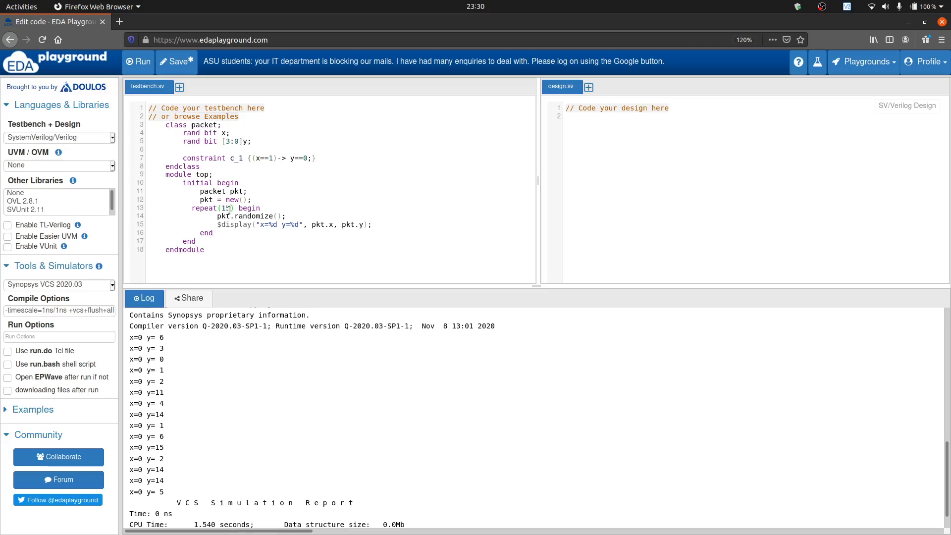
key("BackSpace")
type("20")
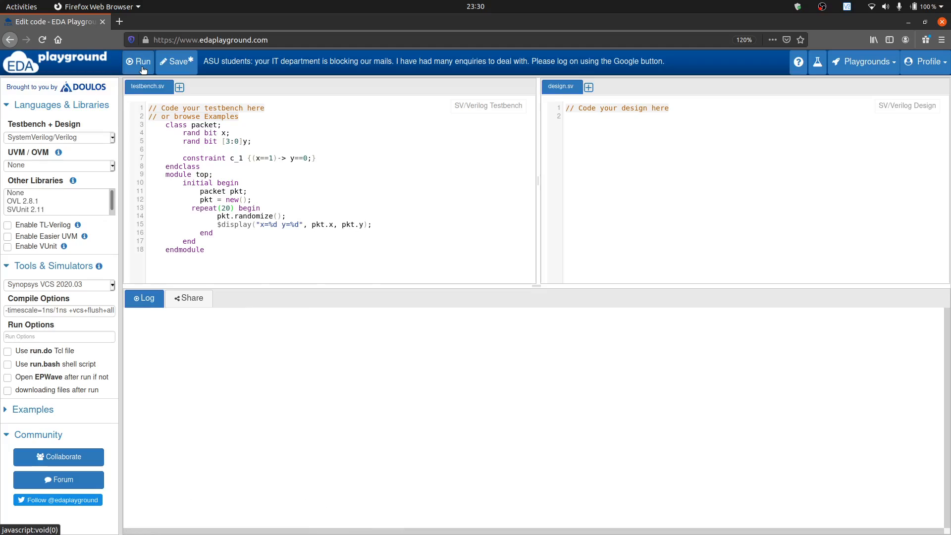
left_click(139, 62)
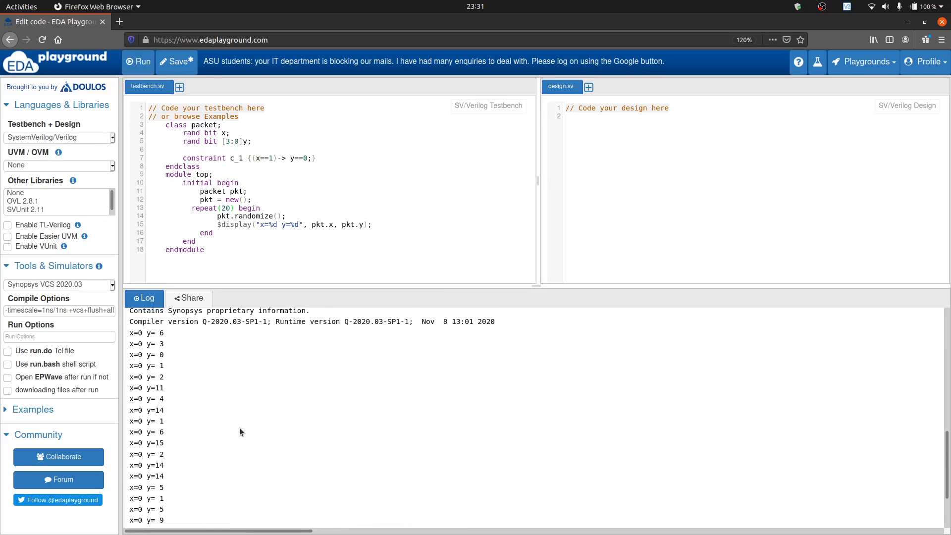
scroll("down", 3)
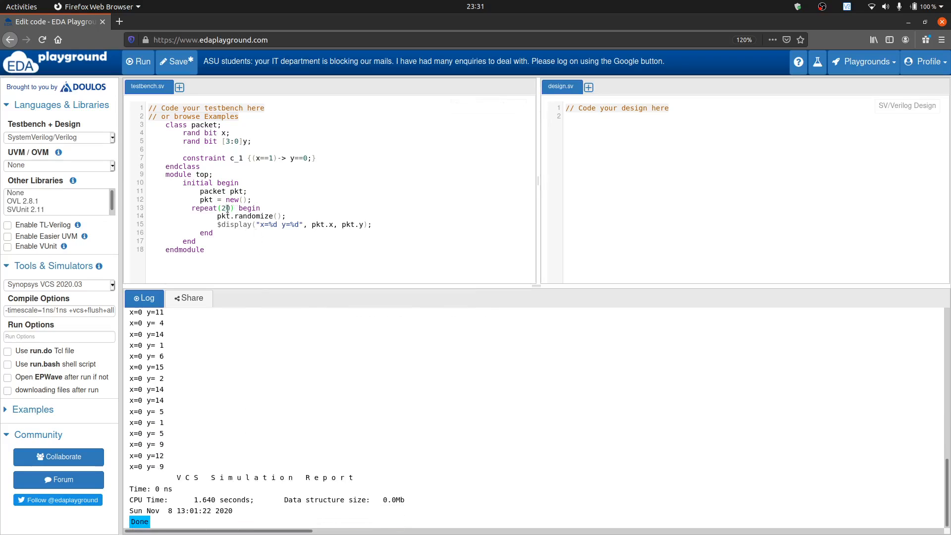
Step: Rerun the simulation with repeat(50) and wait for it to complete
type("5")
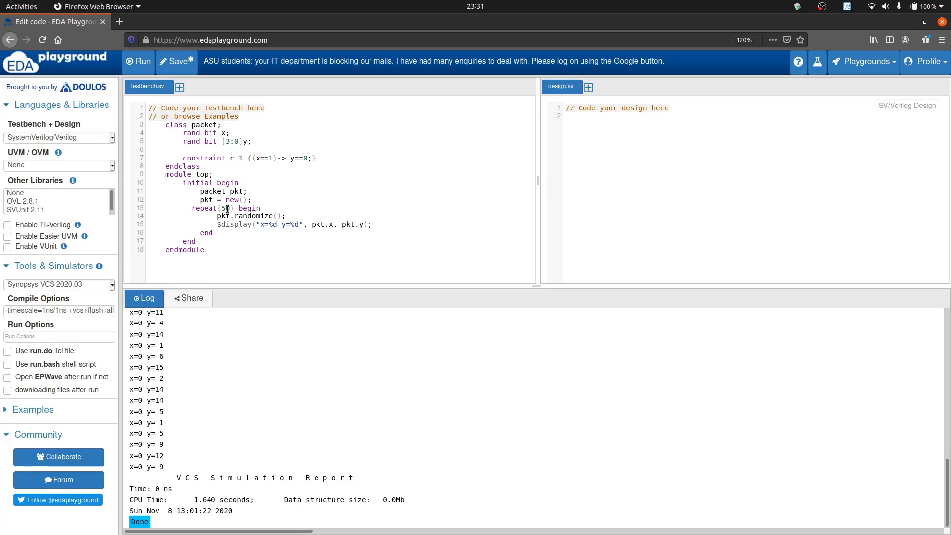
left_click(139, 61)
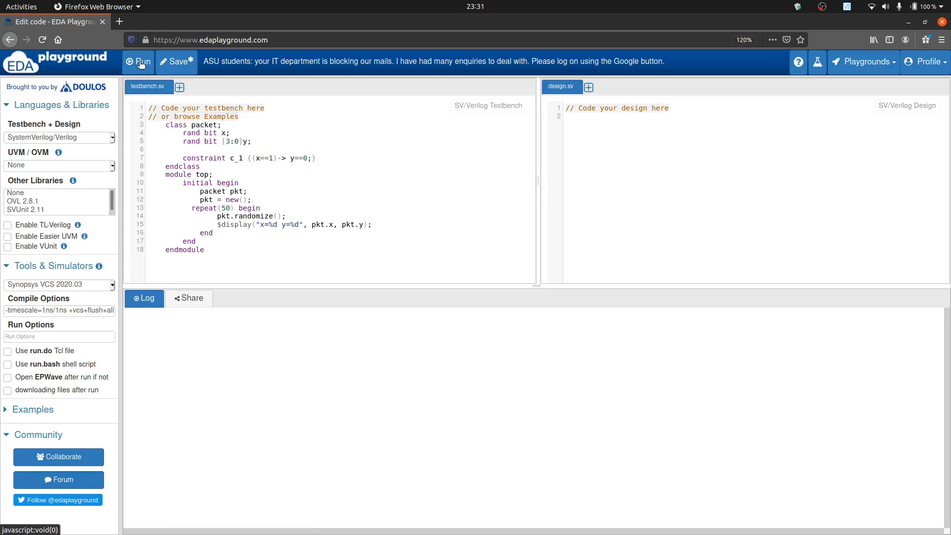
left_click(139, 62)
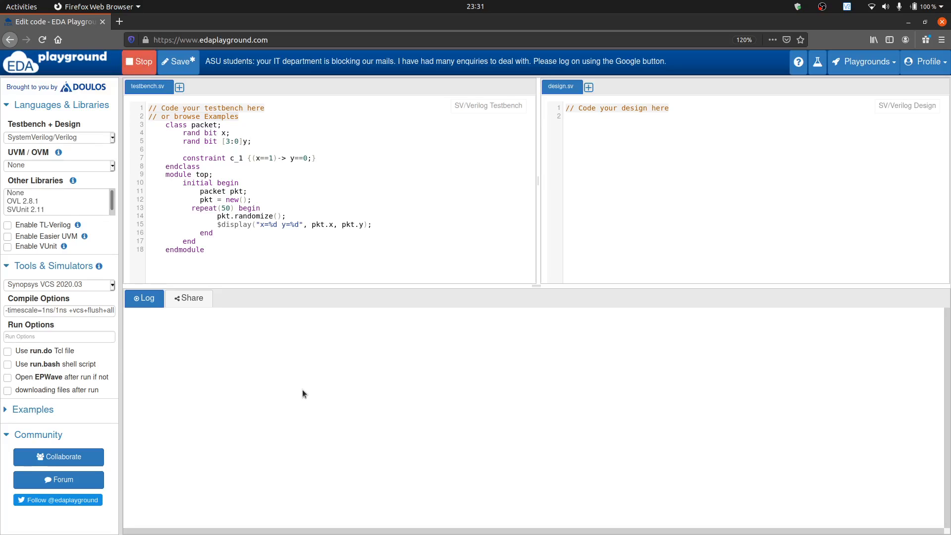
left_click(139, 61)
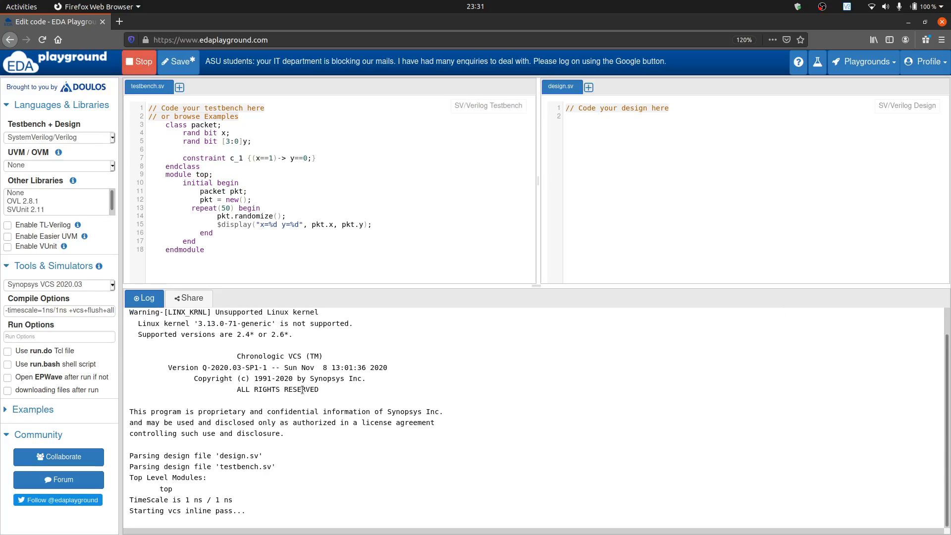
Step: Review the 50-iteration log, where x=1 appears only rarely, each time with y=0
scroll("down", 3)
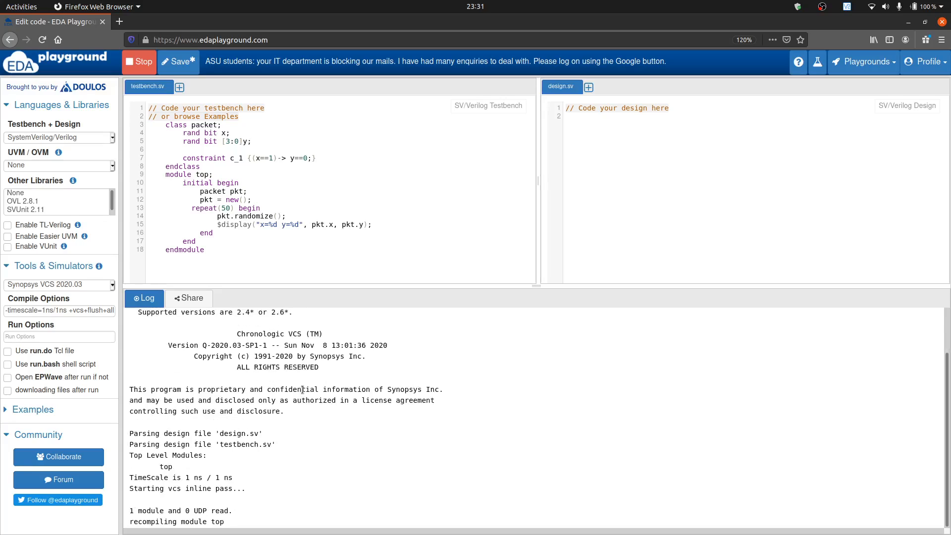
left_click(138, 61)
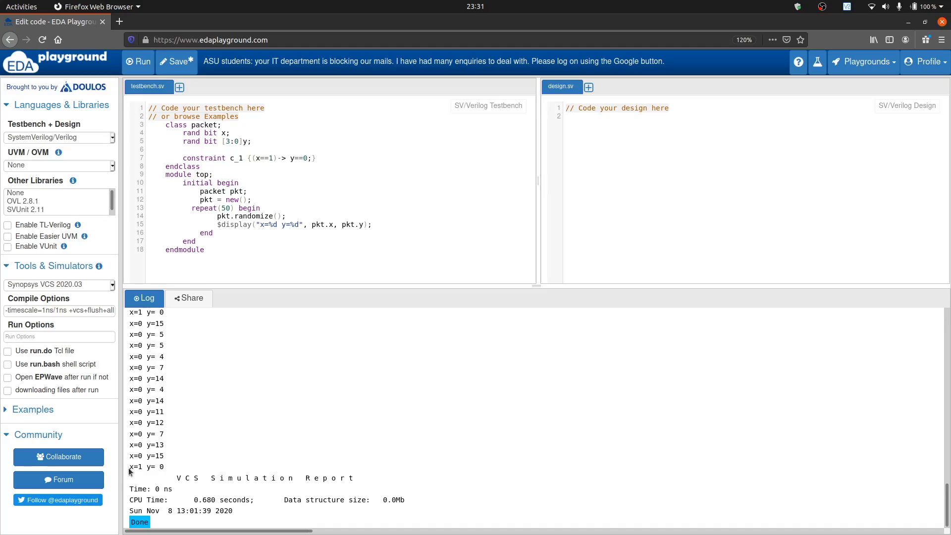
mouse_move(159, 474)
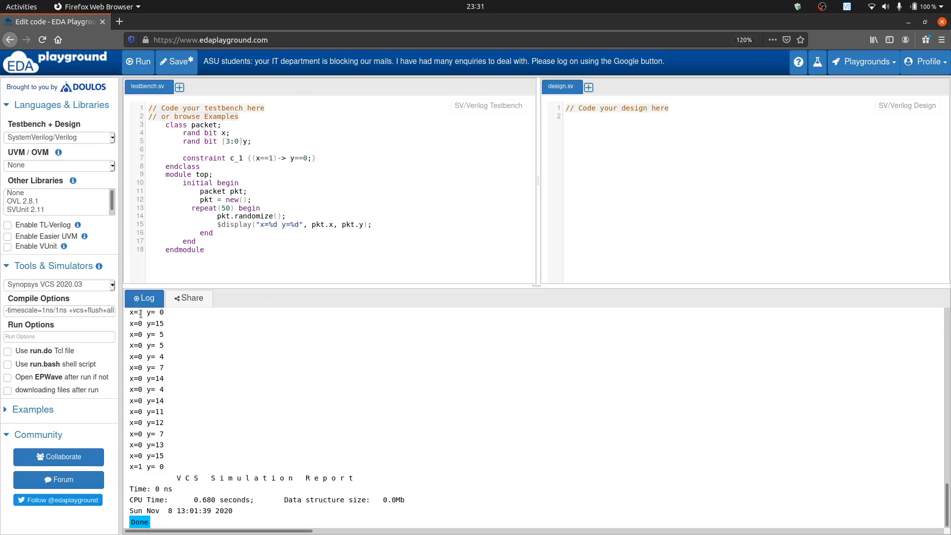
scroll("down", 3)
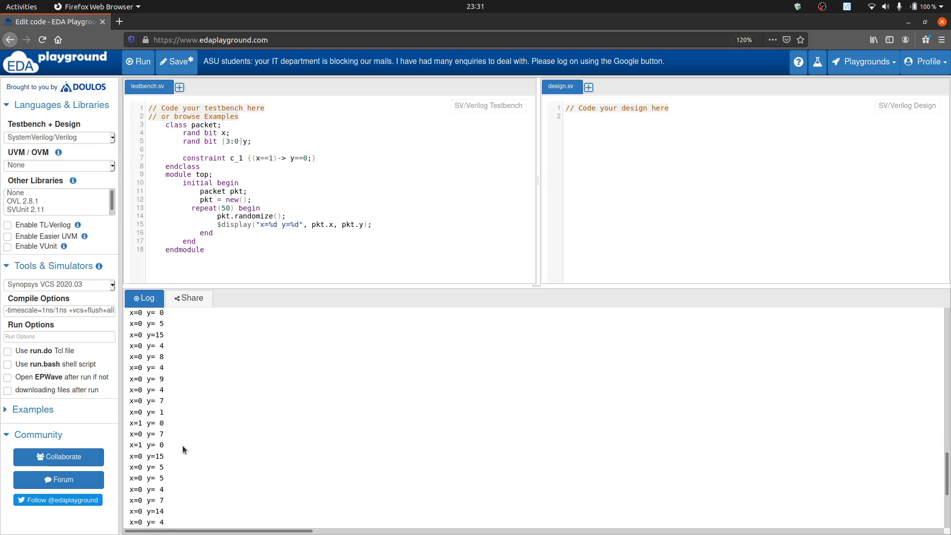
left_click(138, 61)
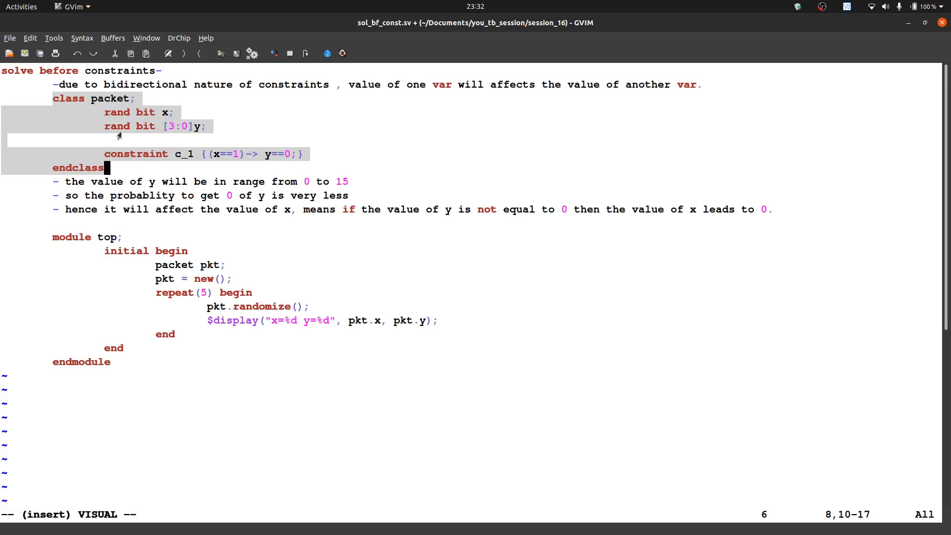
mouse_move(134, 63)
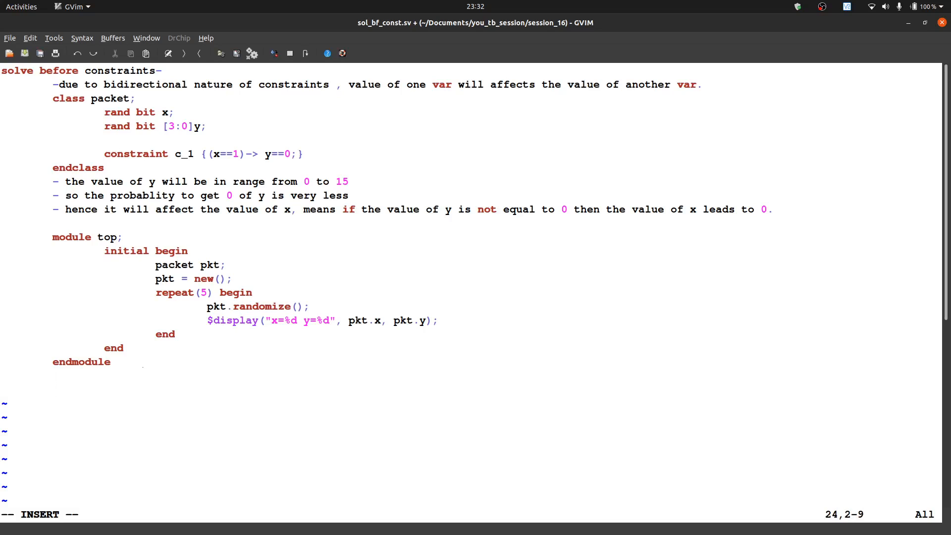
Step: Duplicate the packet class and top module below a //////// separator line
left_click(146, 53)
type("////////")
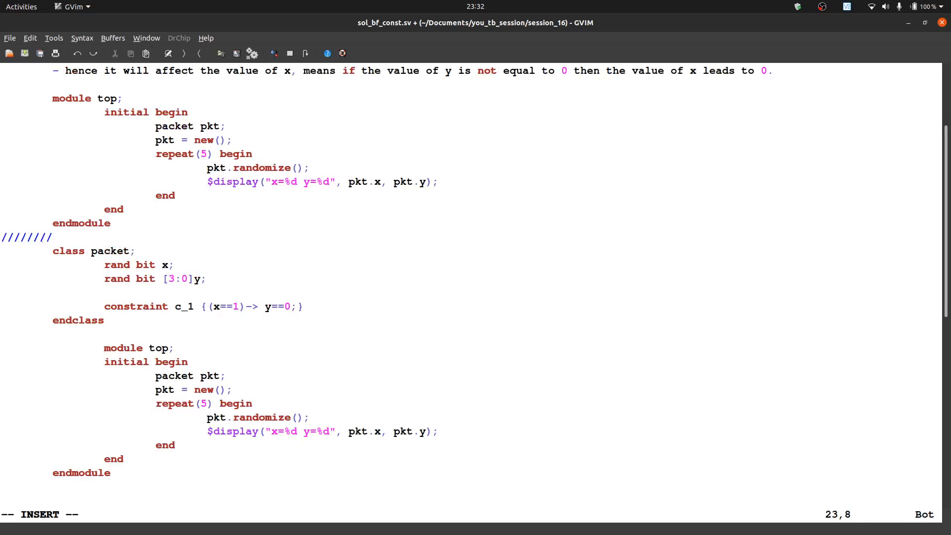
Step: Title the separator line 'using solve before constraint' padded with slashes
type("using solve before cons")
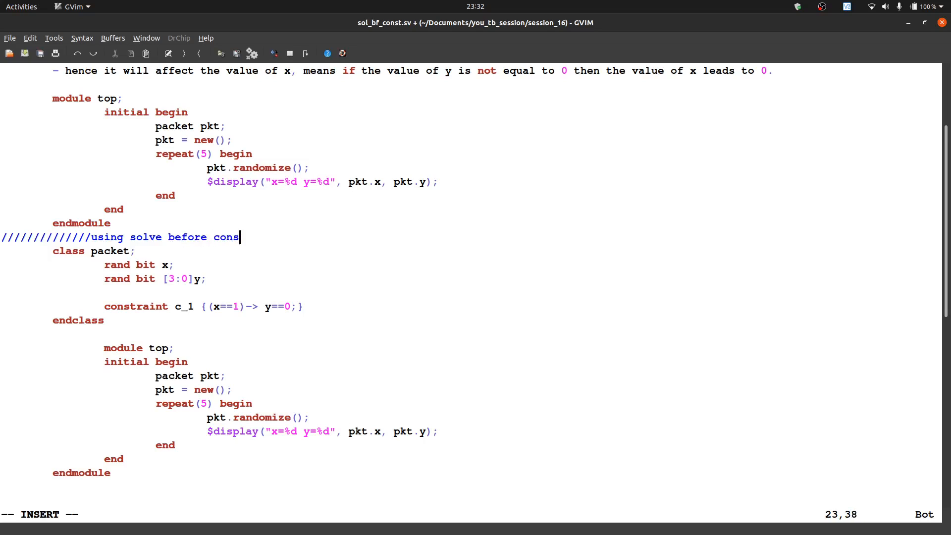
type("traint")
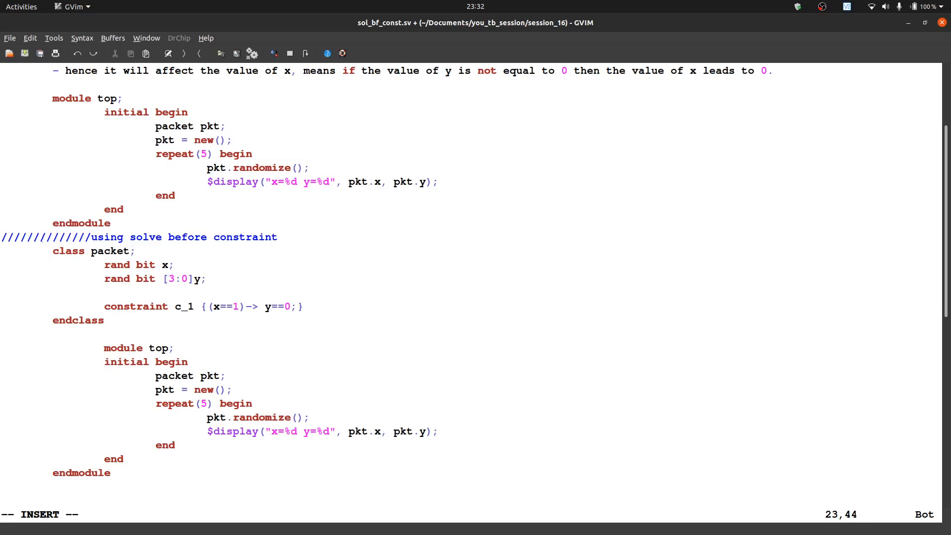
type("////////////")
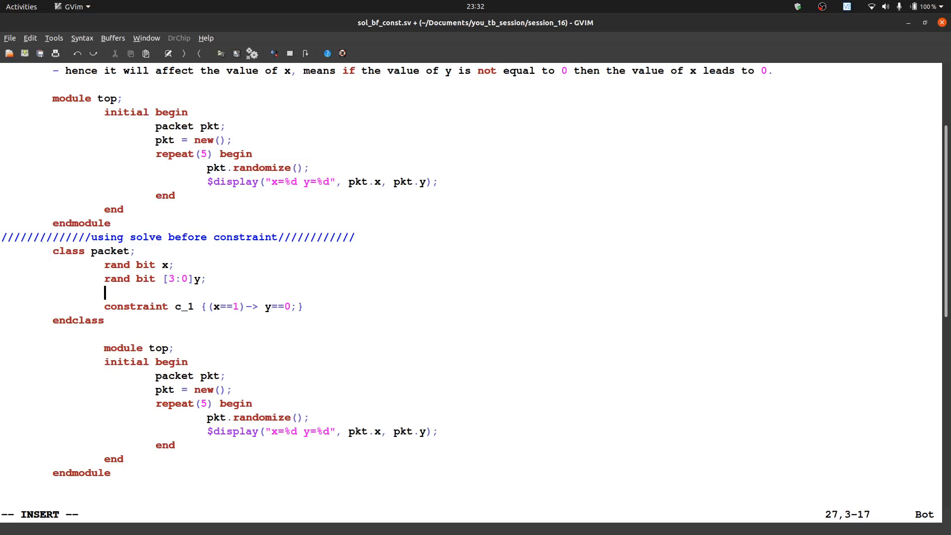
Step: Add 'constraint c_2 {solve x before y;}' to the copied packet class and save with :w!
type("constr")
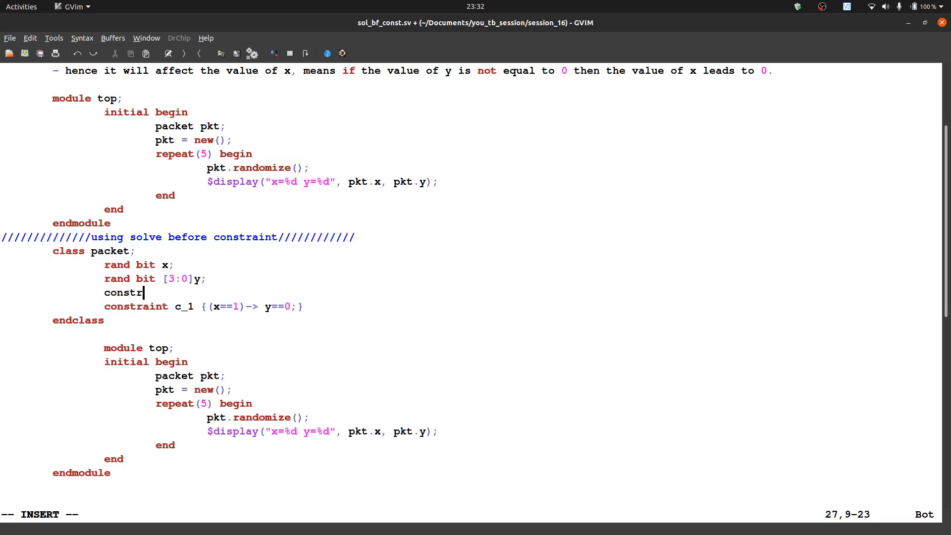
key("ctrl+n")
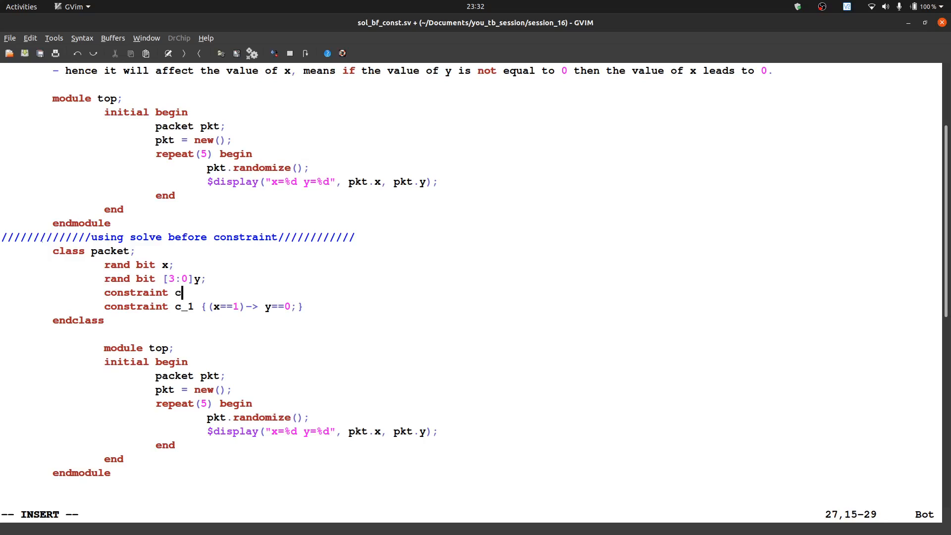
type("_2")
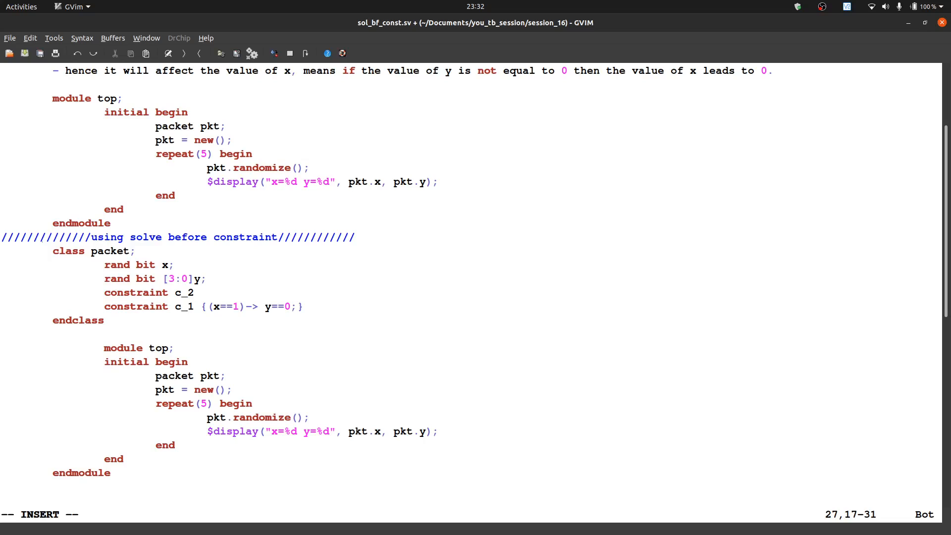
type("{}")
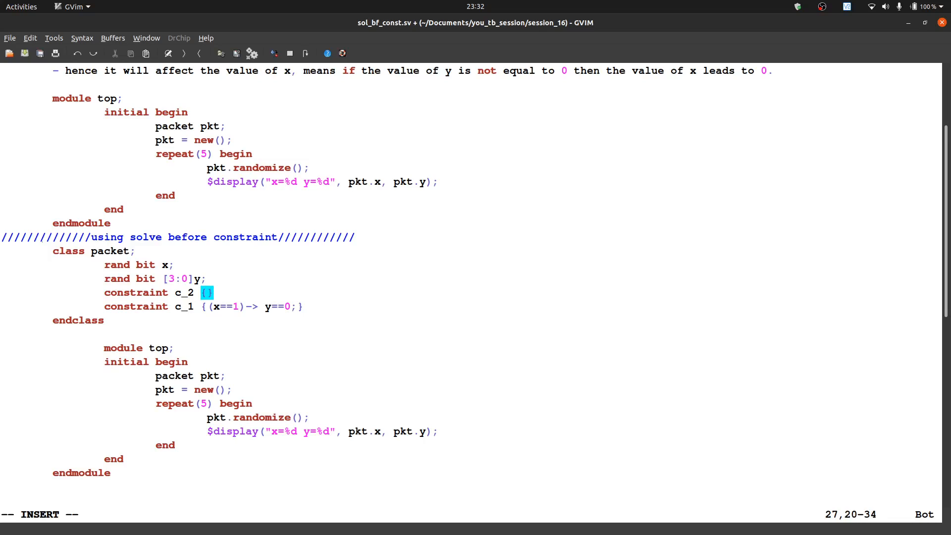
type("s")
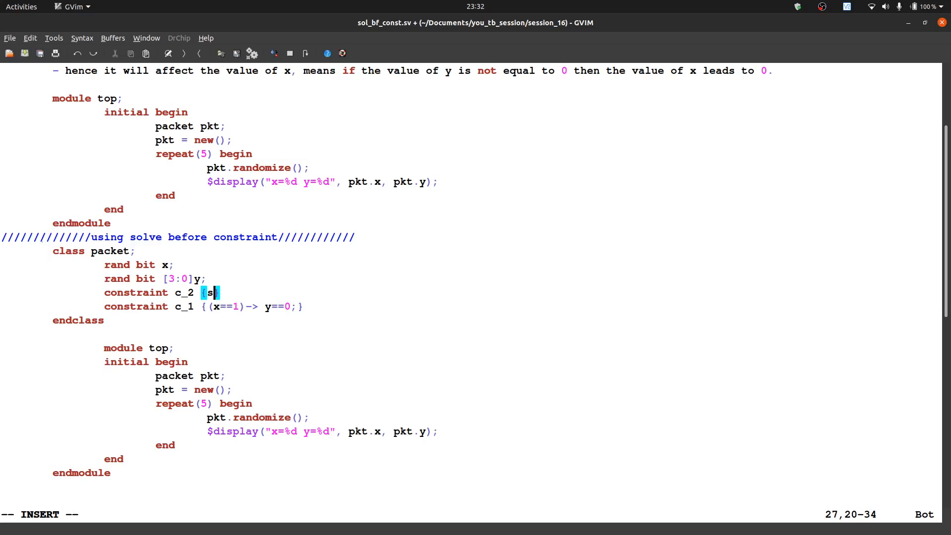
type("olve")
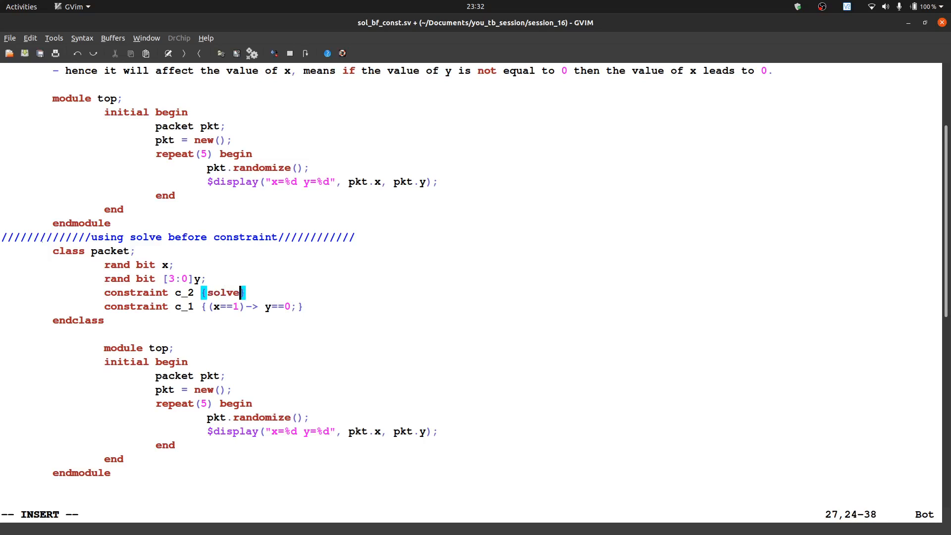
type("x before")
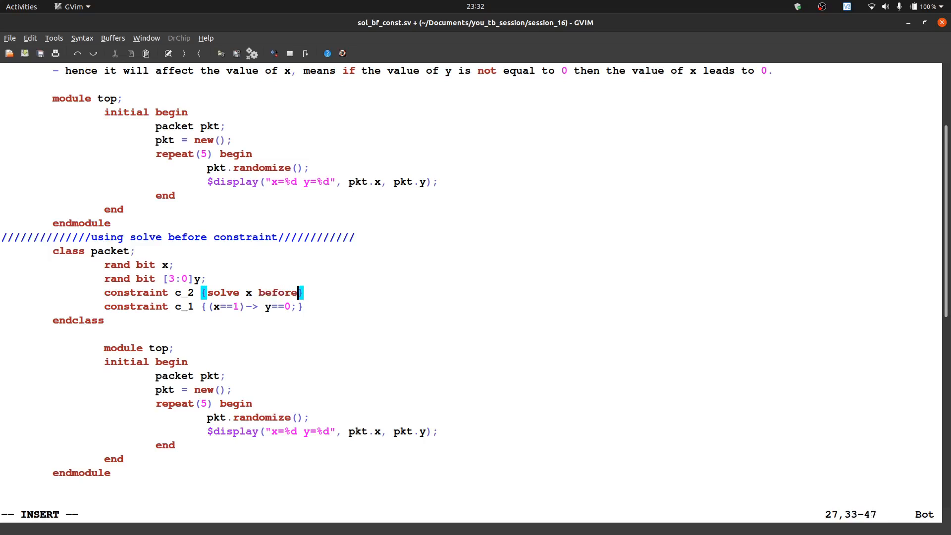
type("y")
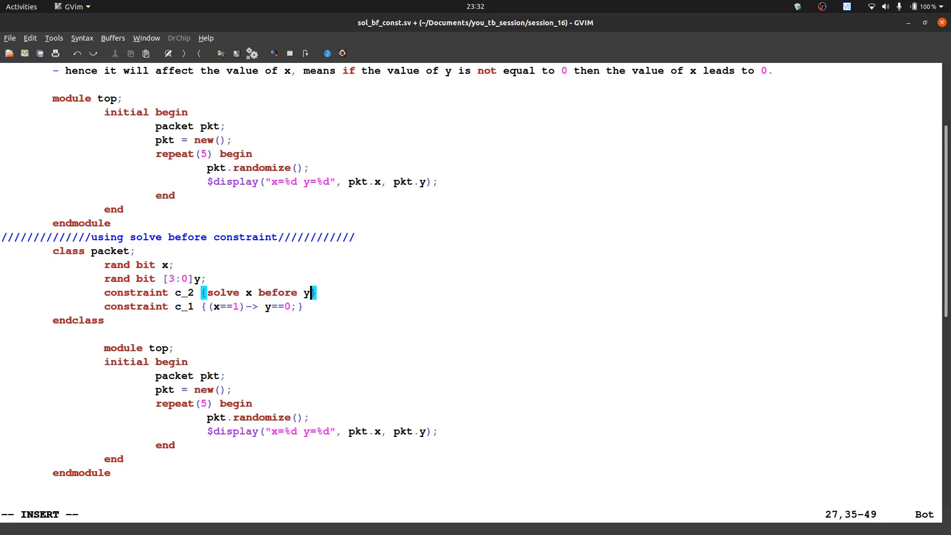
type("}")
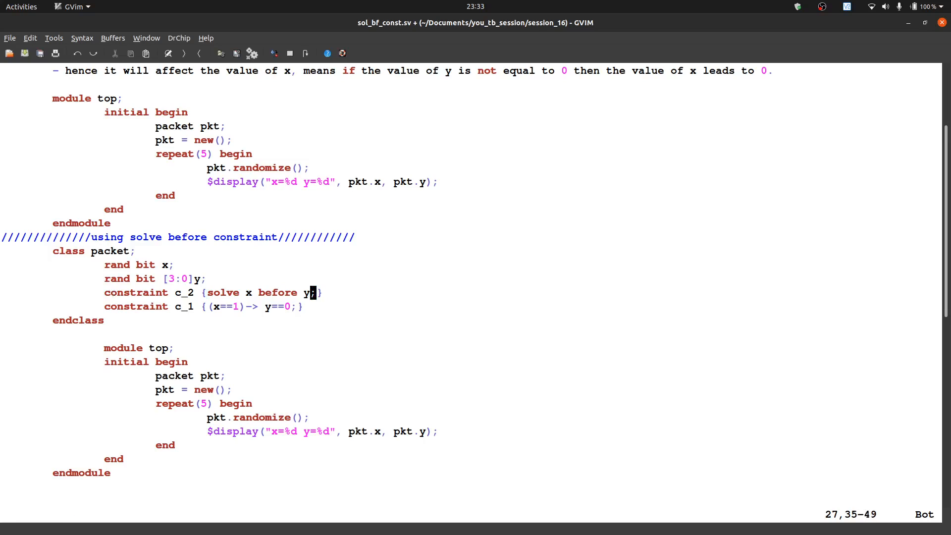
type(":w!")
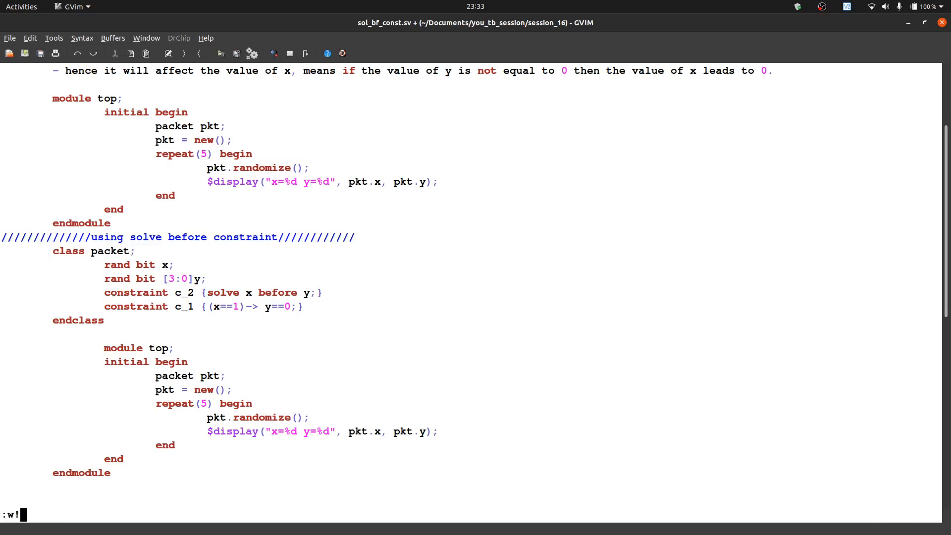
Step: Save in GVim and paste 'constraint c_2 {solve x before y;}' into testbench.sv with repeat(5)
key("Return")
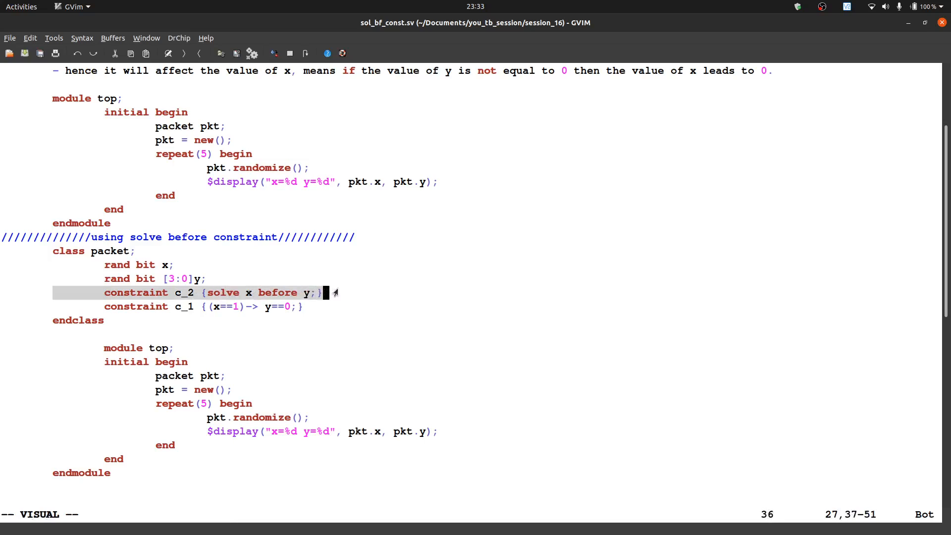
key("Escape")
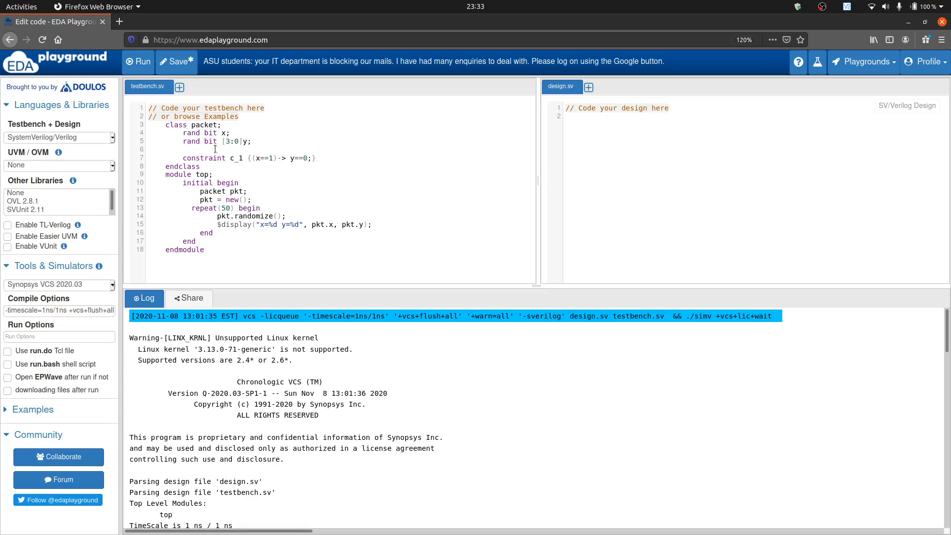
type("constraint c_2 {solve x before y;}")
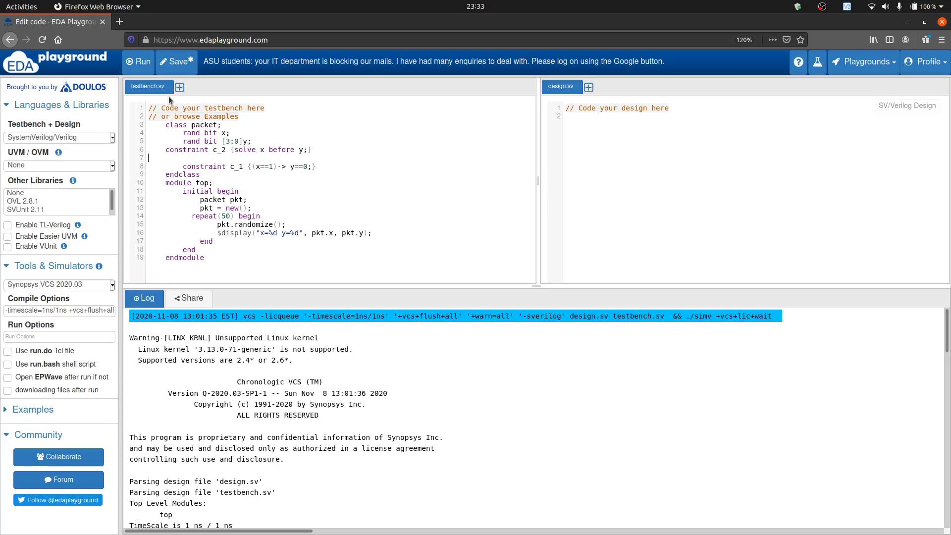
mouse_move(139, 61)
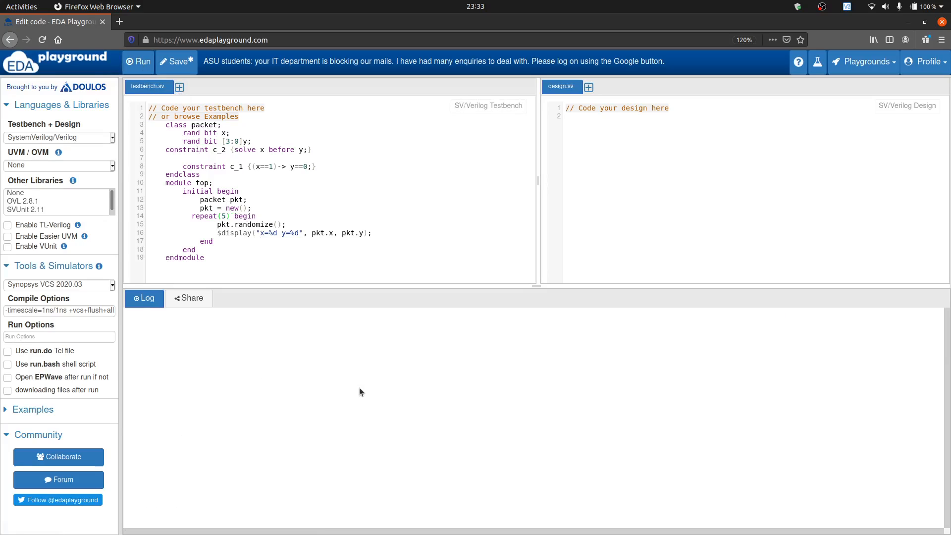
Step: Run the five-iteration testbench; the log prints x=1 twice, each with y=0
left_click(138, 61)
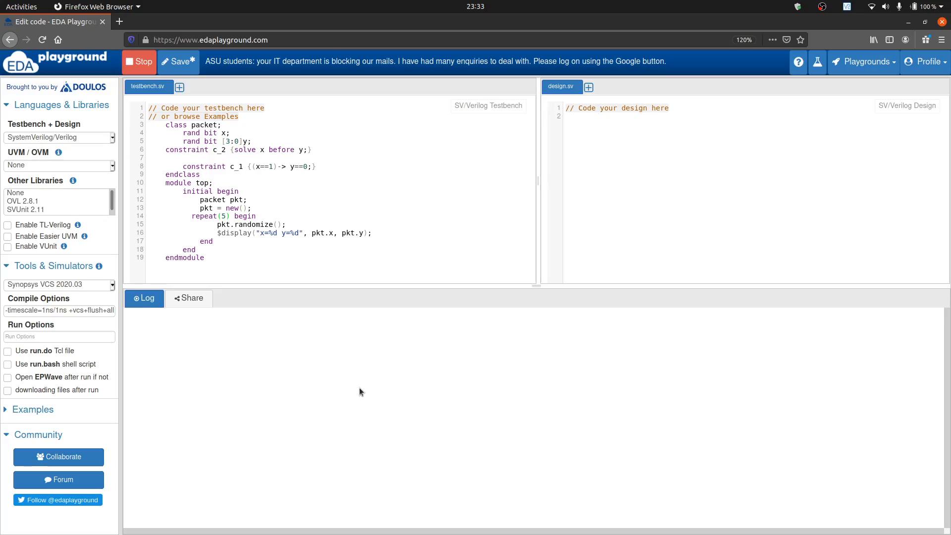
left_click(139, 61)
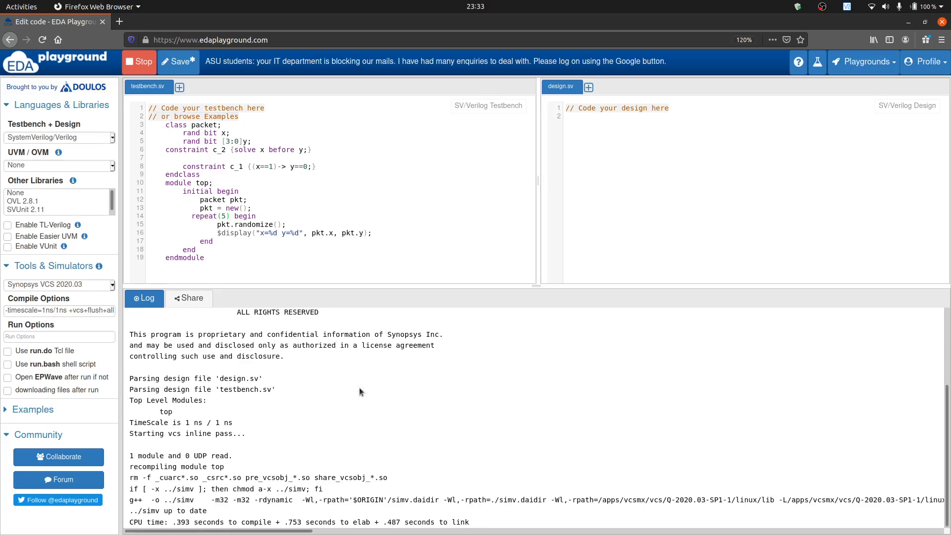
left_click(138, 61)
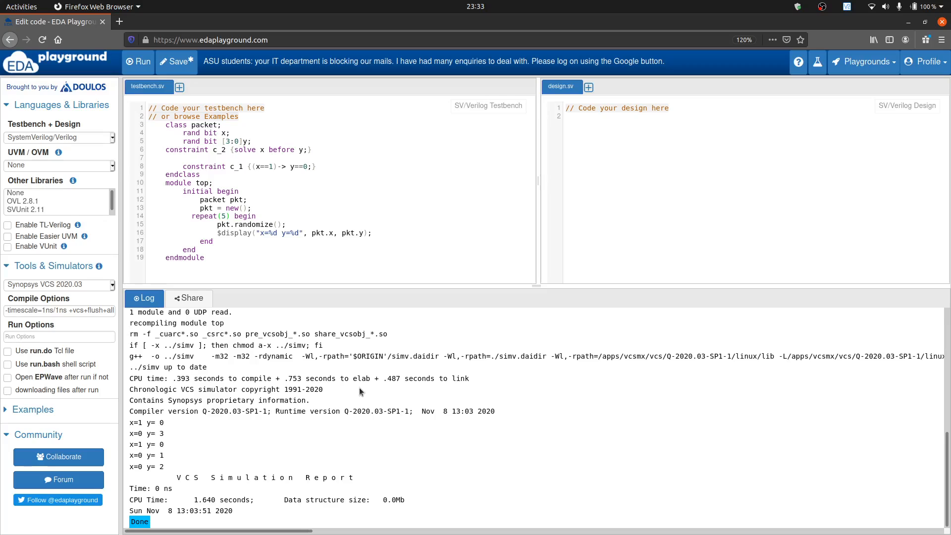